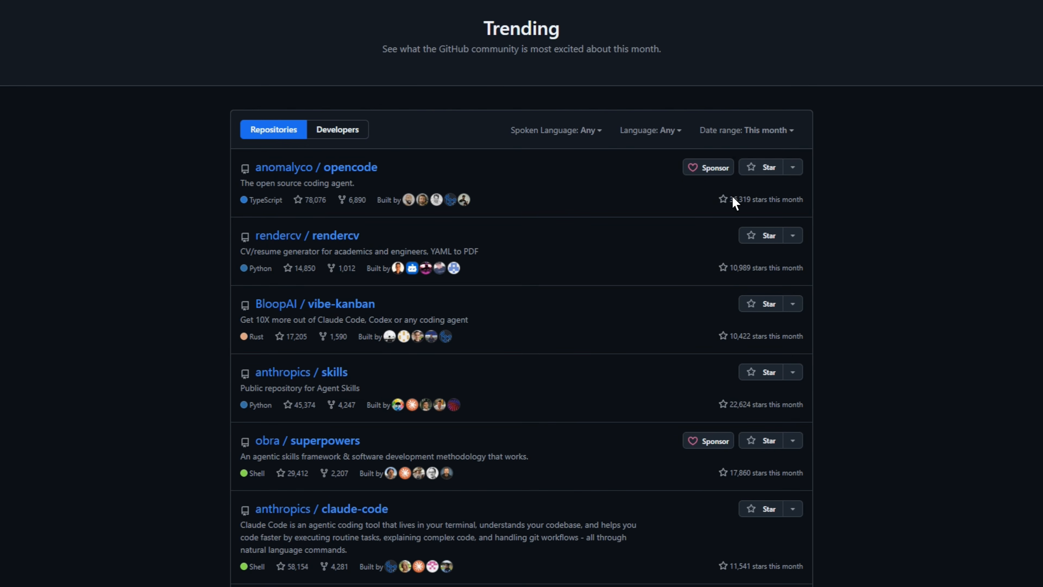
# Set the Trending date range to Today and skim the refreshed repository list.
pyautogui.click(744, 130)
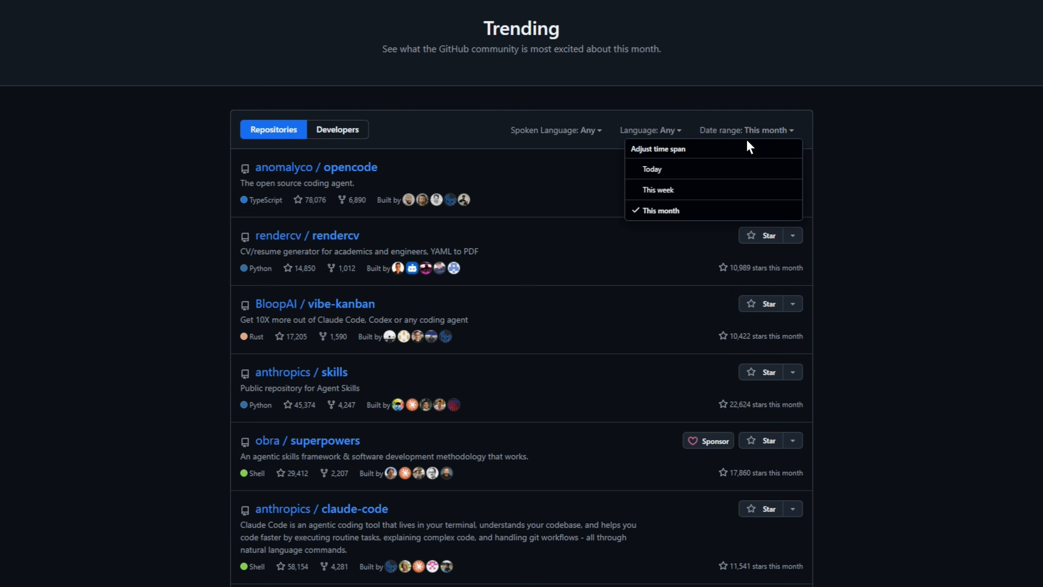
pyautogui.click(652, 169)
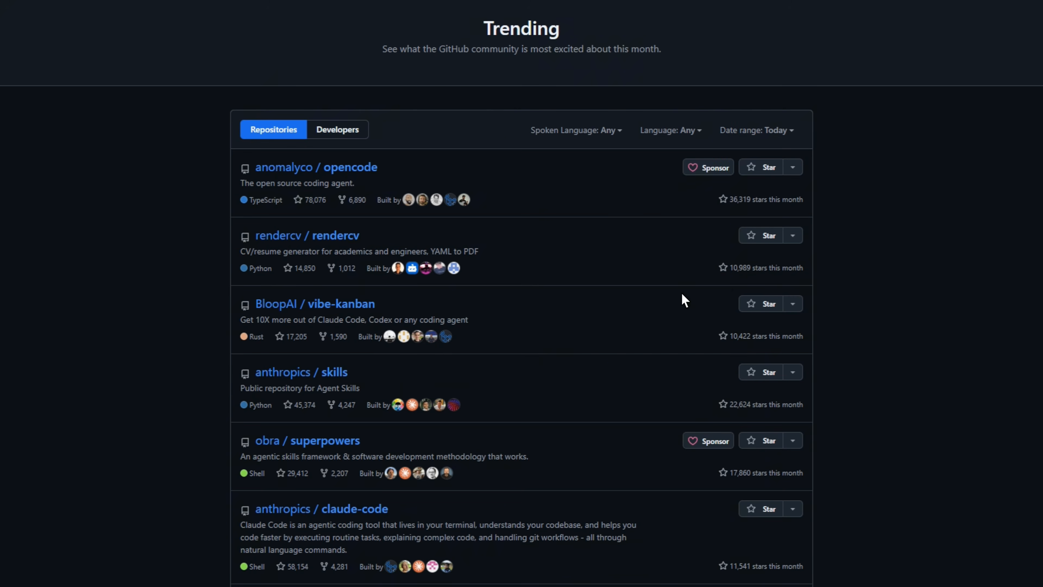
pyautogui.scroll(-3)
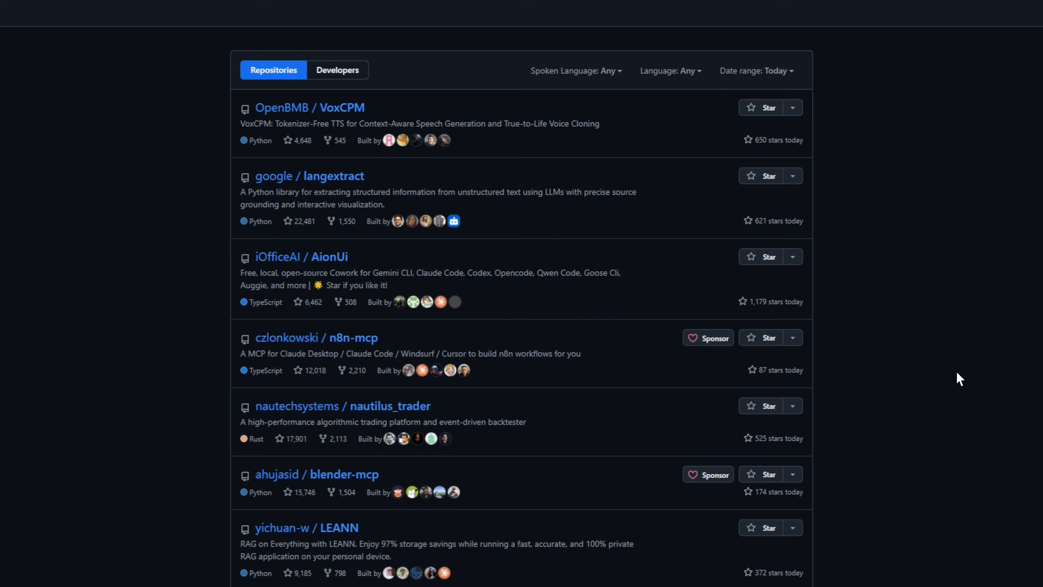
pyautogui.scroll(3)
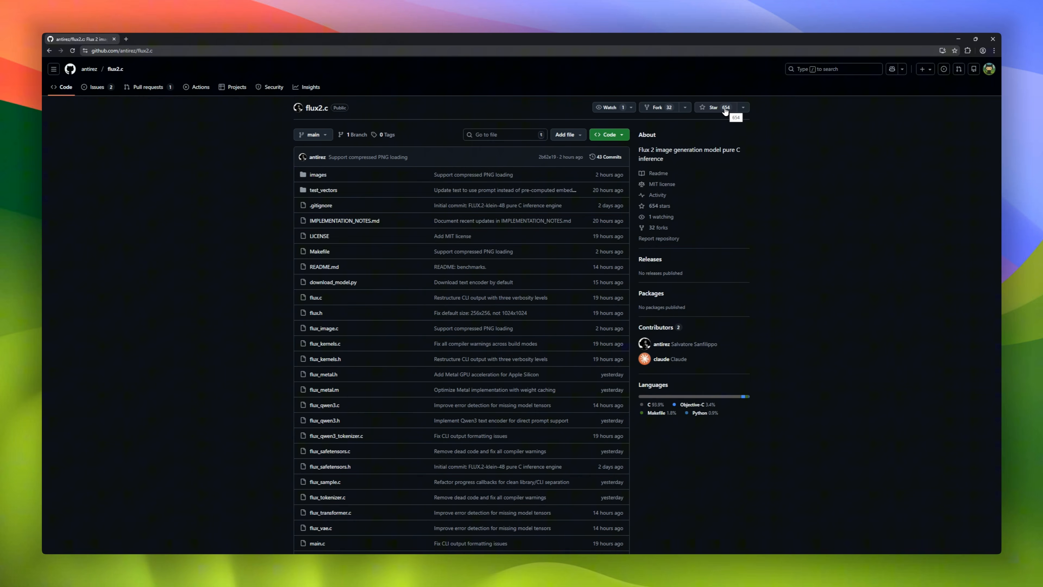
# Scroll the flux2.c README through Quick Start, Example Output, Features and Usage.
pyautogui.scroll(-3)
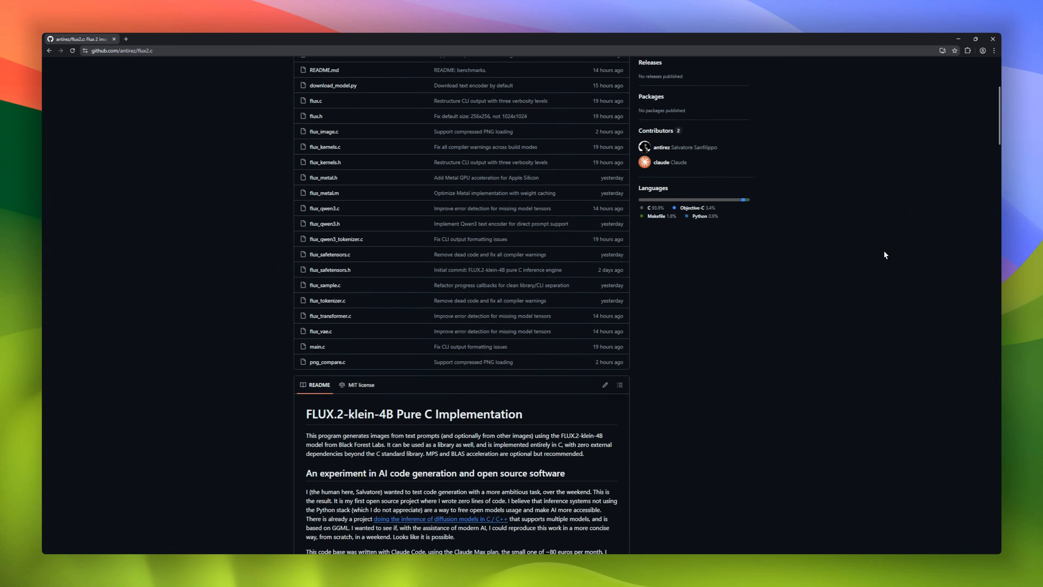
pyautogui.scroll(-3)
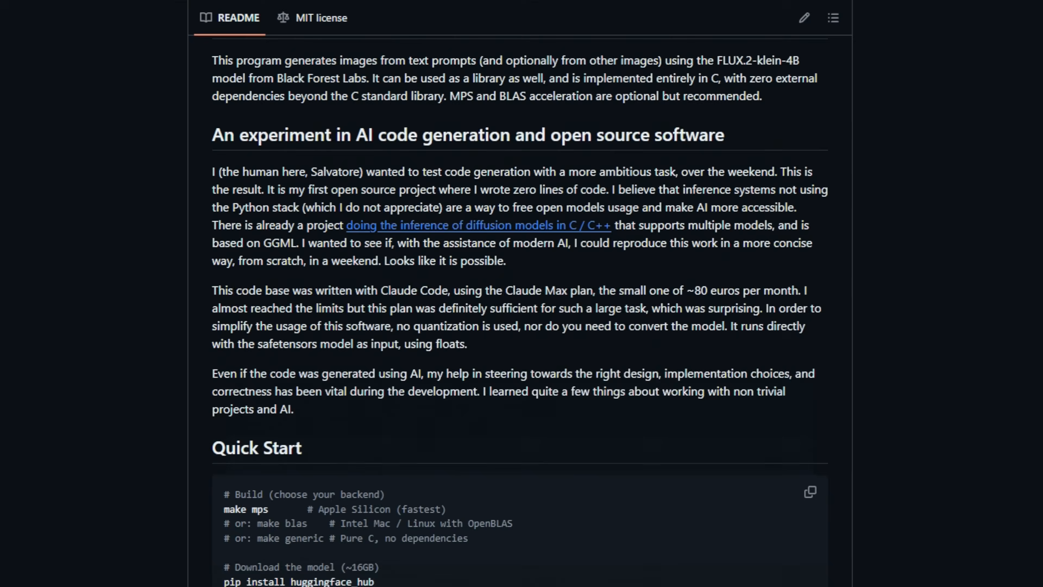
pyautogui.scroll(-3)
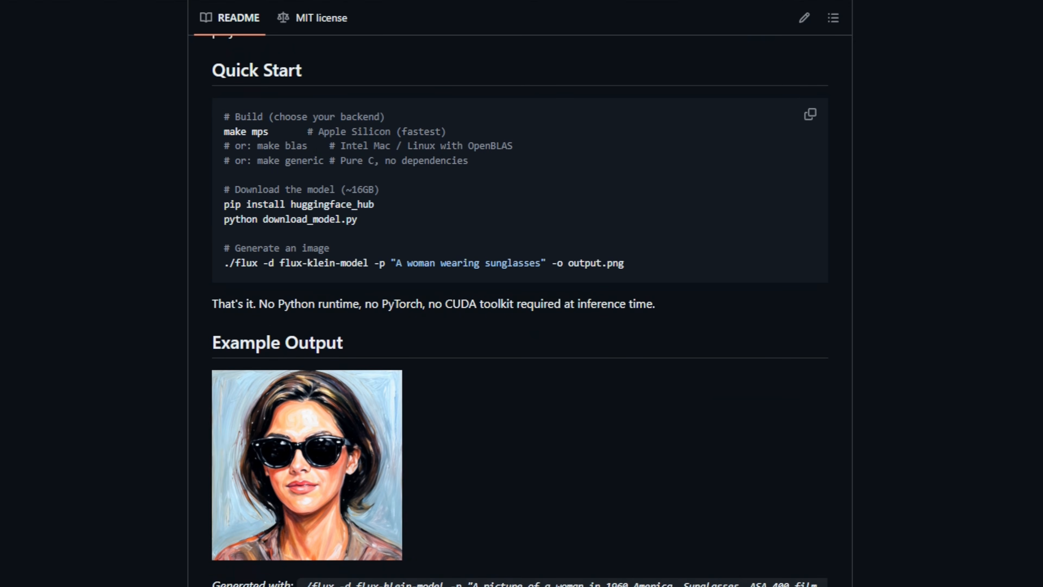
pyautogui.scroll(-3)
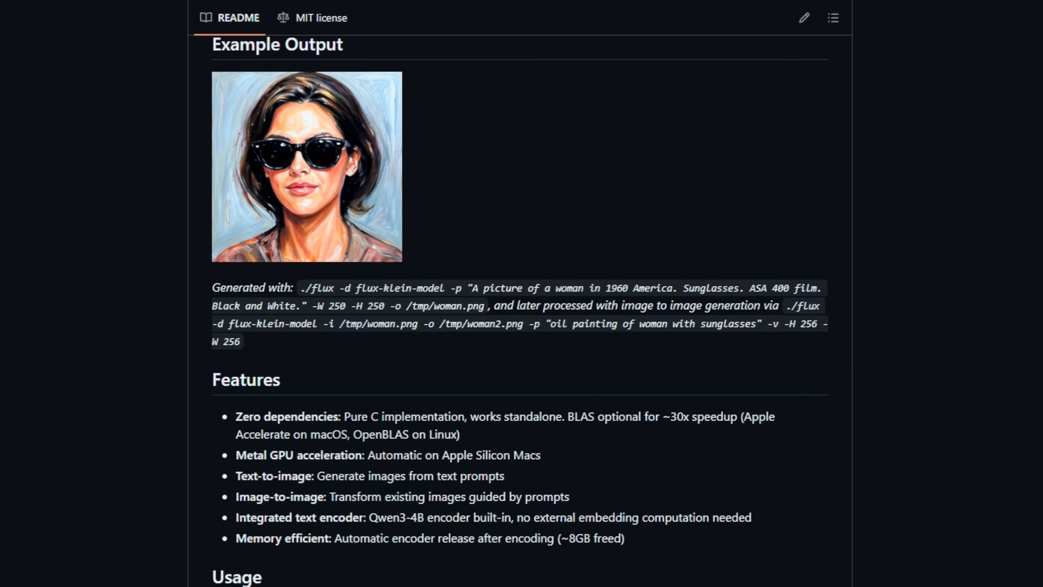
pyautogui.scroll(-3)
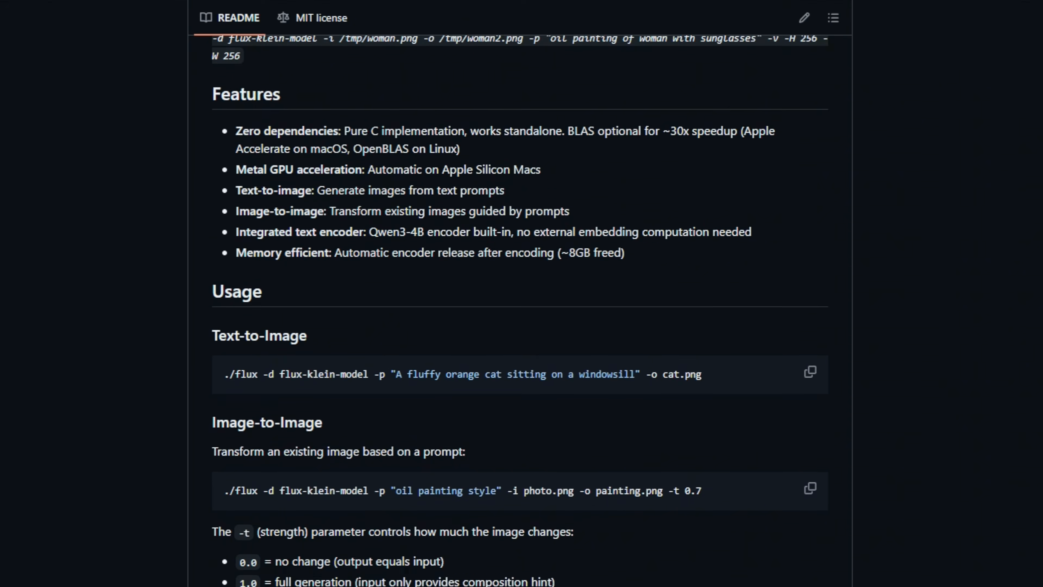
pyautogui.scroll(3)
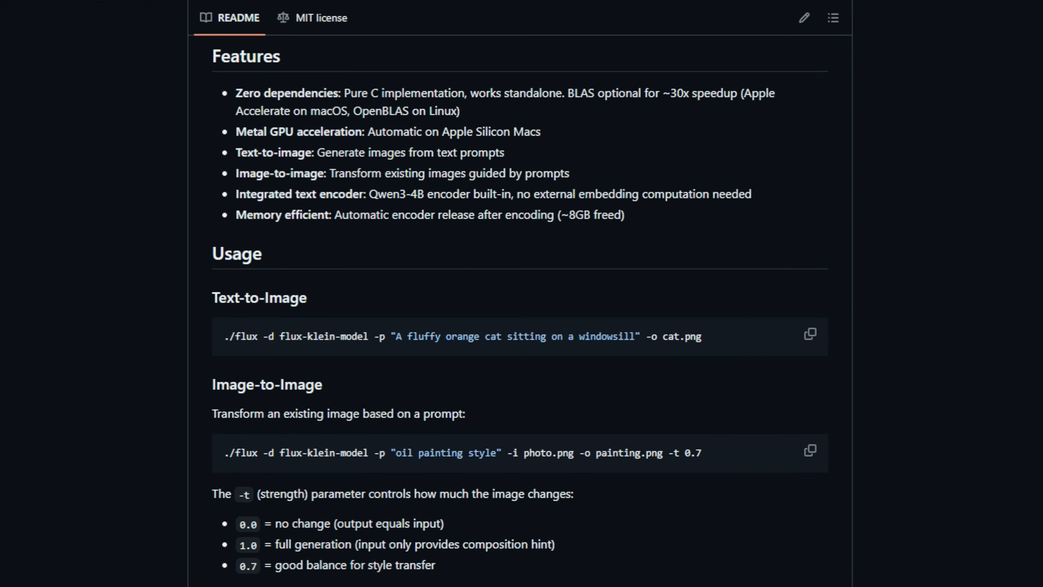
pyautogui.scroll(-3)
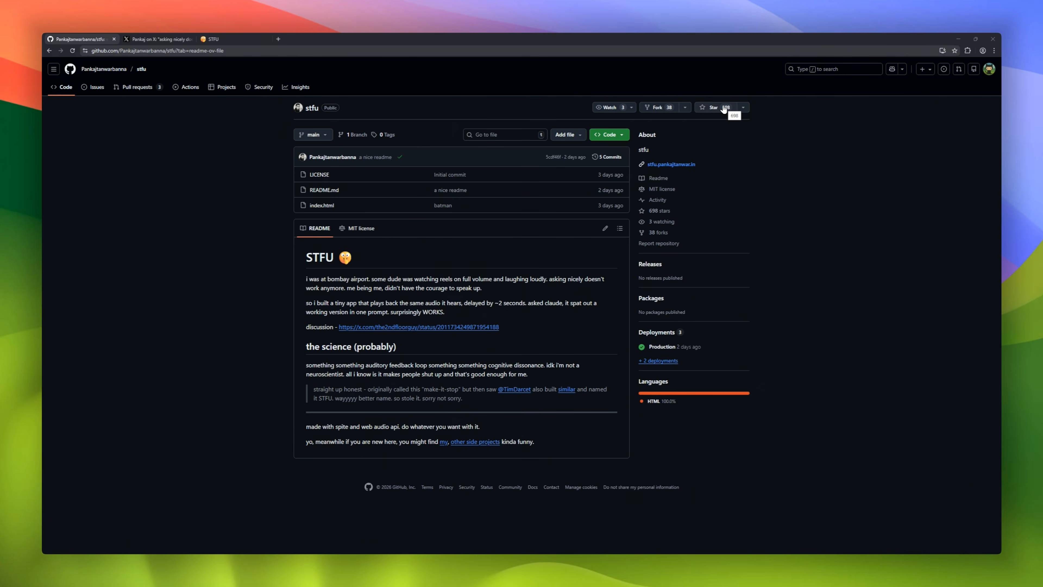
pyautogui.moveTo(605, 121)
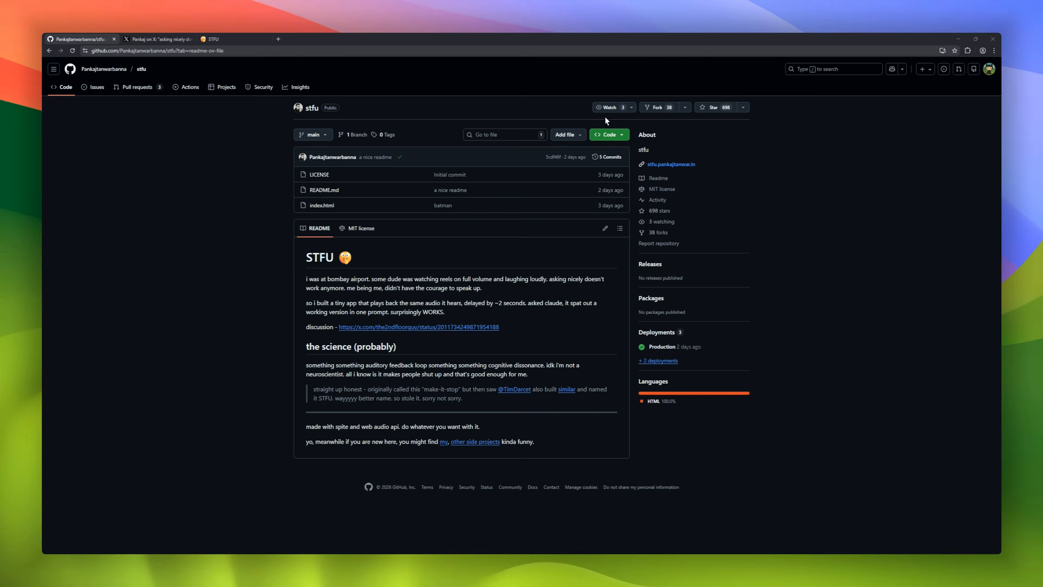
# Read the stfu README, view its linked discussion post, then start the live STFU web app.
pyautogui.scroll(-3)
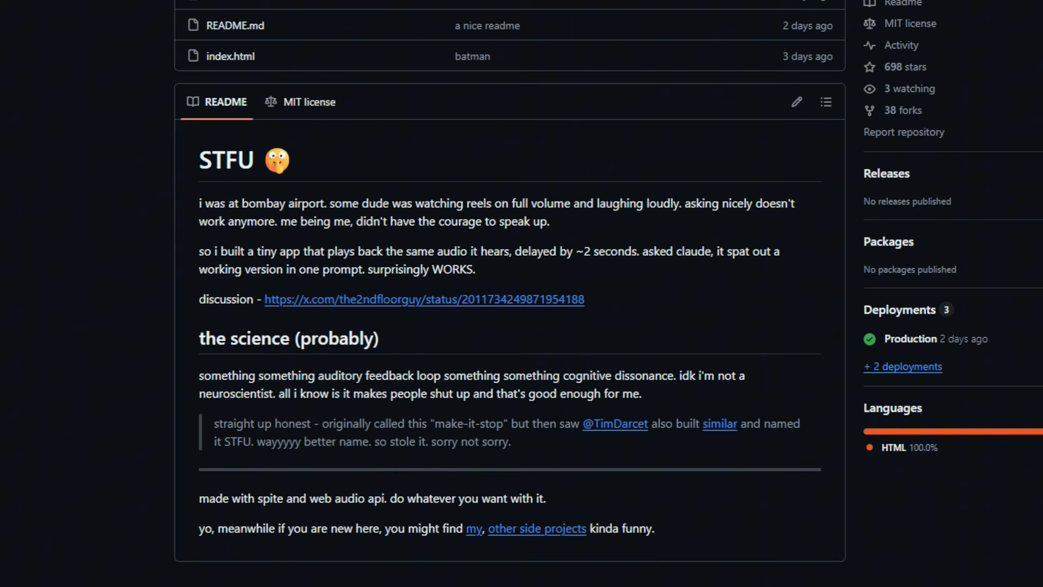
pyautogui.click(424, 299)
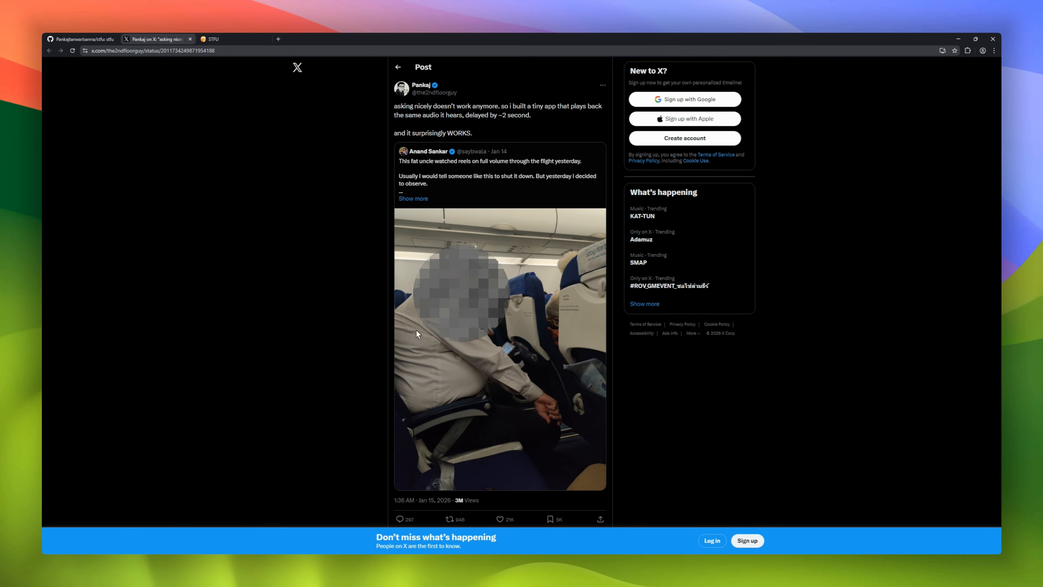
pyautogui.moveTo(549, 138)
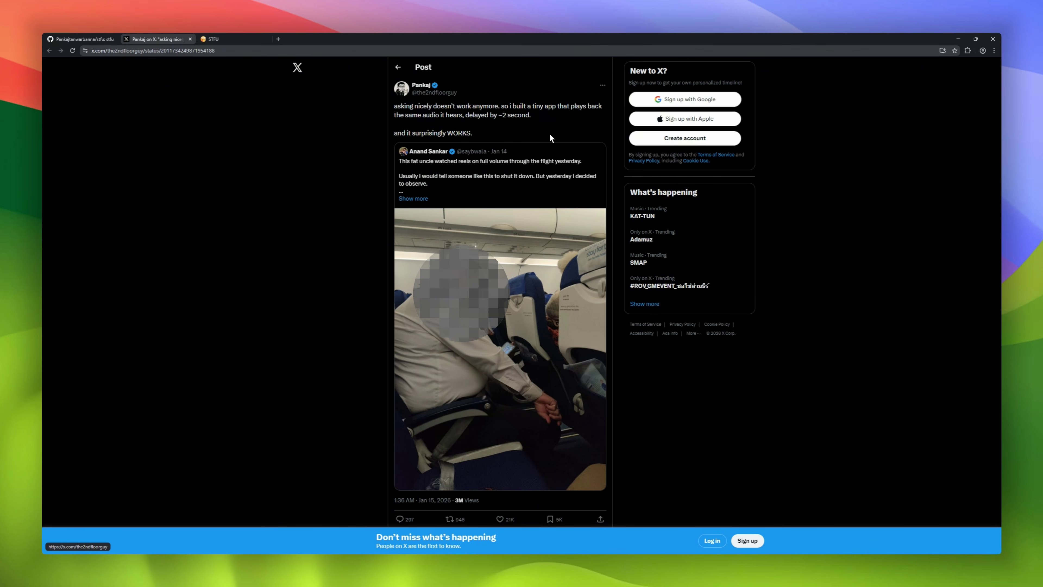
pyautogui.click(230, 38)
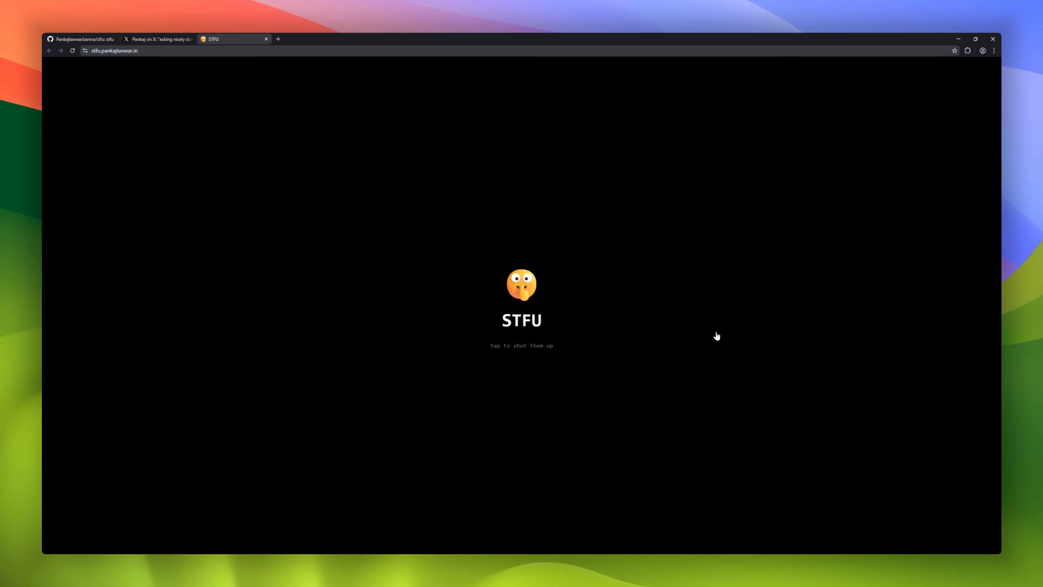
pyautogui.moveTo(502, 367)
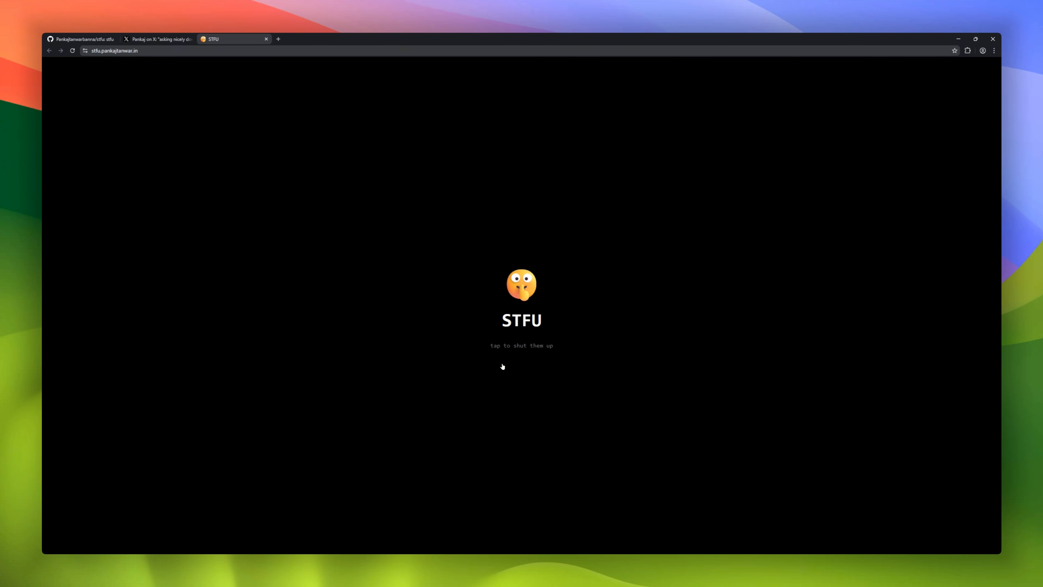
pyautogui.click(79, 38)
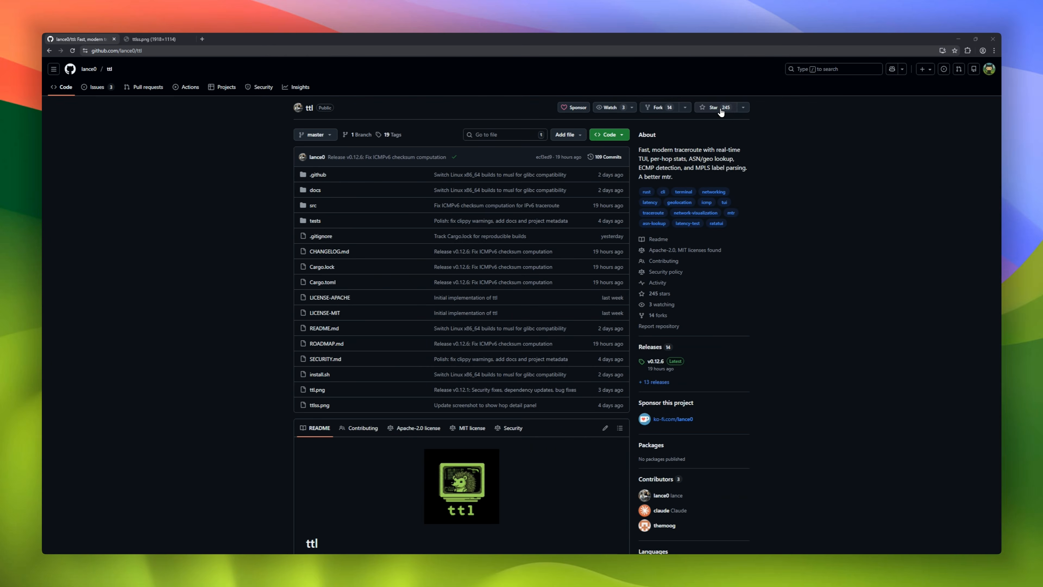
# Scroll the ttl README through its screenshot, Quick Start, Features, Installation and troubleshooting scenarios.
pyautogui.scroll(-3)
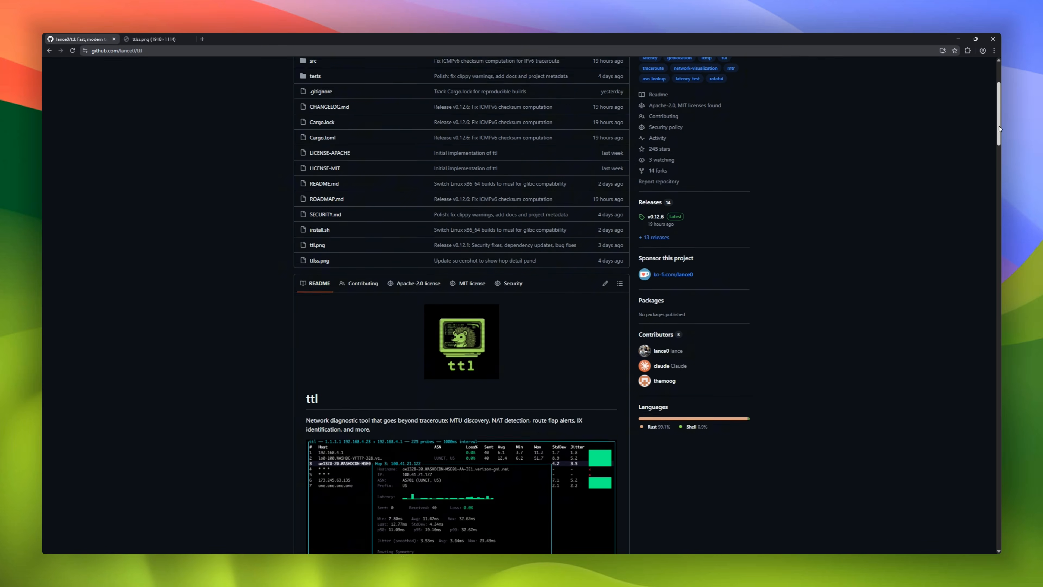
pyautogui.scroll(-3)
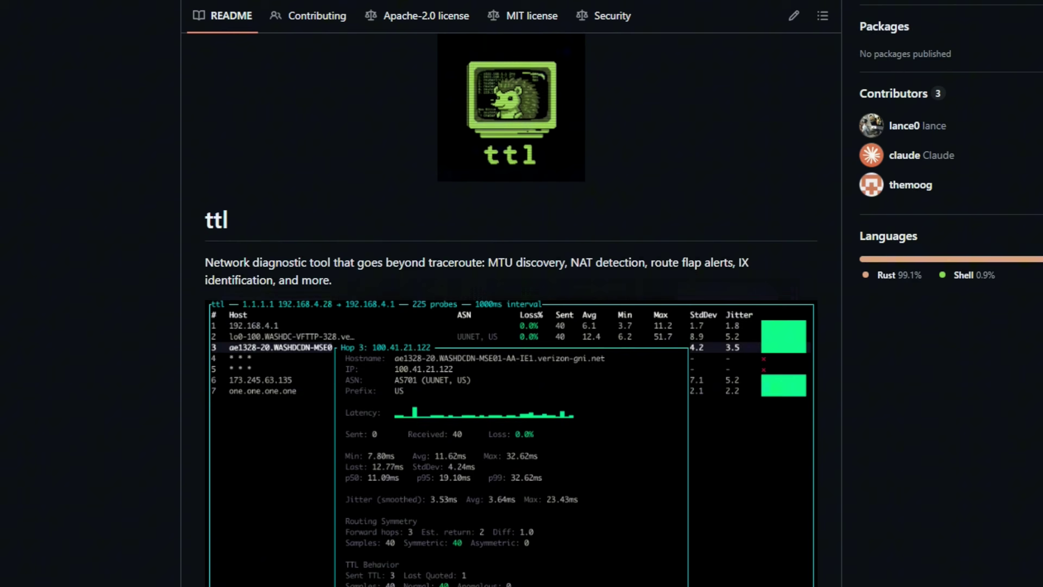
pyautogui.scroll(-3)
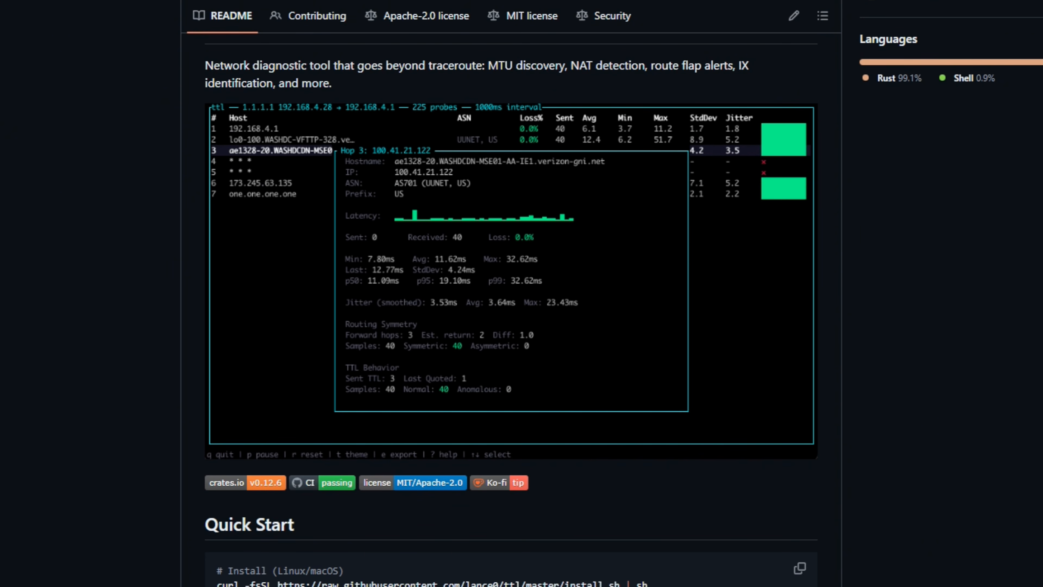
pyautogui.scroll(-3)
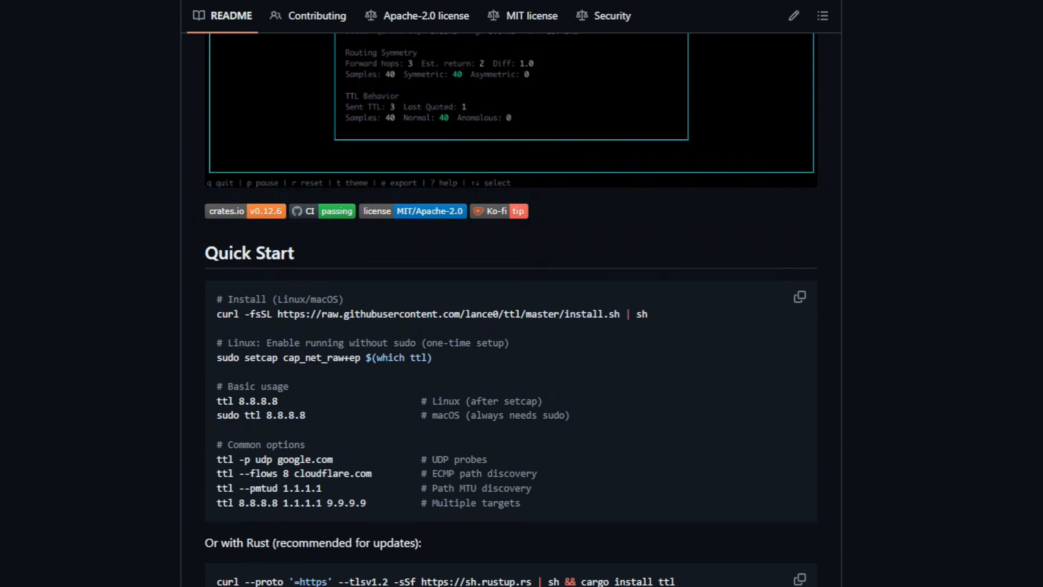
pyautogui.scroll(3)
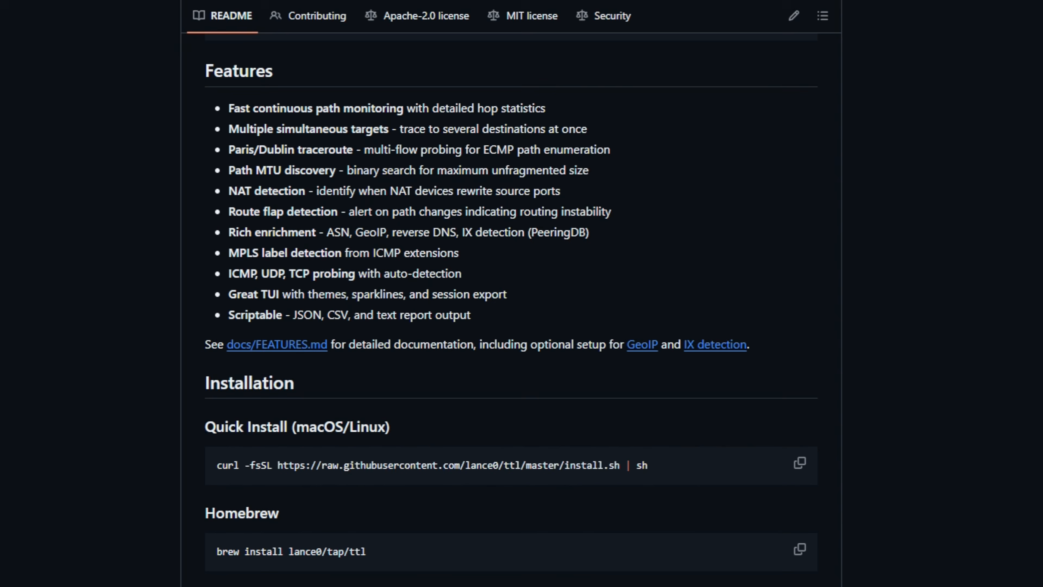
pyautogui.scroll(-3)
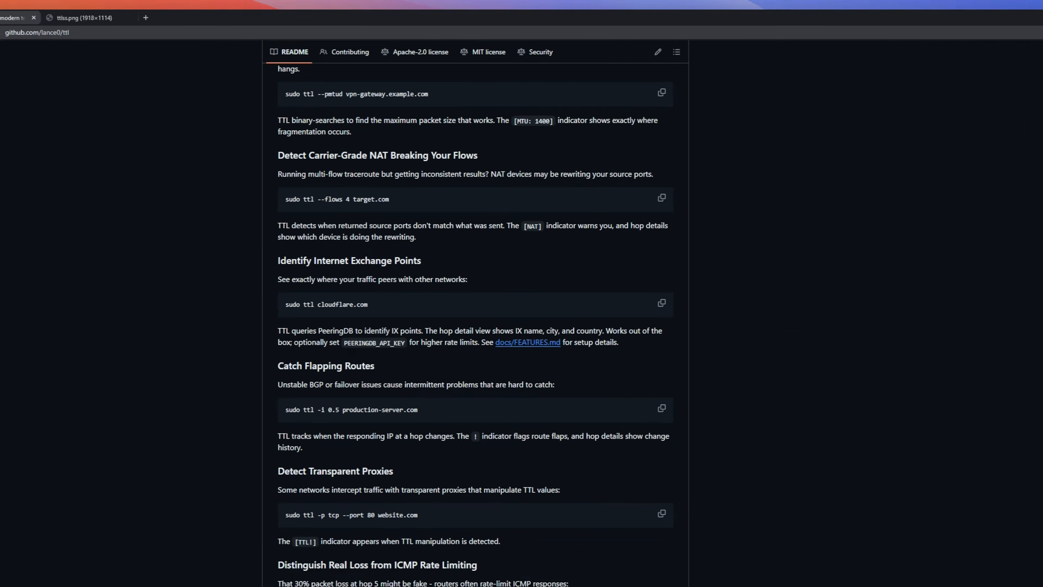
pyautogui.click(83, 17)
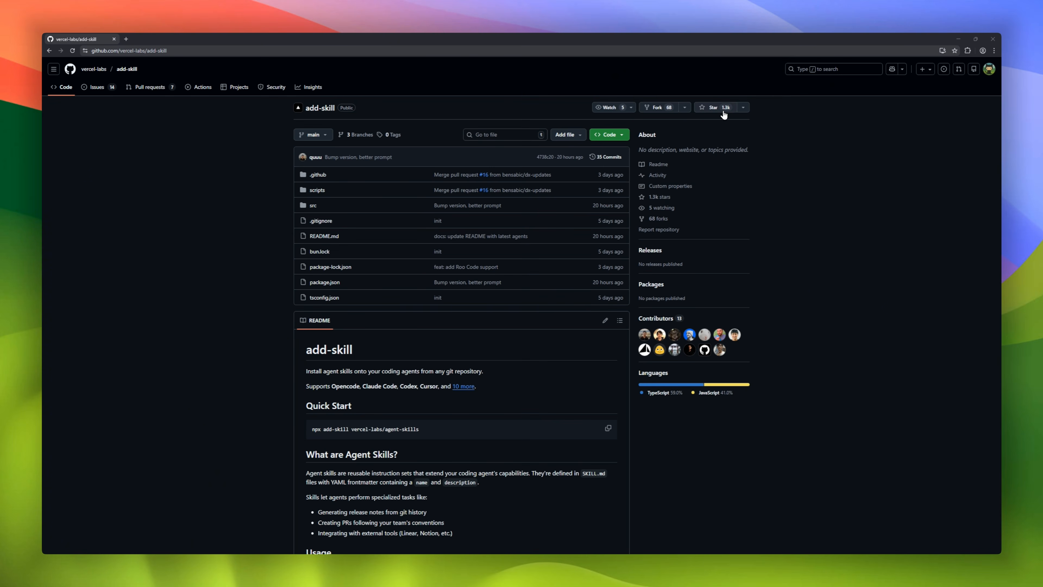
pyautogui.moveTo(657, 107)
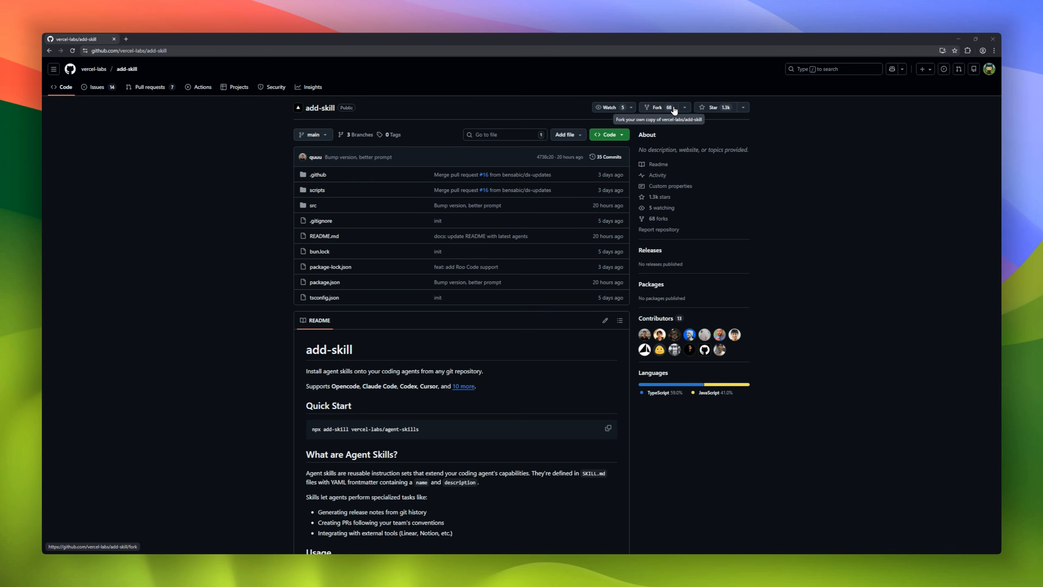
# Scroll the add-skill README through Usage, Options, Examples, Available Agents and Creating Skills.
pyautogui.scroll(-3)
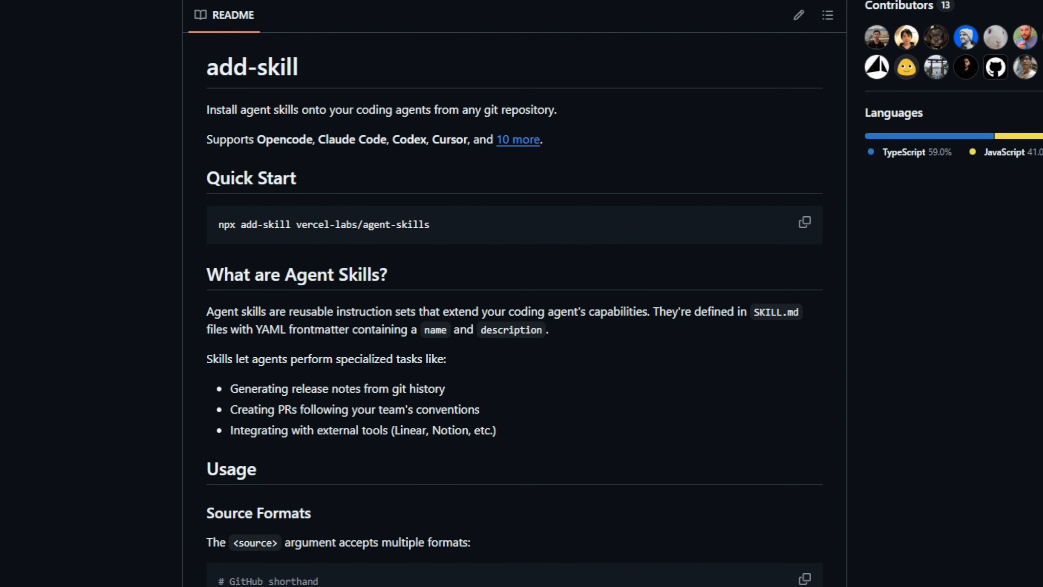
pyautogui.scroll(-3)
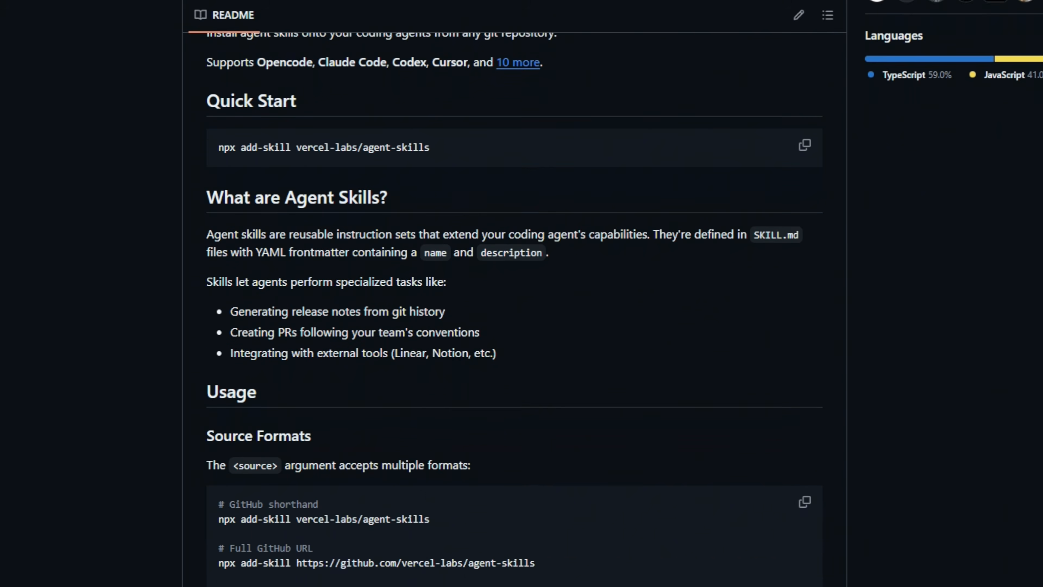
pyautogui.scroll(-3)
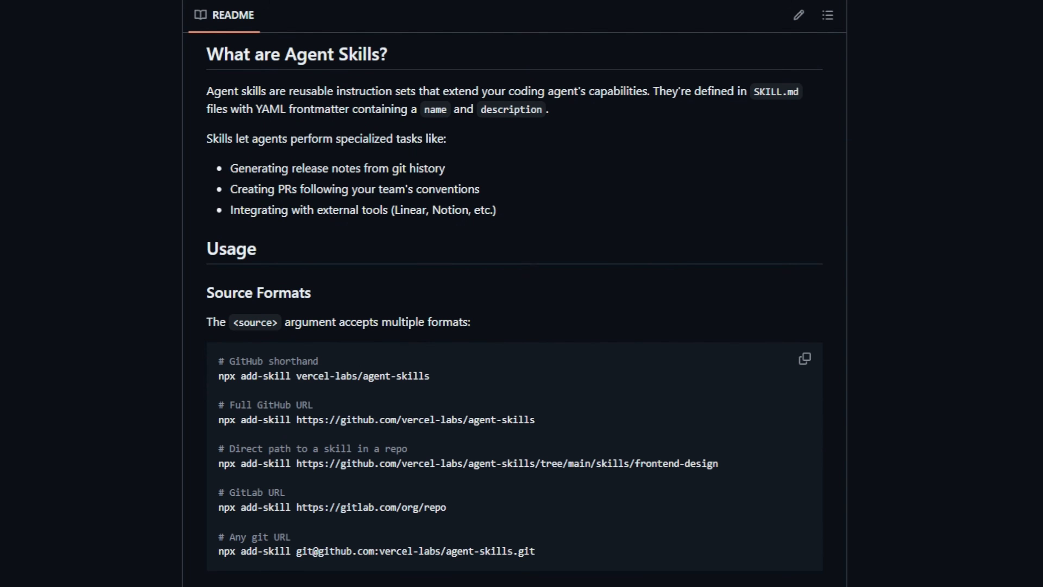
pyautogui.scroll(-3)
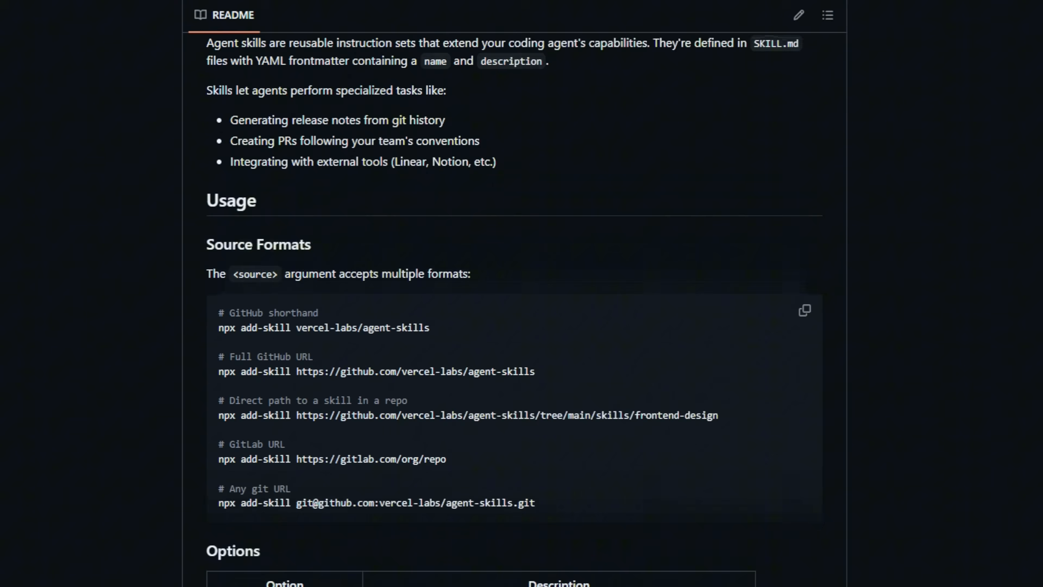
pyautogui.scroll(-3)
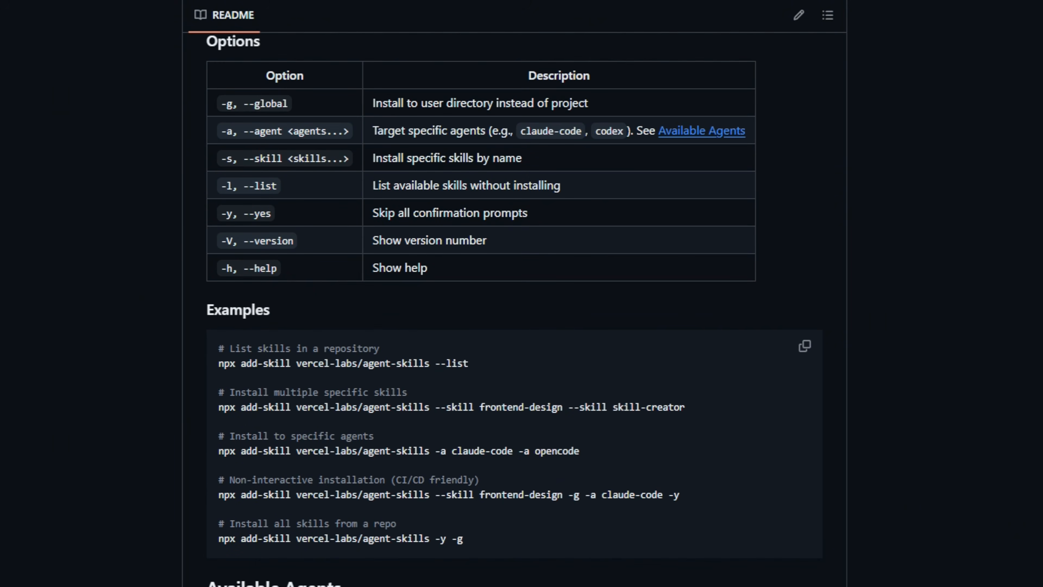
pyautogui.scroll(-3)
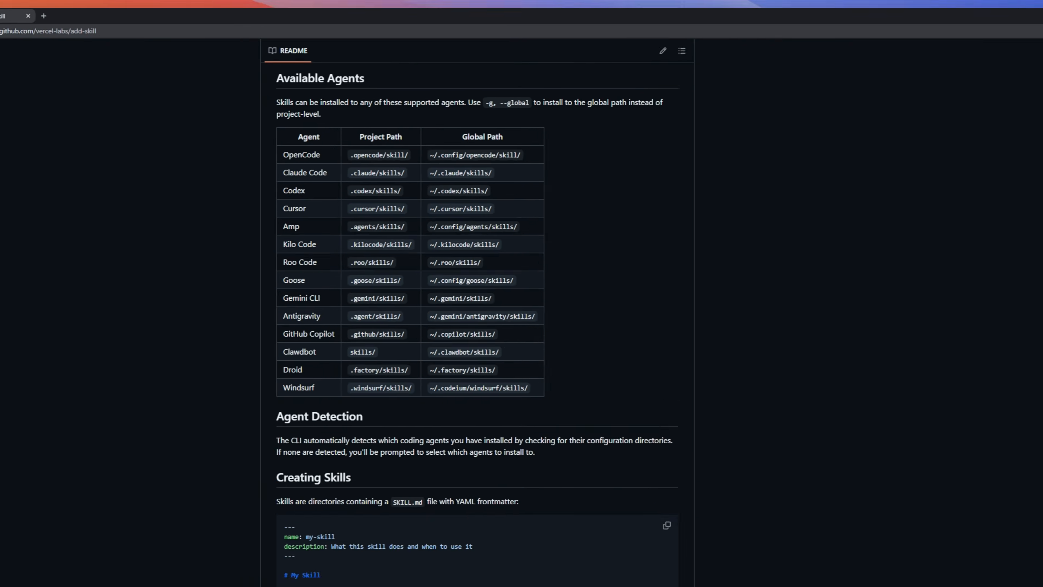
pyautogui.scroll(-3)
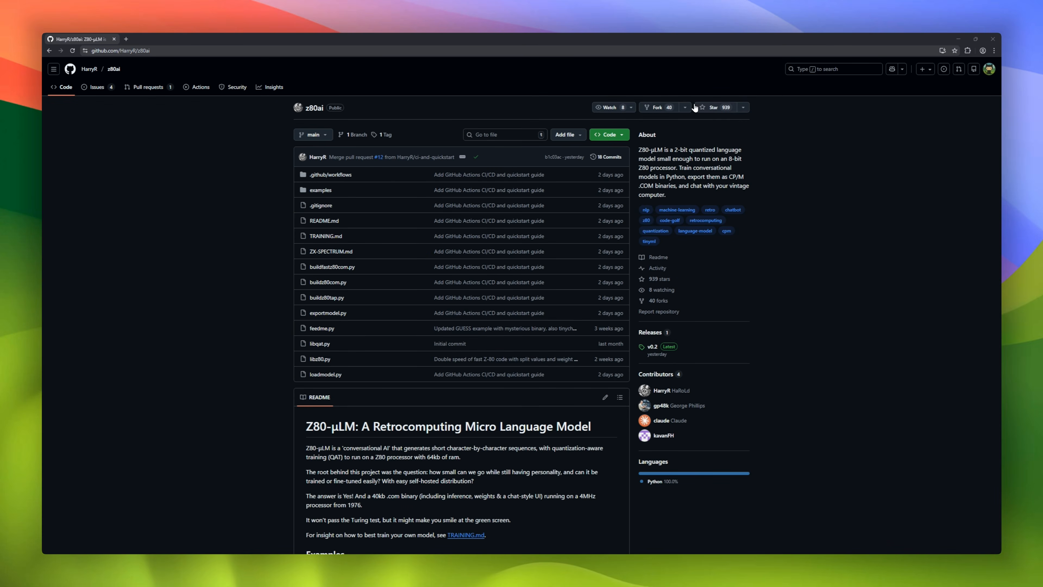
pyautogui.moveTo(749, 135)
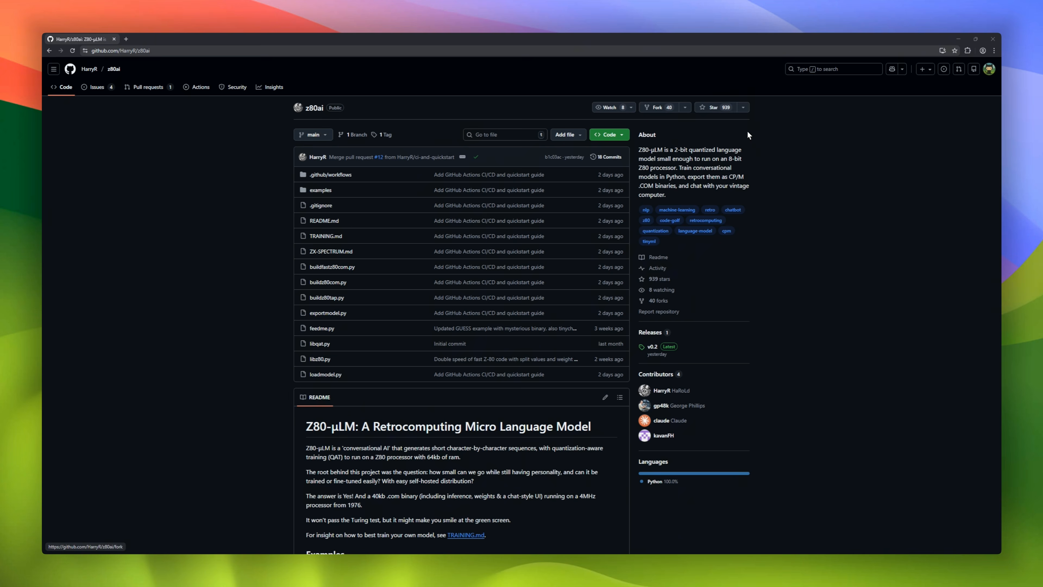
# Scroll the z80ai README past the tinychat and guess examples, Quickstart and into Features.
pyautogui.scroll(-3)
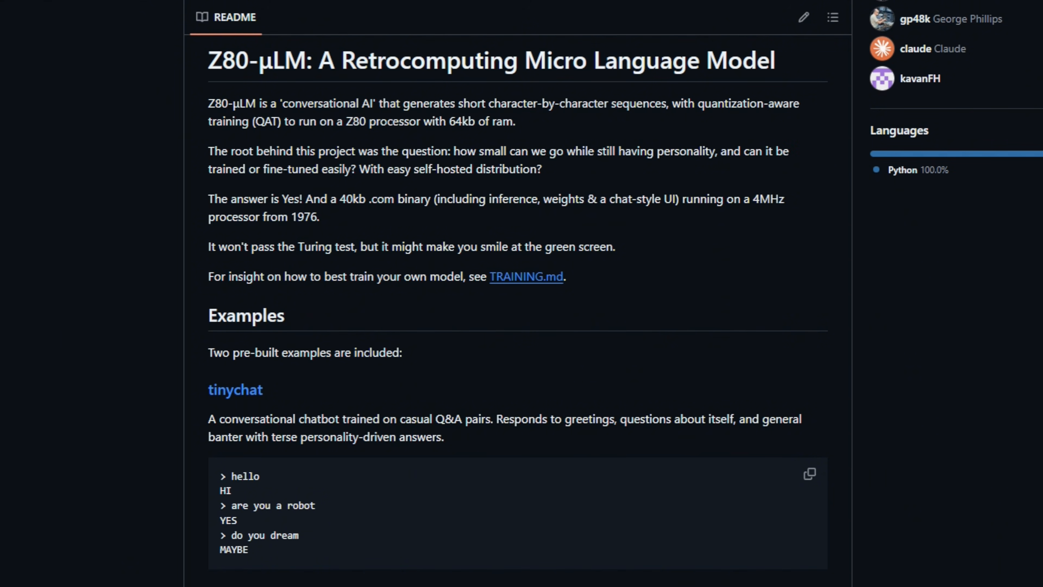
pyautogui.scroll(-3)
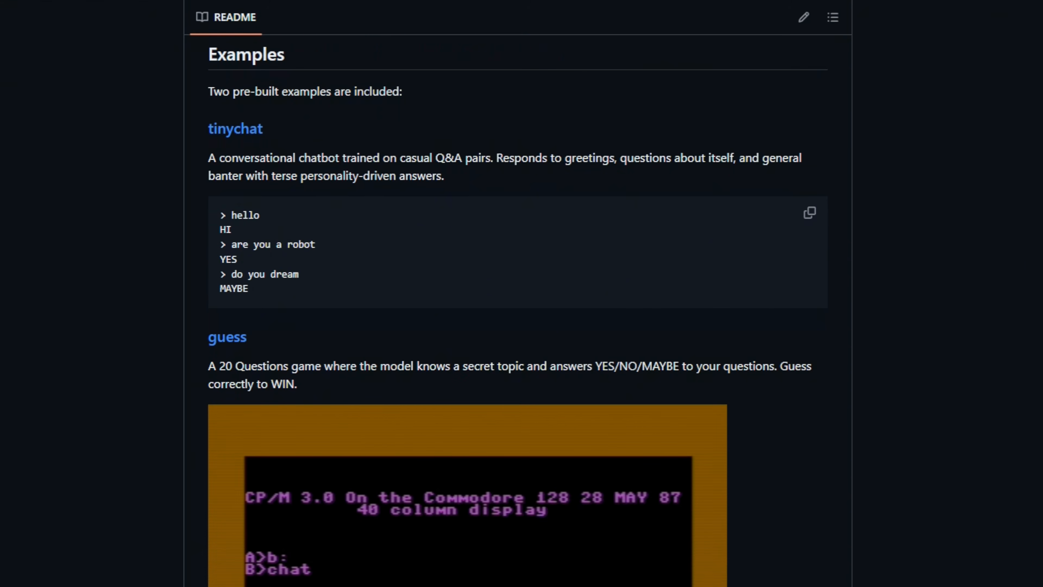
pyautogui.scroll(-3)
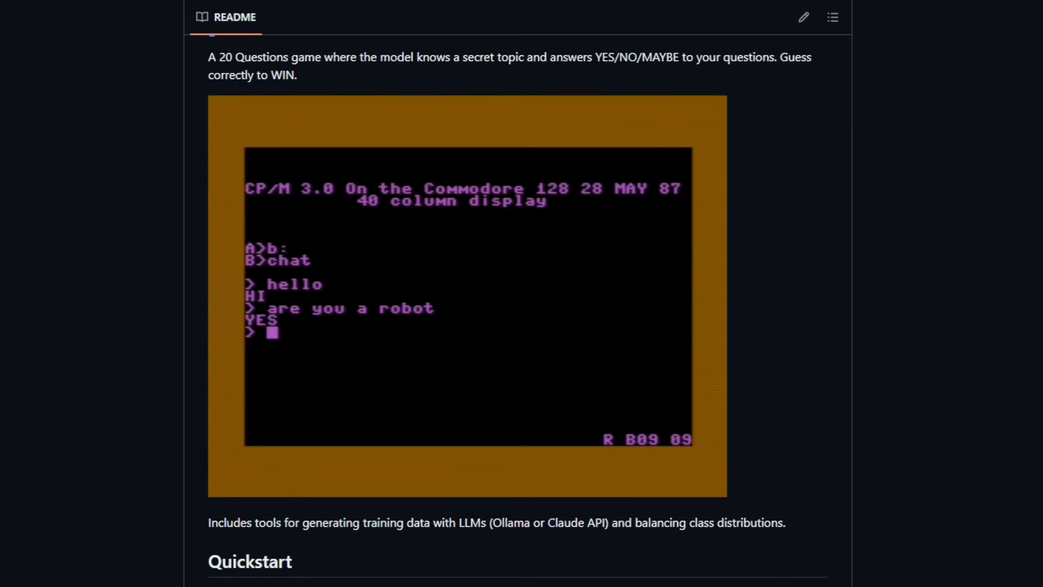
pyautogui.scroll(-3)
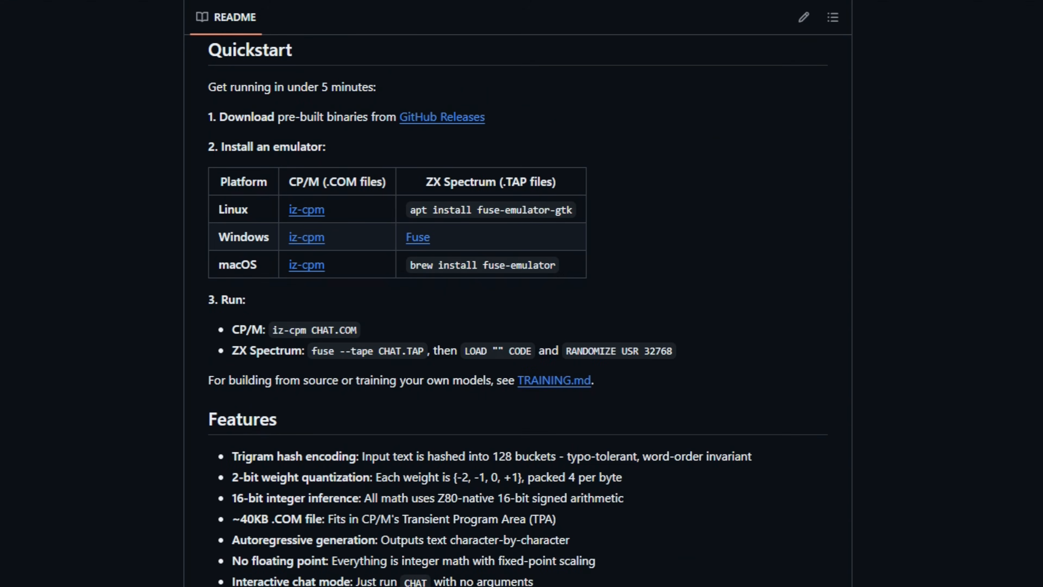
pyautogui.scroll(-3)
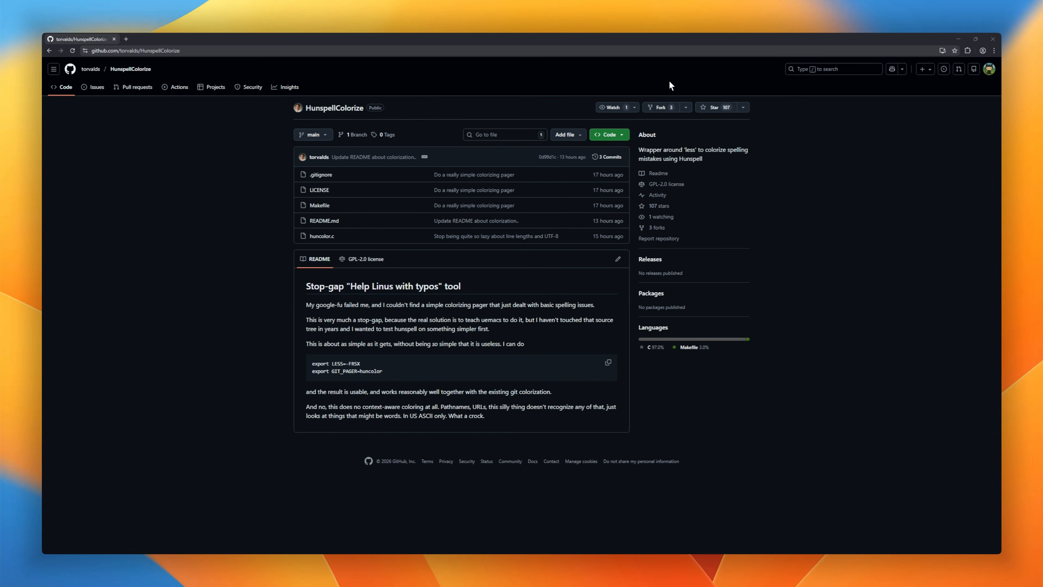
pyautogui.moveTo(661, 107)
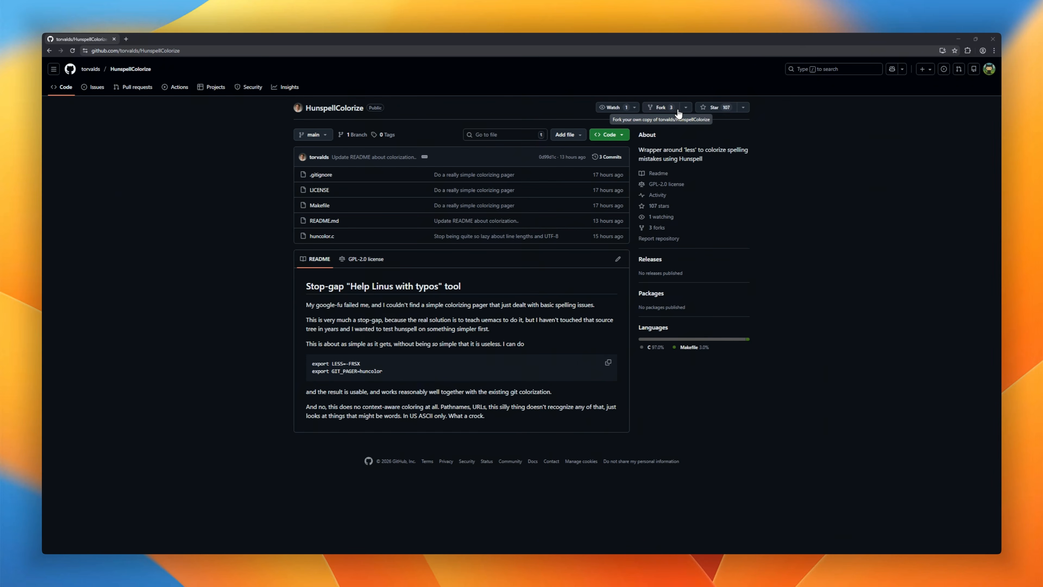
# Move on from HunspellColorize's short README to the next trending repository, maptoposter.
pyautogui.click(975, 38)
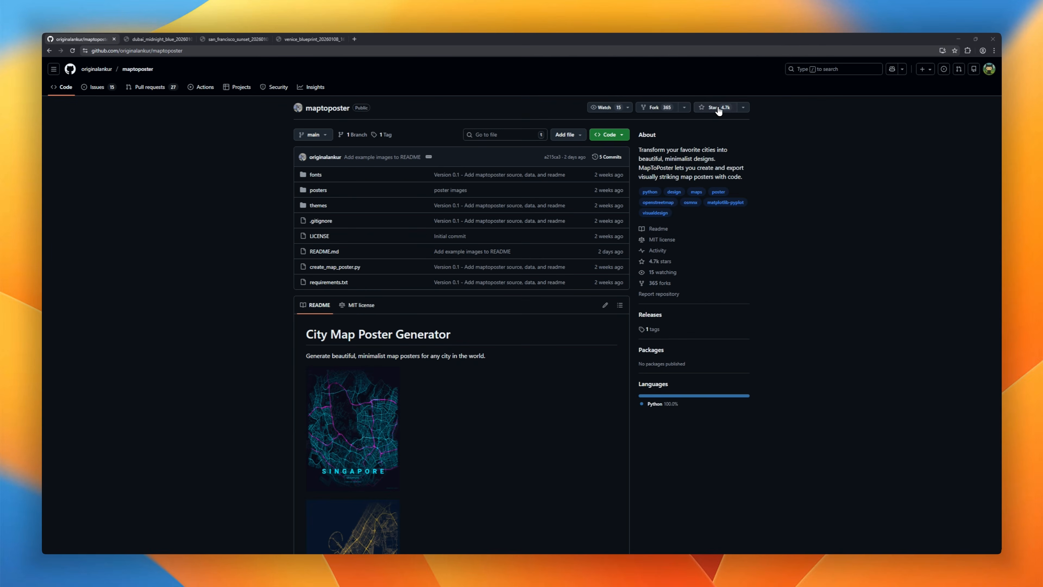
# Scroll the maptoposter README through its table of example city posters.
pyautogui.scroll(-3)
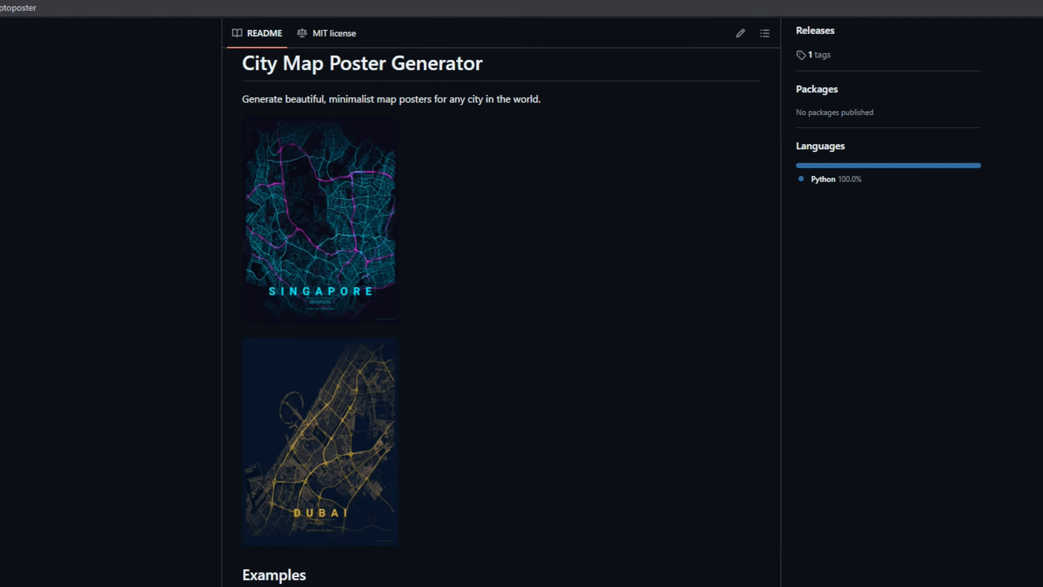
pyautogui.scroll(-3)
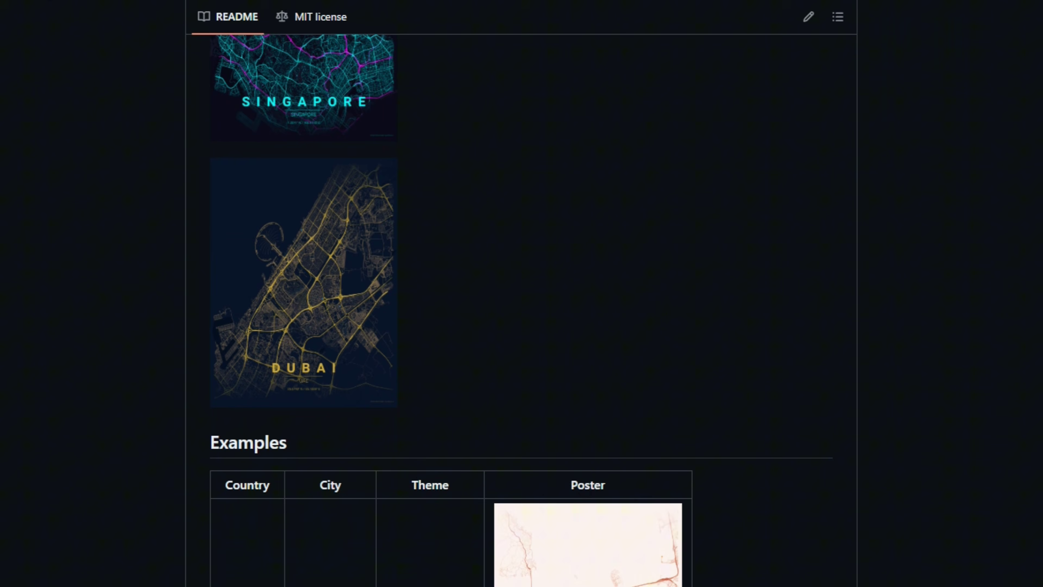
pyautogui.scroll(-3)
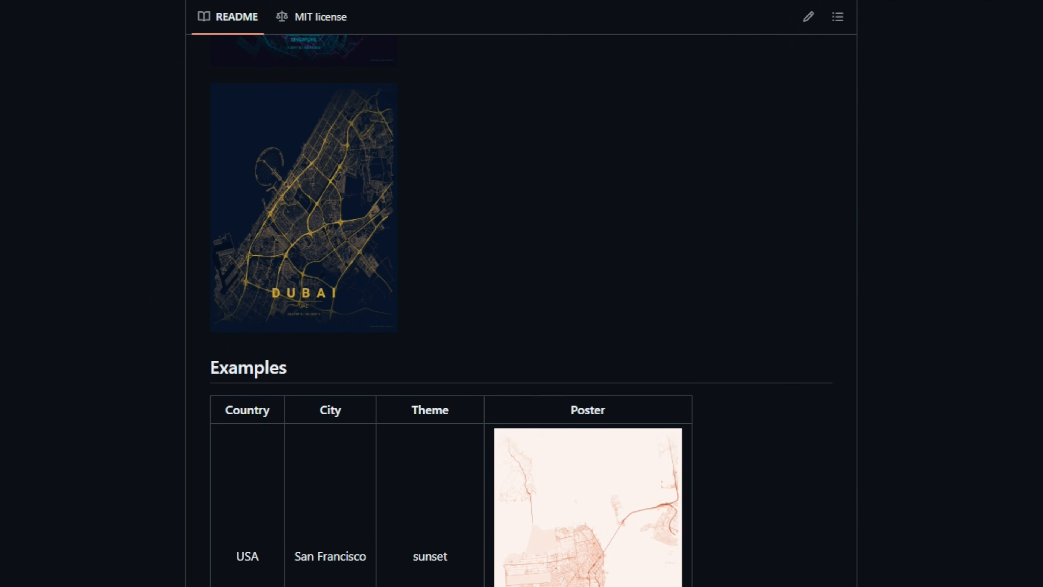
pyautogui.scroll(-3)
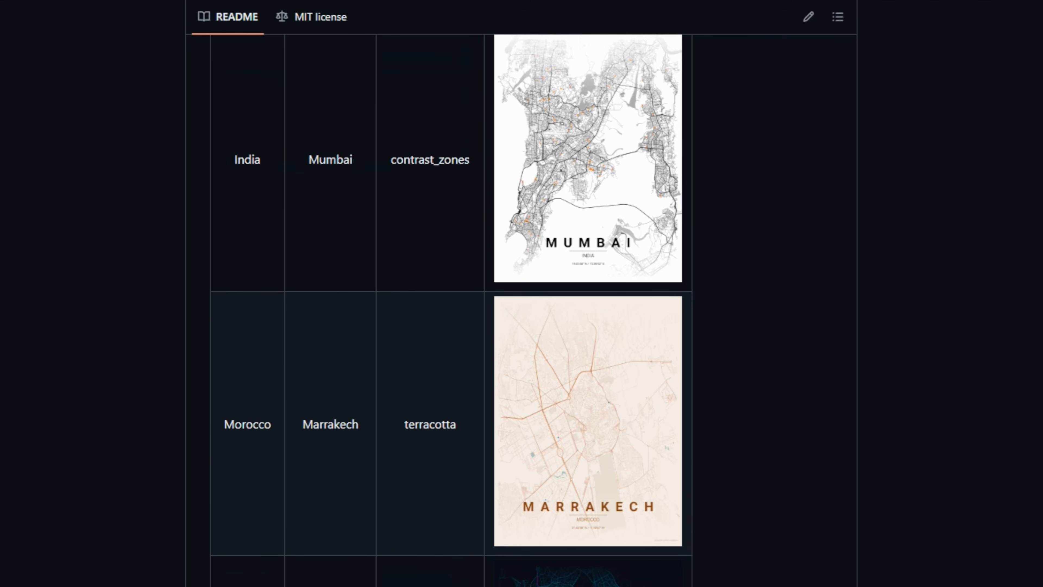
pyautogui.scroll(-3)
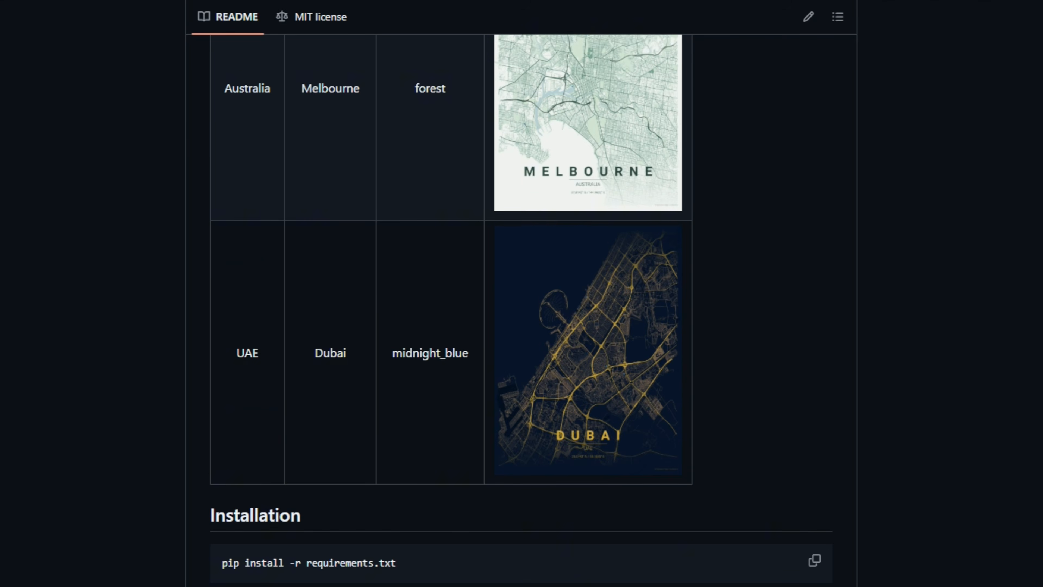
pyautogui.scroll(-3)
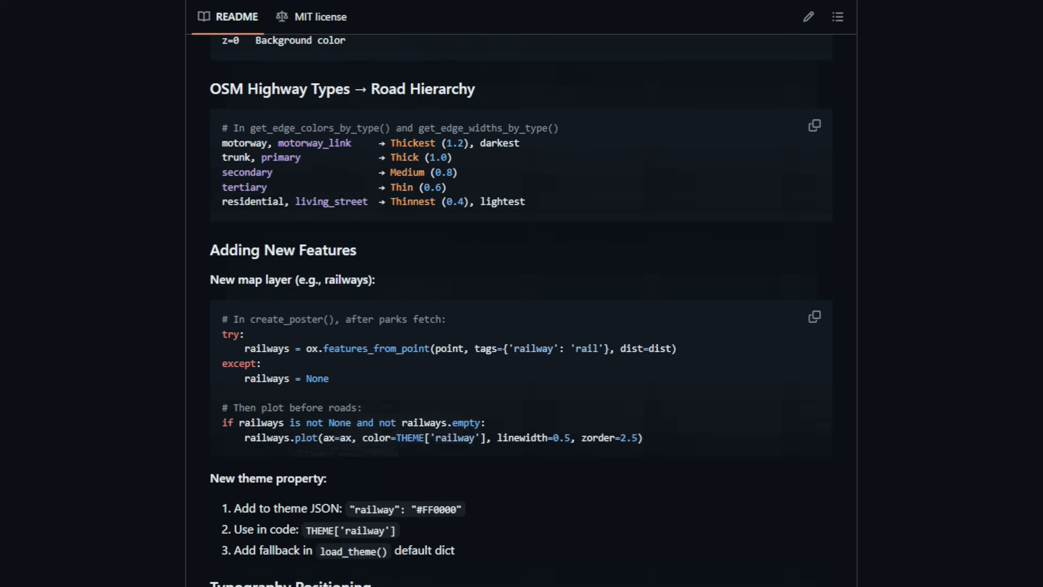
# View the Dubai midnight blue and San Francisco sunset posters full-size, then move to the next tab.
pyautogui.click(156, 39)
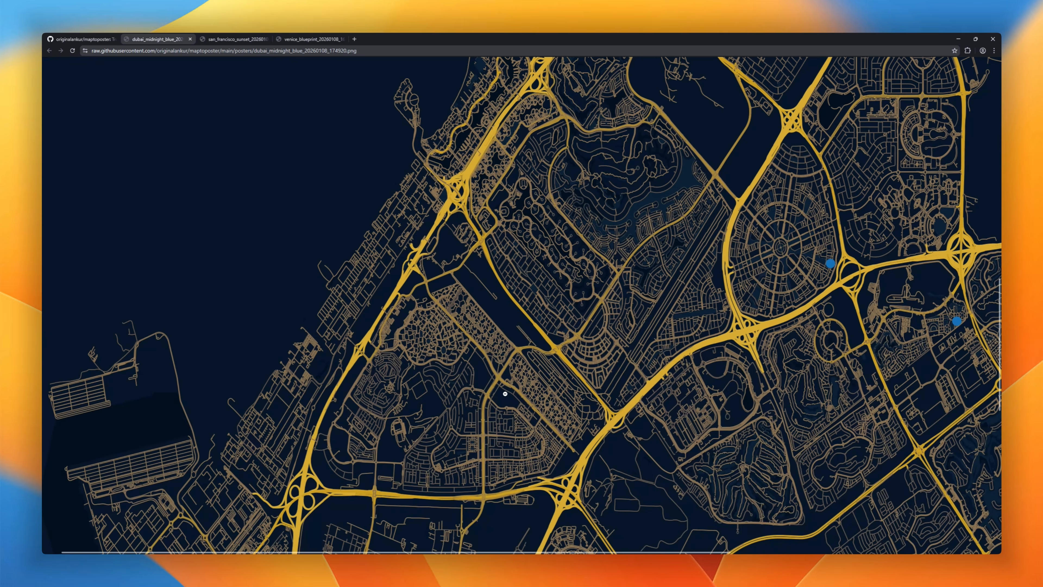
pyautogui.click(233, 38)
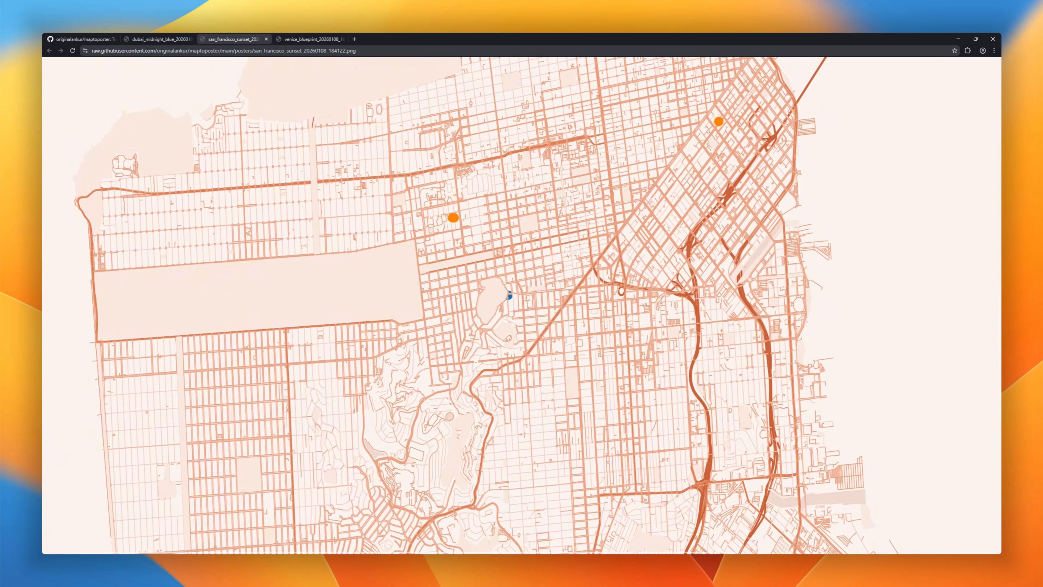
pyautogui.click(311, 39)
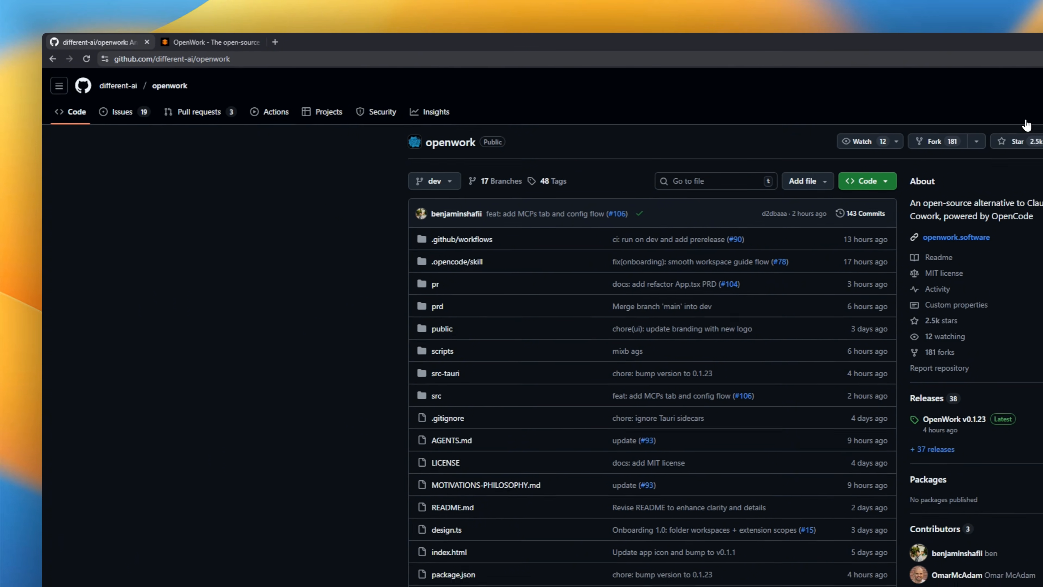
# Scroll the openwork README through Why, What's Included and the Skill Manager screenshot.
pyautogui.scroll(-3)
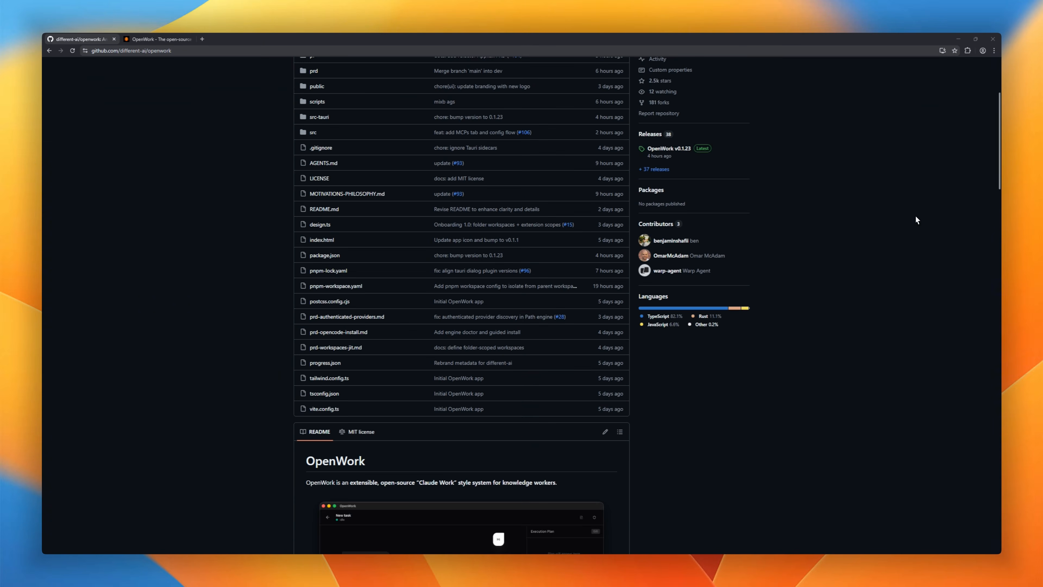
pyautogui.scroll(-3)
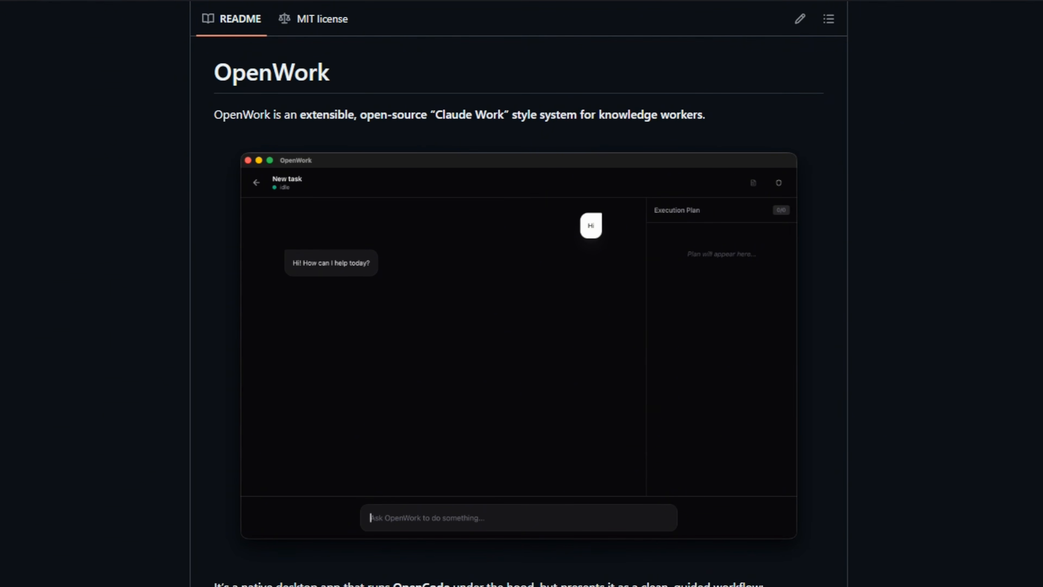
pyautogui.scroll(-3)
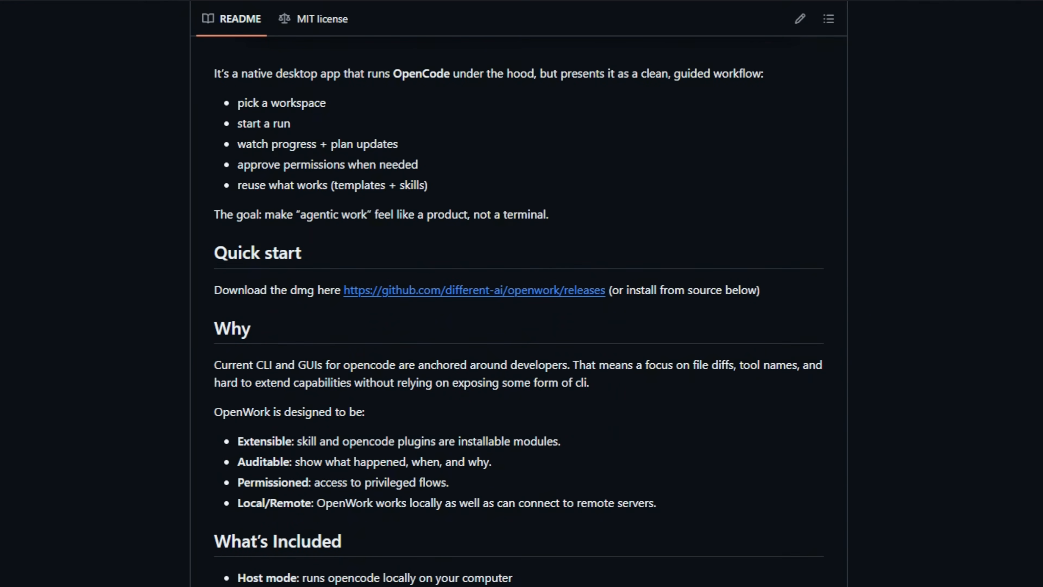
pyautogui.scroll(-3)
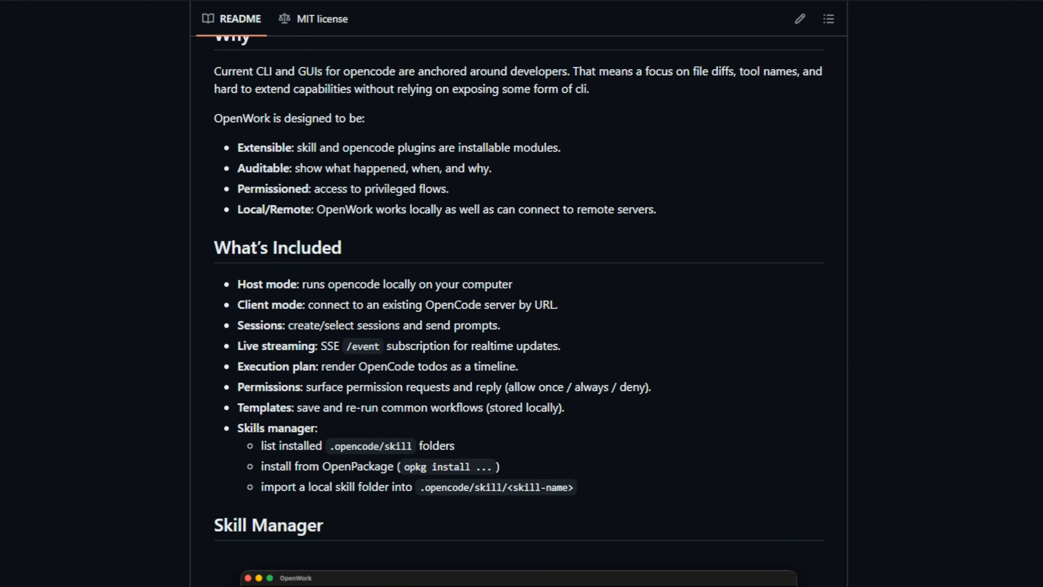
pyautogui.scroll(-3)
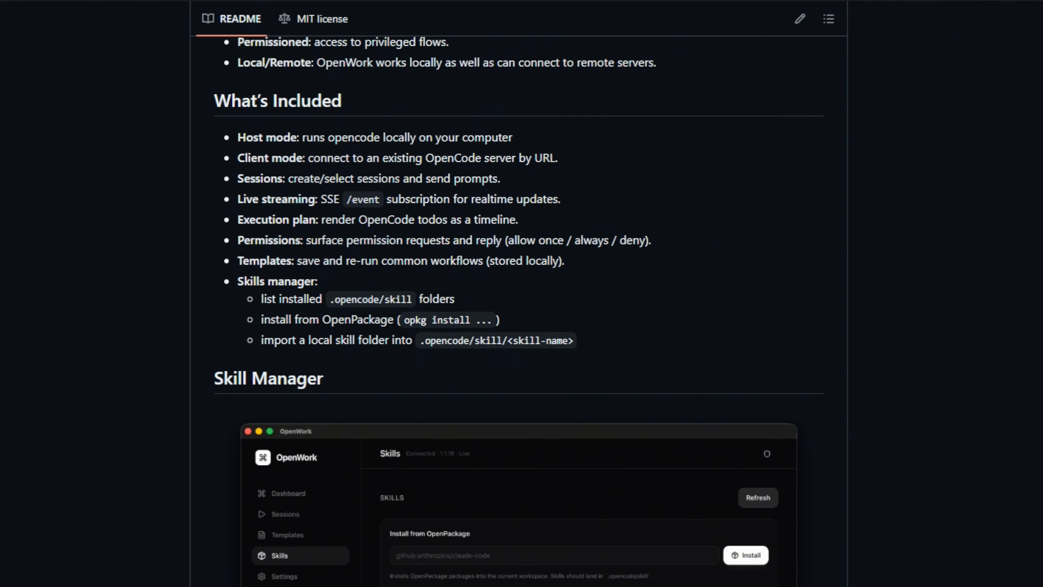
pyautogui.scroll(-3)
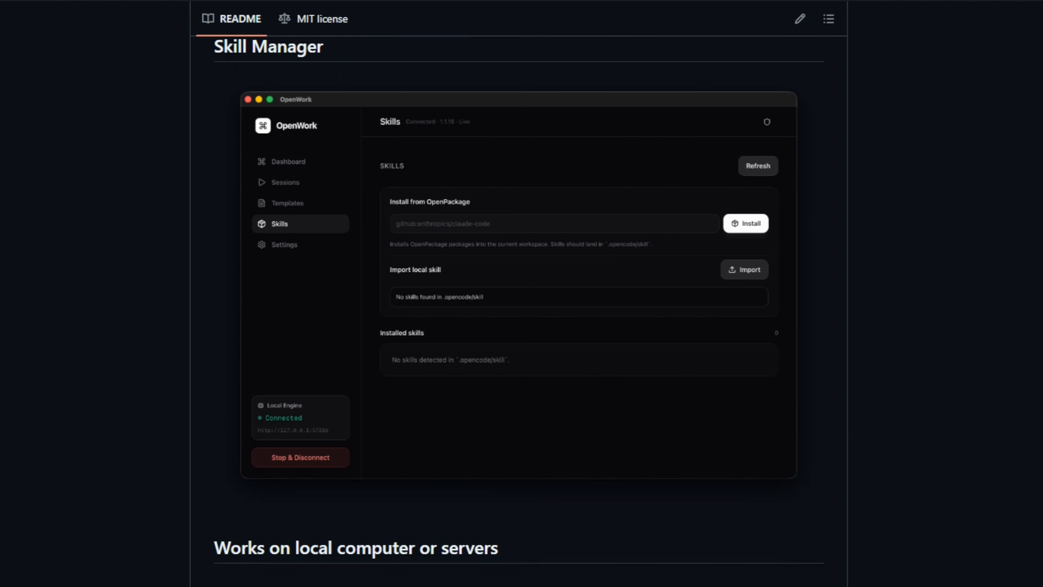
pyautogui.scroll(-3)
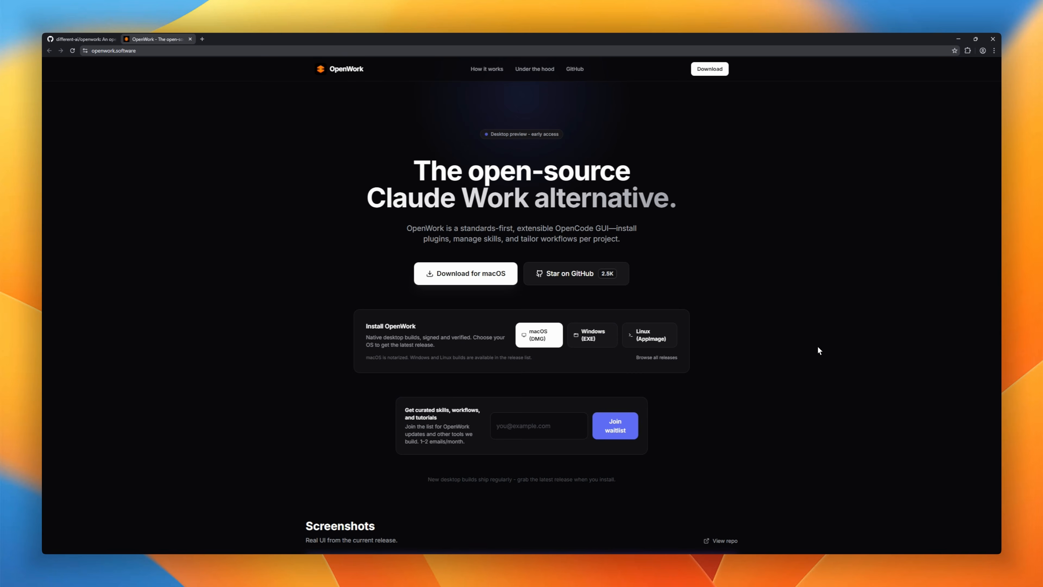
# Scroll the OpenWork landing page showing its download options and waitlist signup.
pyautogui.scroll(-3)
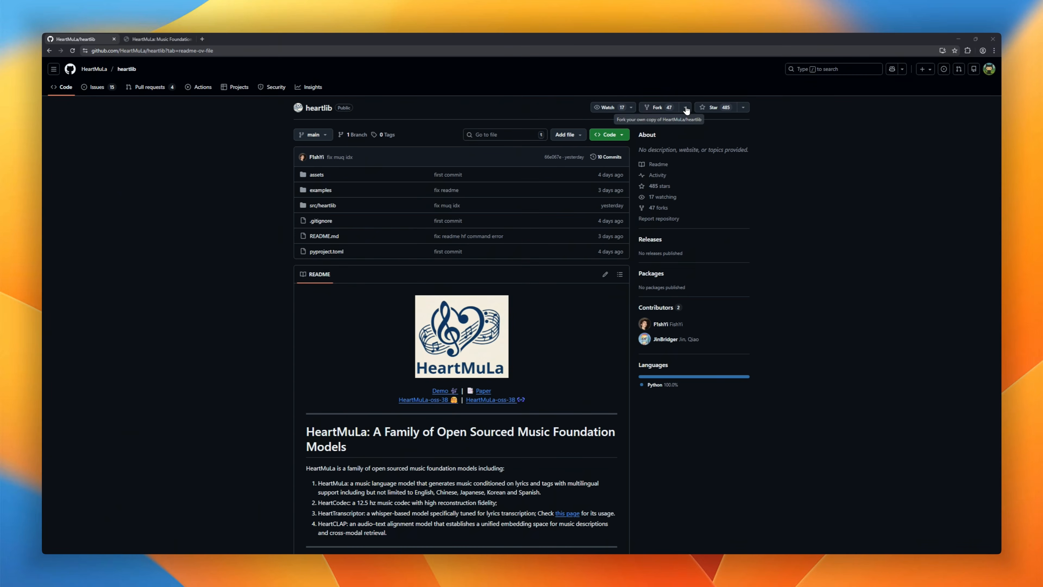
# Scroll heartlib's README past benchmark charts, TODOs and Local Deployment to License, Citation and Contact.
pyautogui.scroll(-3)
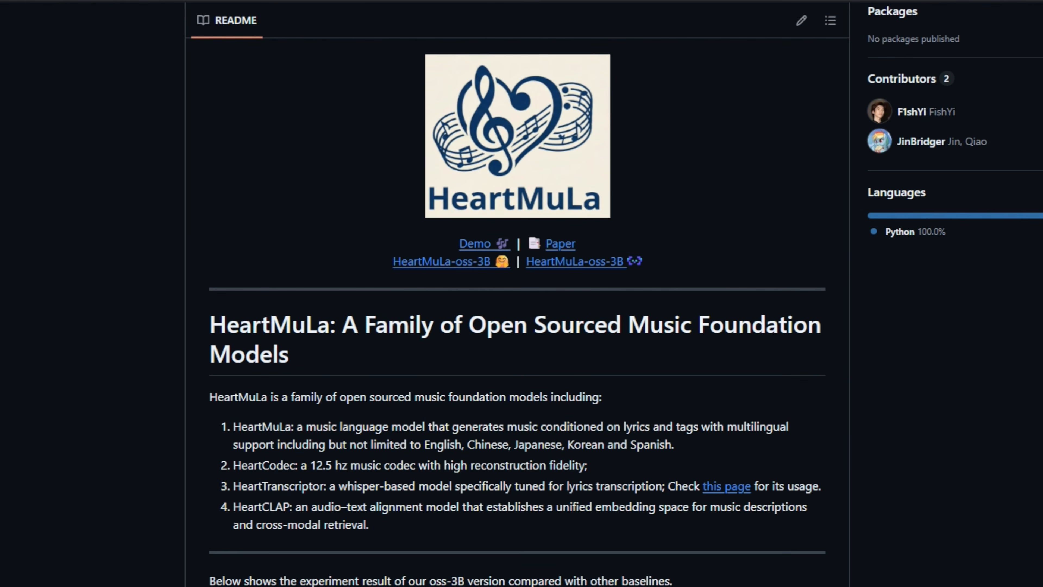
pyautogui.scroll(-3)
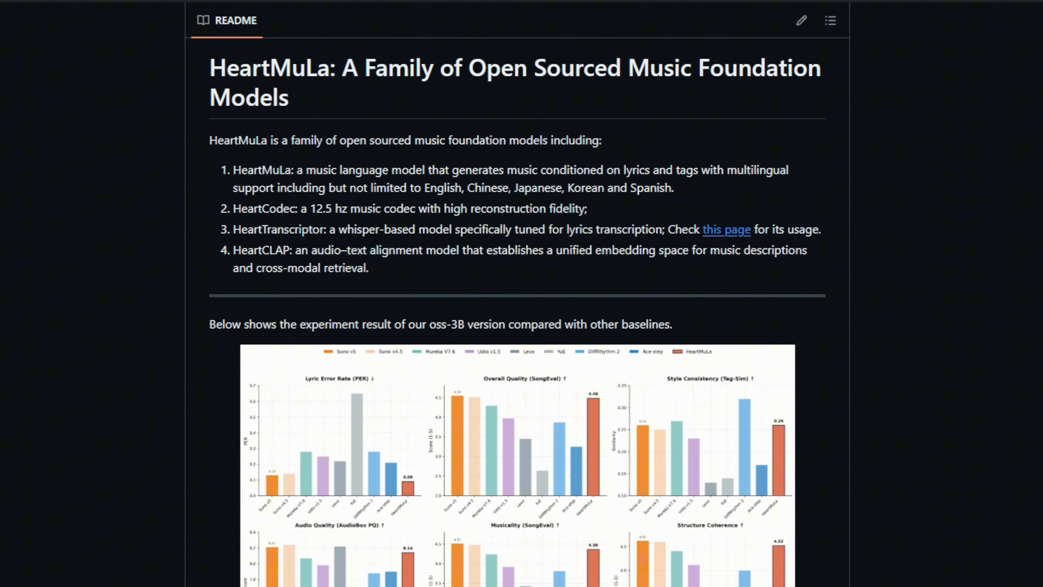
pyautogui.scroll(-3)
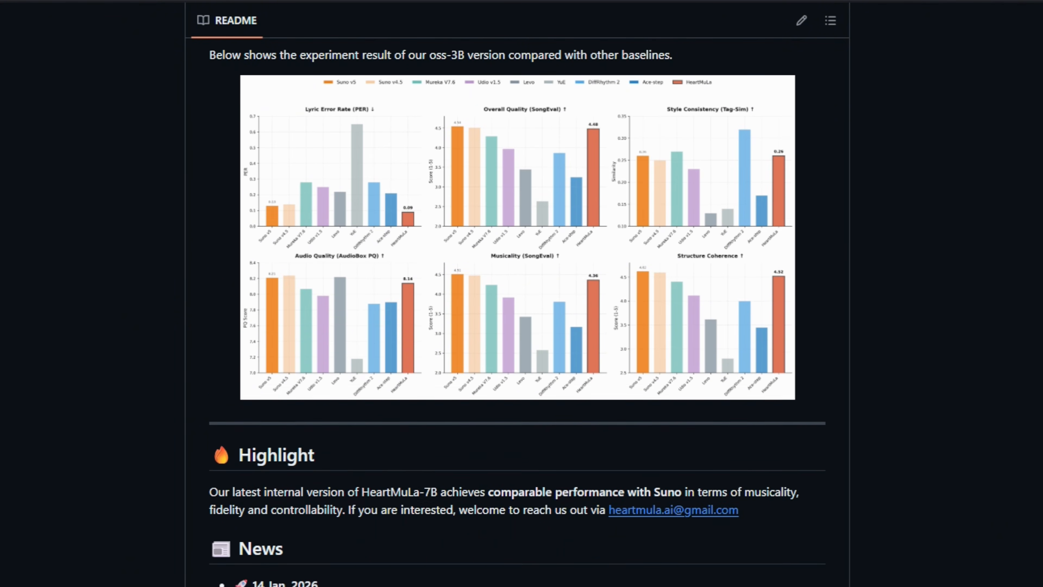
pyautogui.scroll(-3)
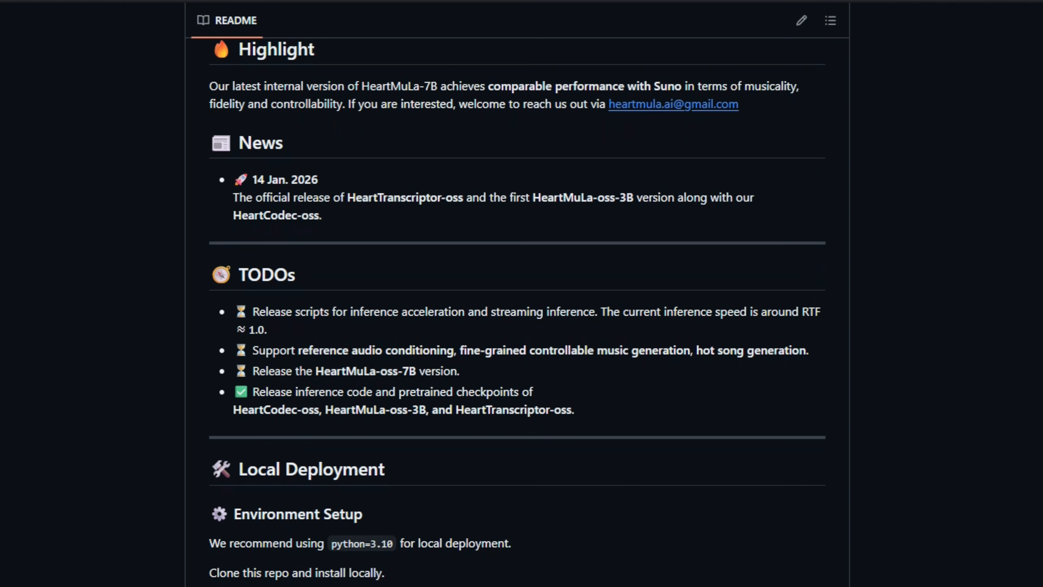
pyautogui.scroll(-3)
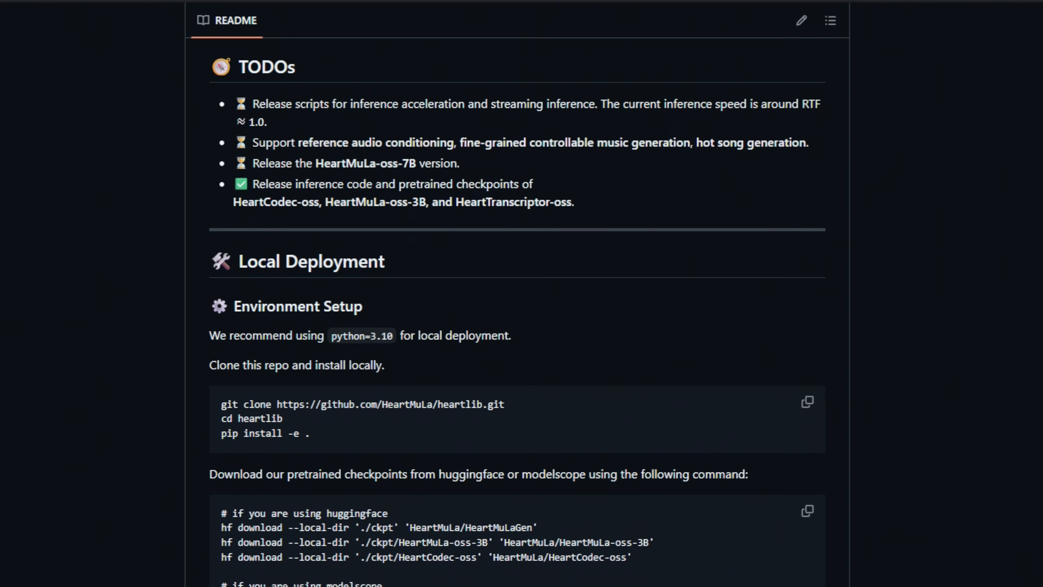
pyautogui.scroll(-3)
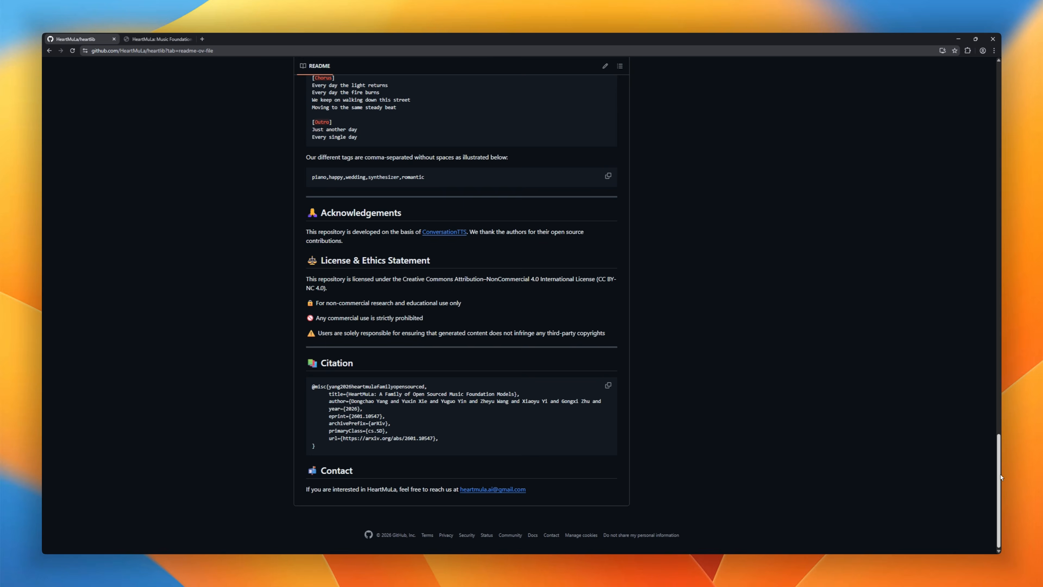
# Switch to the HeartMuLa project site and view its Abstract, Framework figure and Video.
pyautogui.click(158, 38)
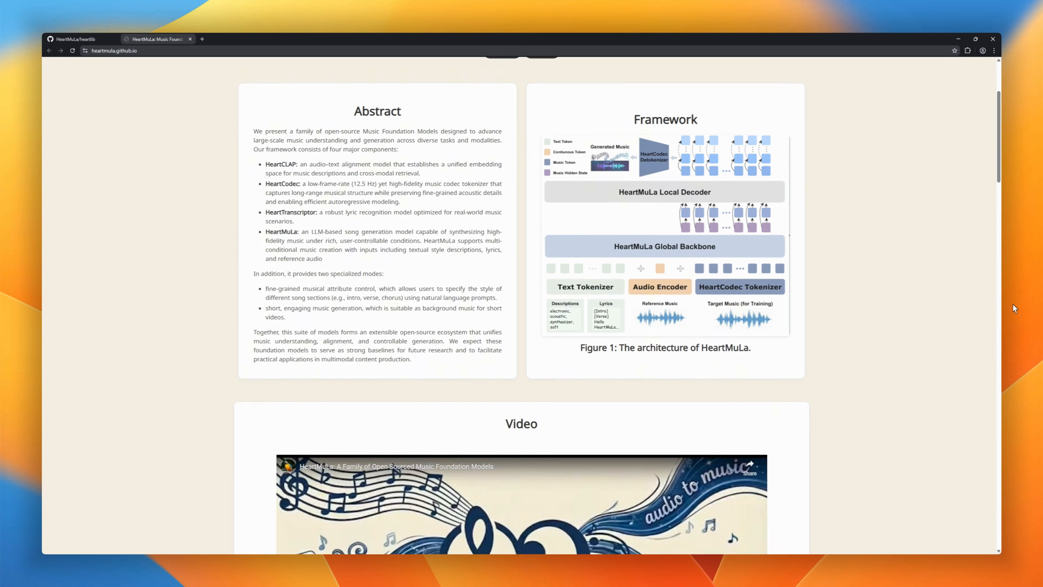
pyautogui.scroll(-3)
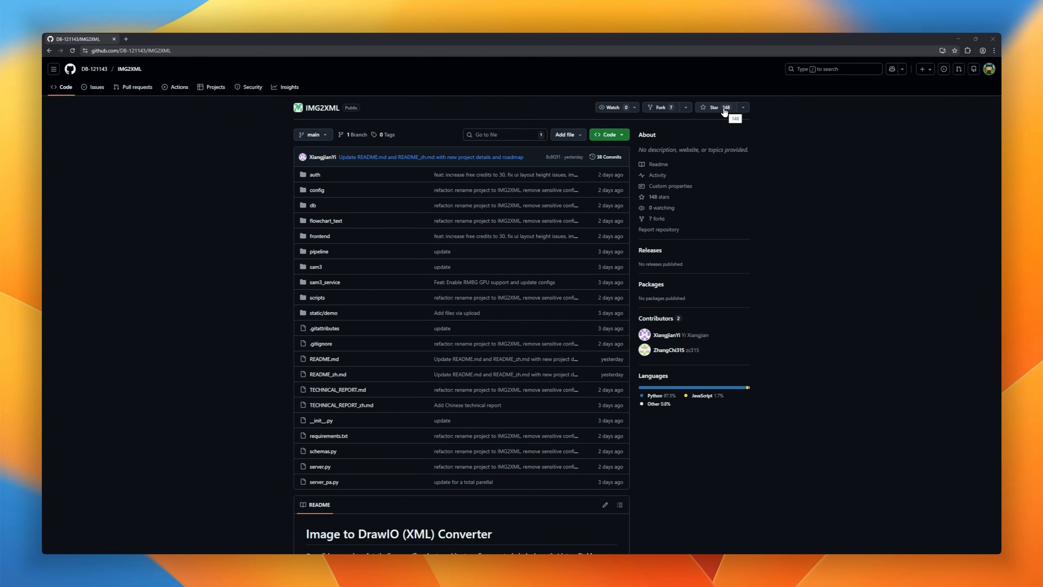
# Scroll IMG2XML's README through the scenario table, conversion demos, Key Features and Architecture Pipeline.
pyautogui.scroll(-3)
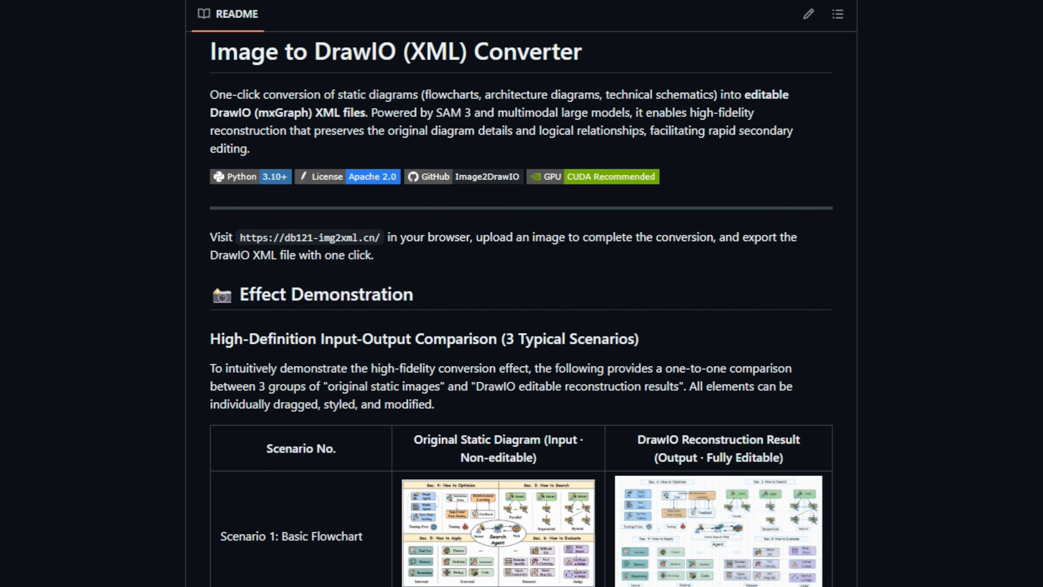
pyautogui.scroll(-3)
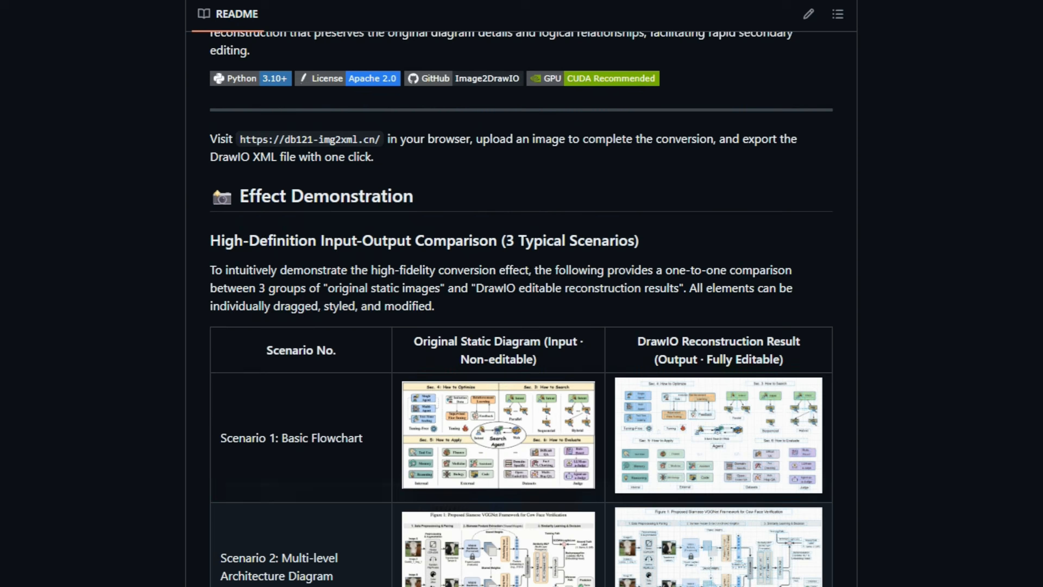
pyautogui.scroll(-3)
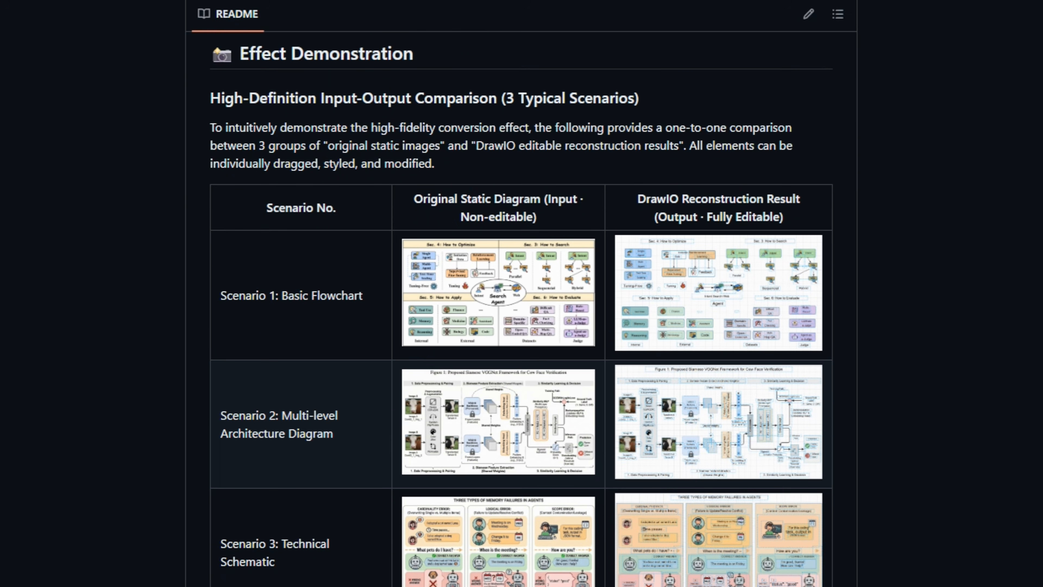
pyautogui.scroll(-3)
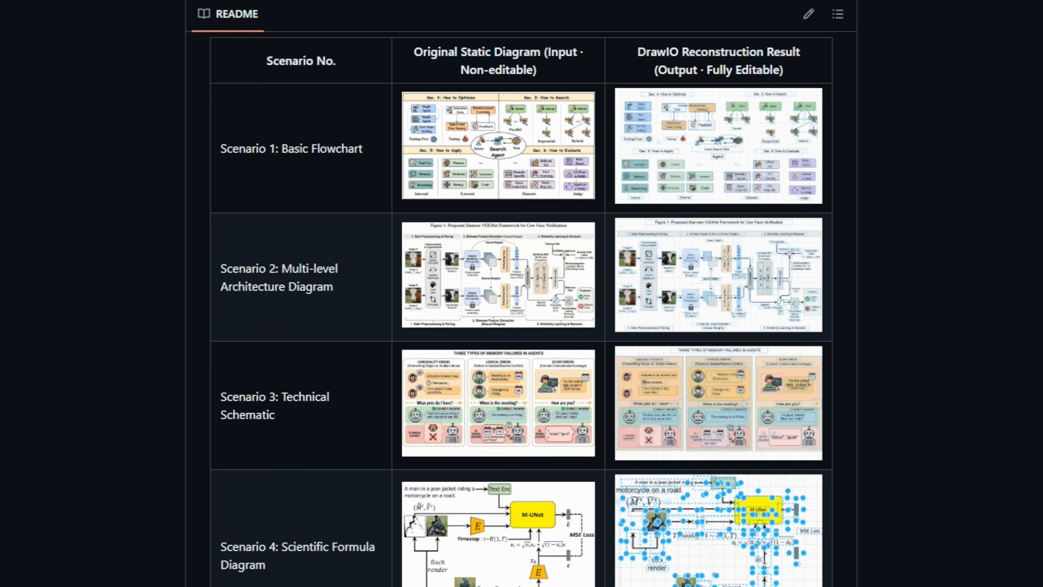
pyautogui.scroll(-3)
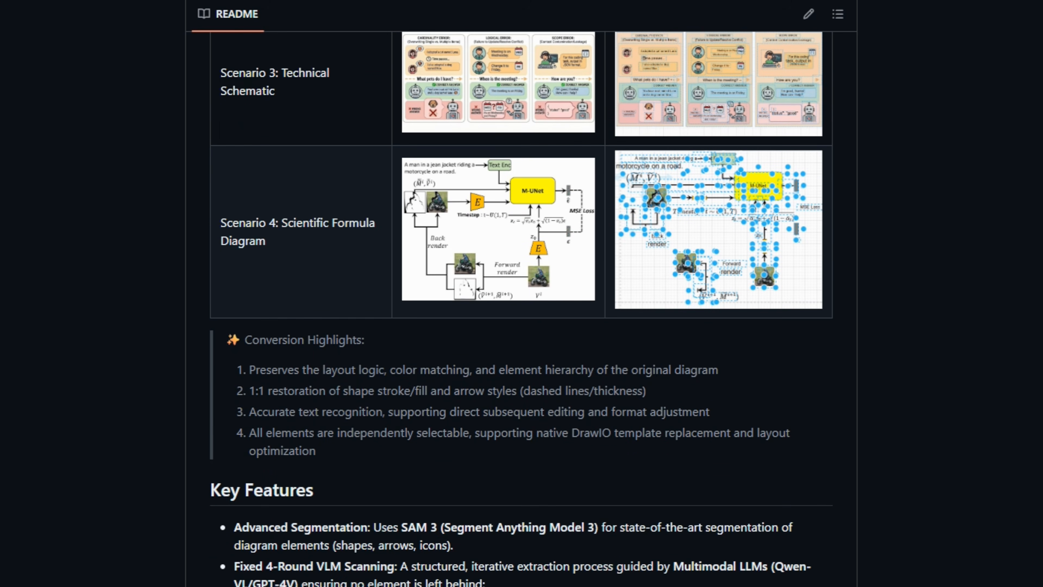
pyautogui.scroll(-3)
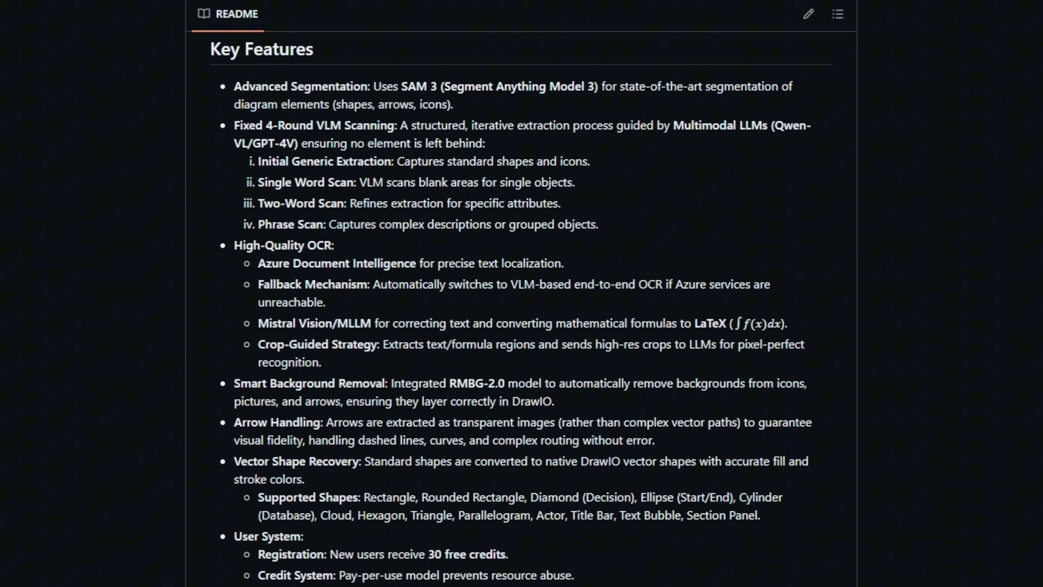
pyautogui.scroll(-3)
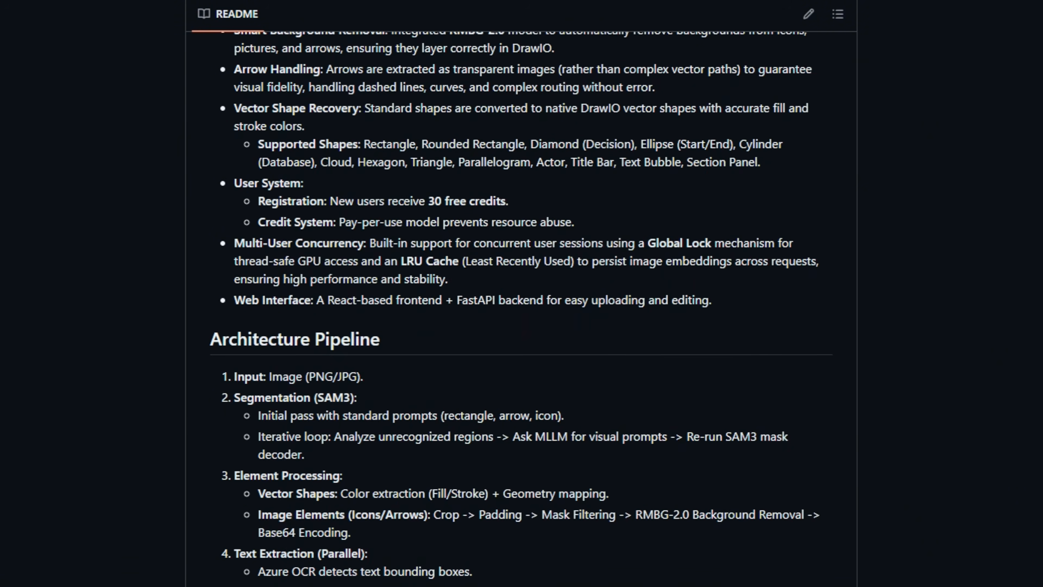
pyautogui.click(975, 38)
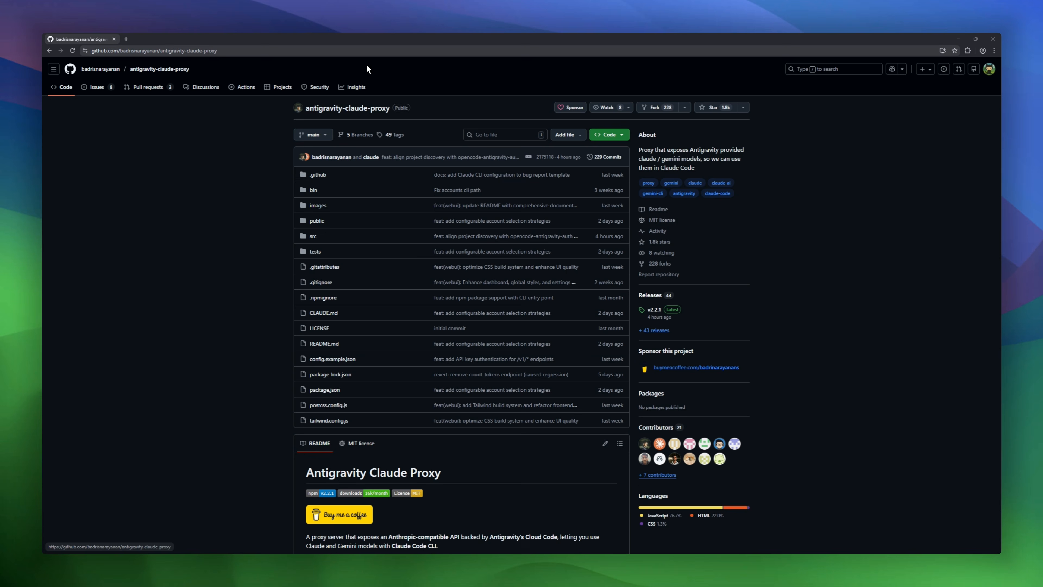
pyautogui.moveTo(656, 107)
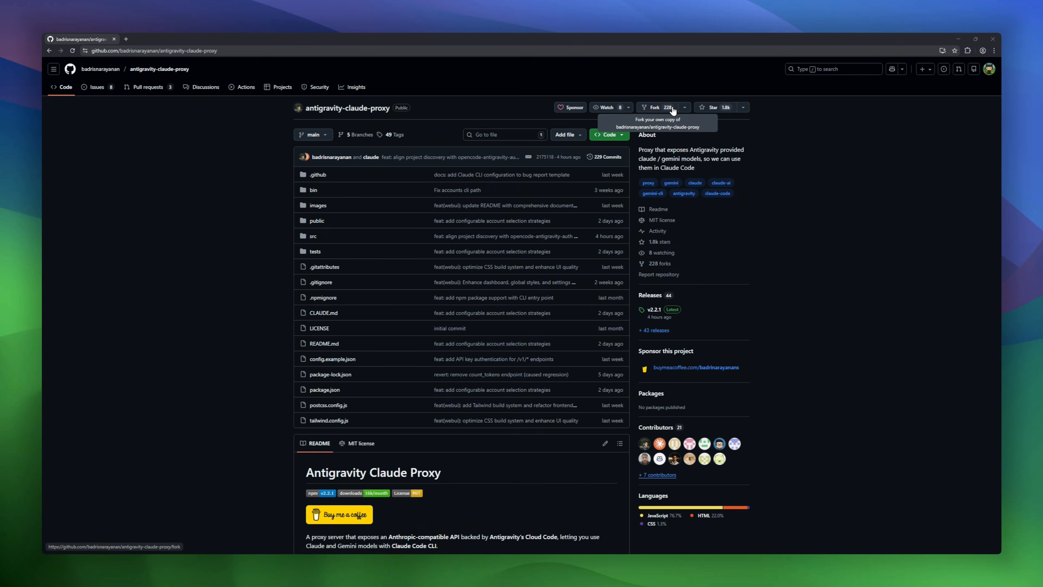
# Scroll antigravity-claude-proxy's README through How It Works, Installation, Available Models and Load Balancing.
pyautogui.scroll(-3)
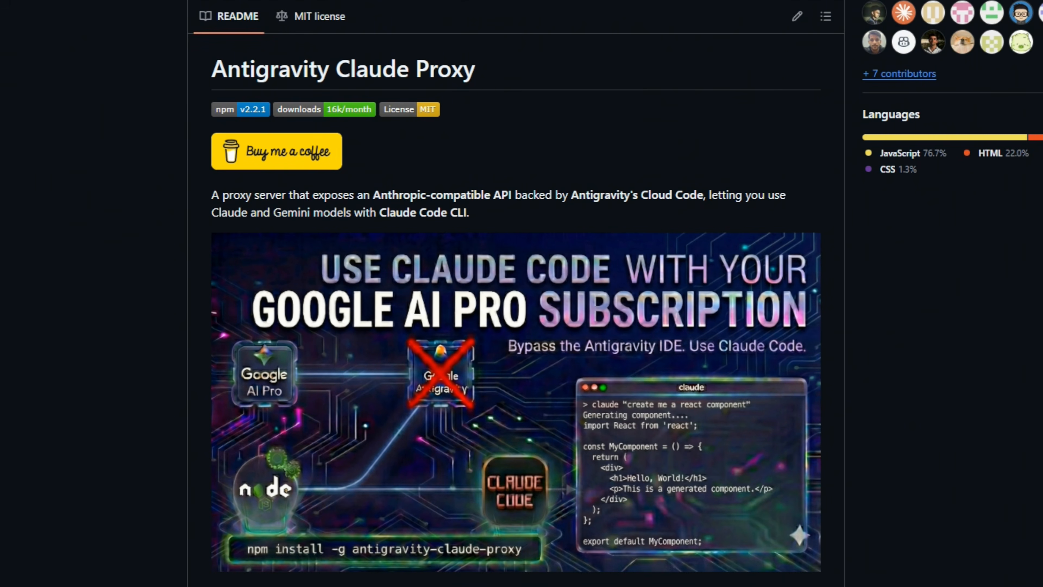
pyautogui.scroll(-3)
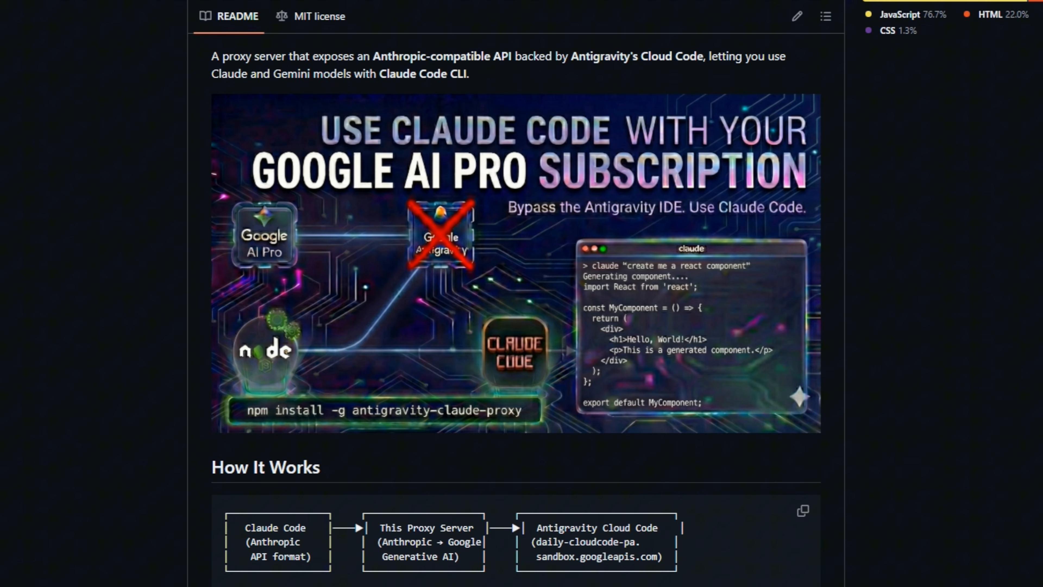
pyautogui.scroll(-3)
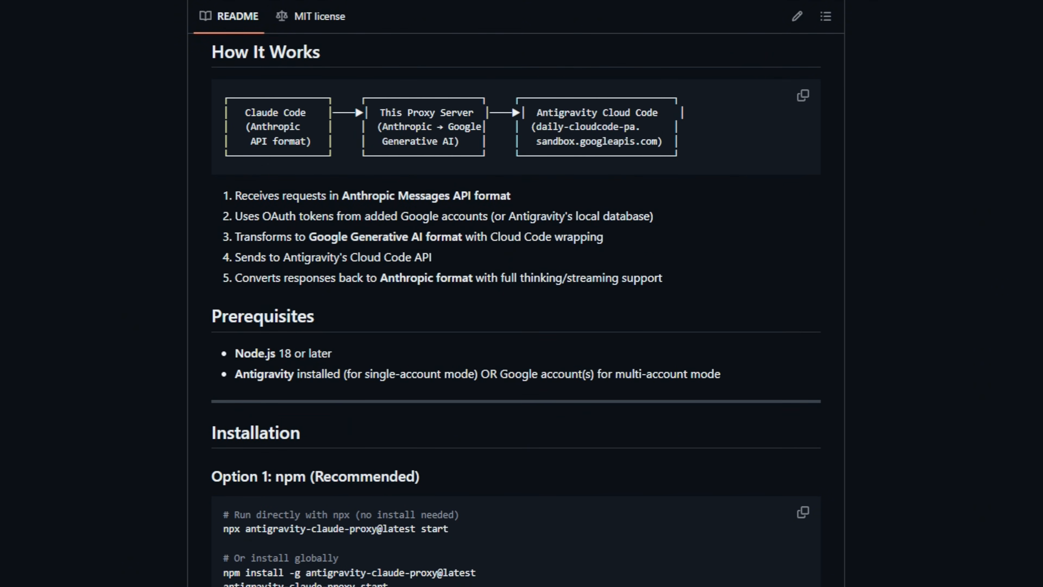
pyautogui.scroll(-3)
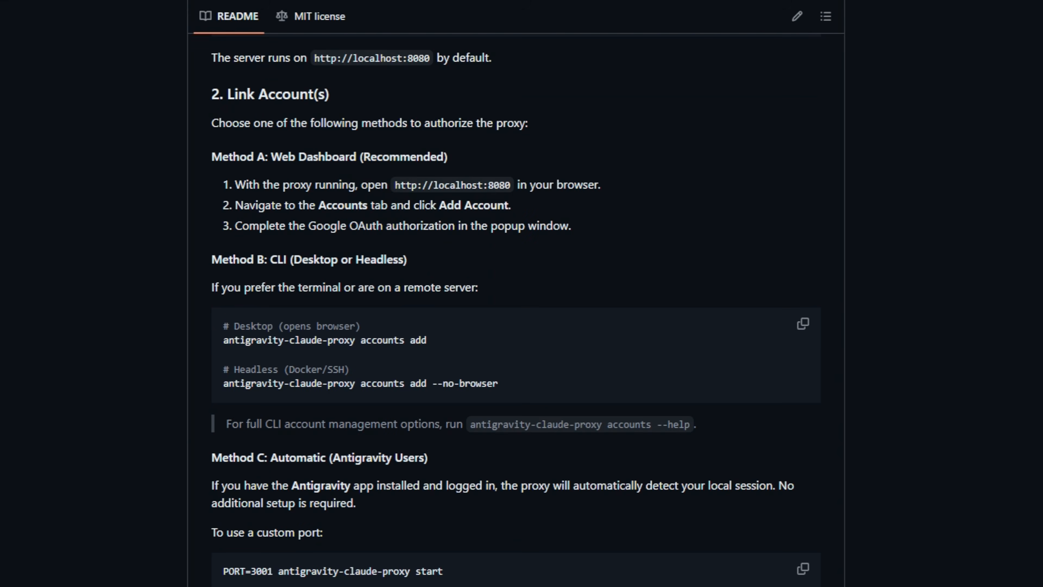
pyautogui.scroll(-3)
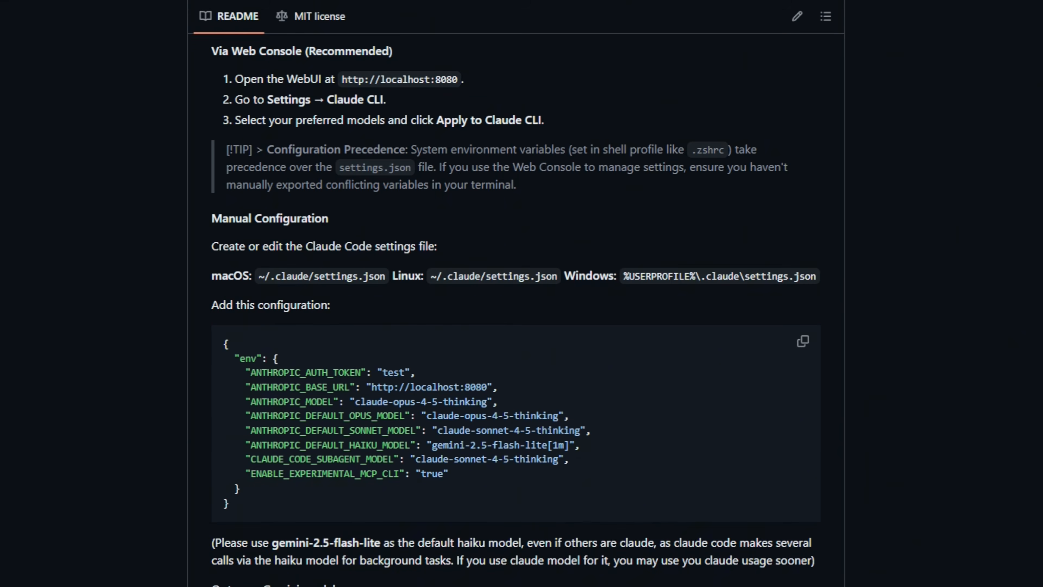
pyautogui.scroll(-3)
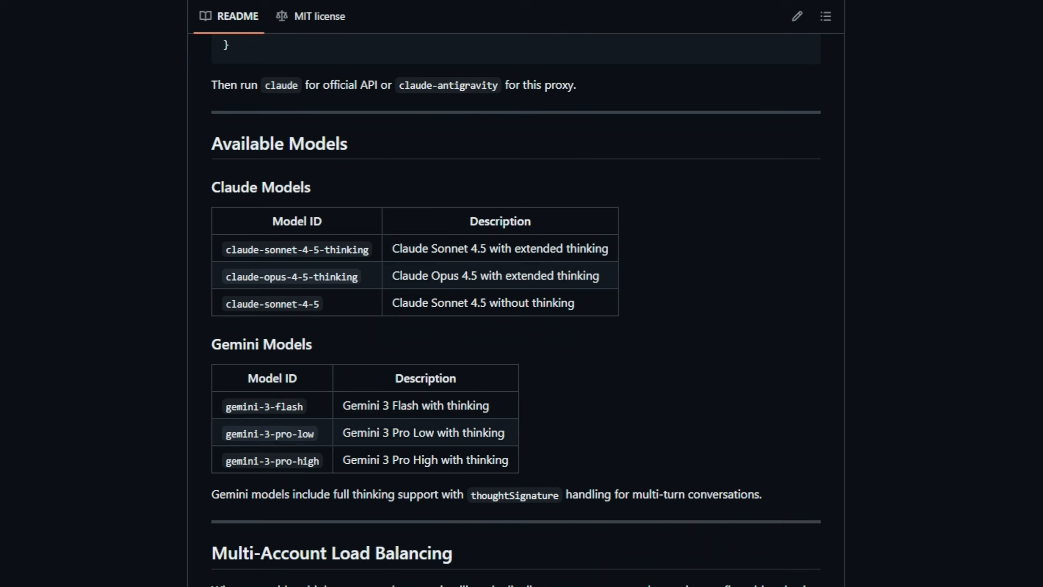
pyautogui.scroll(-3)
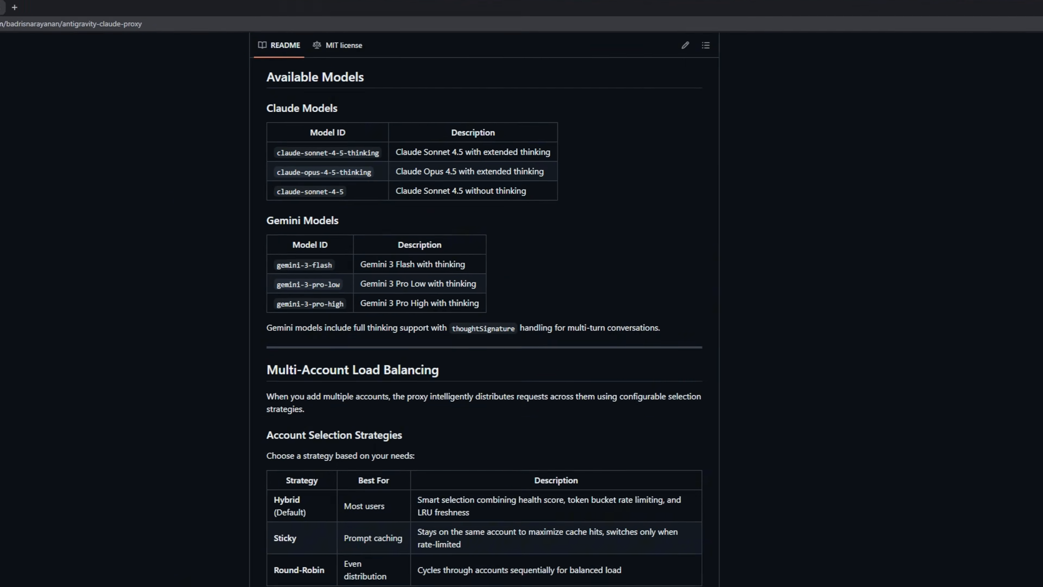
pyautogui.scroll(-3)
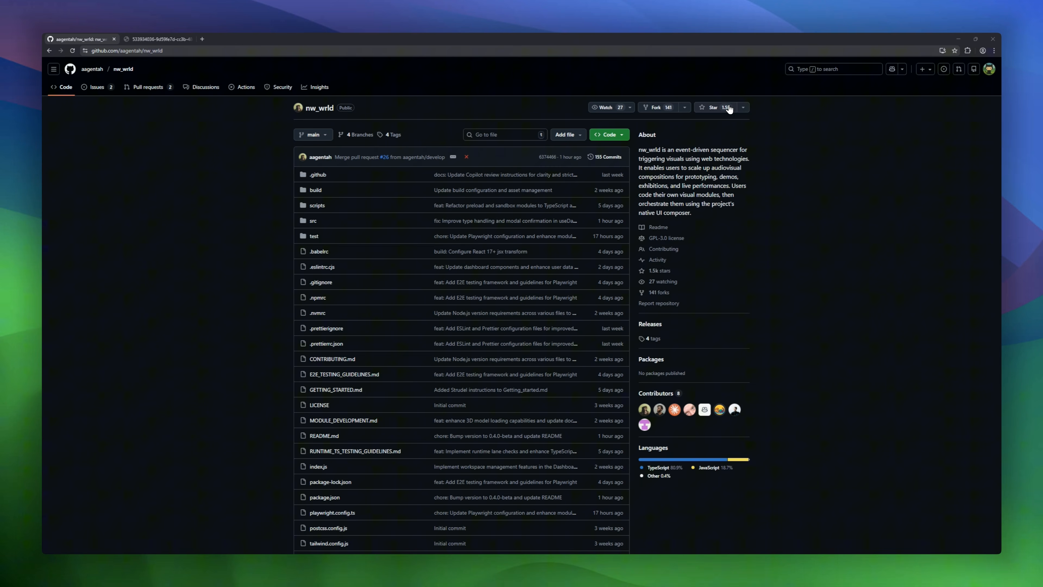
# Scroll nw_wrld's README past the file list through Beta Notice, Roadmap, Features and Installation.
pyautogui.scroll(-3)
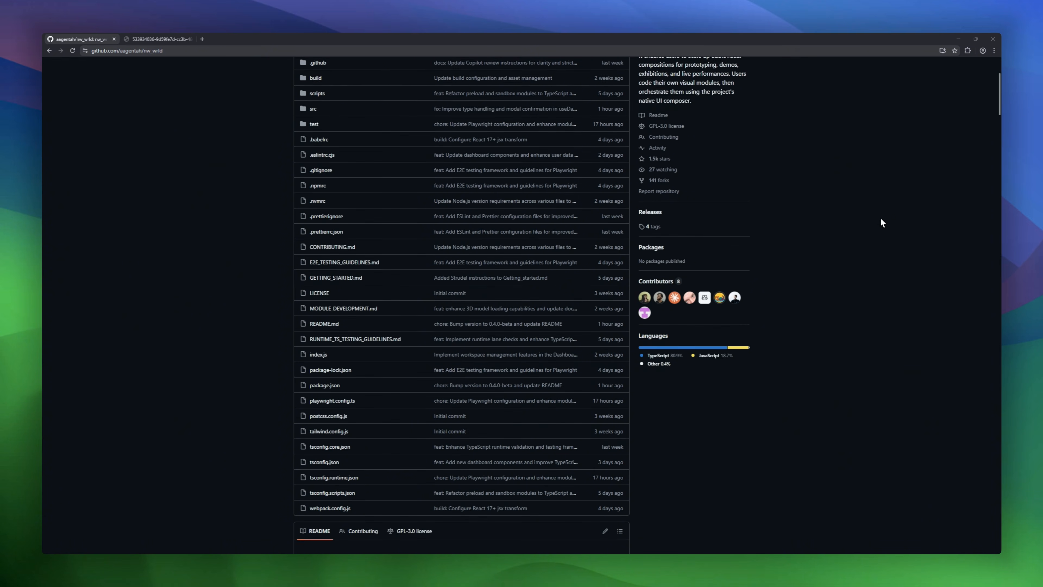
pyautogui.scroll(-3)
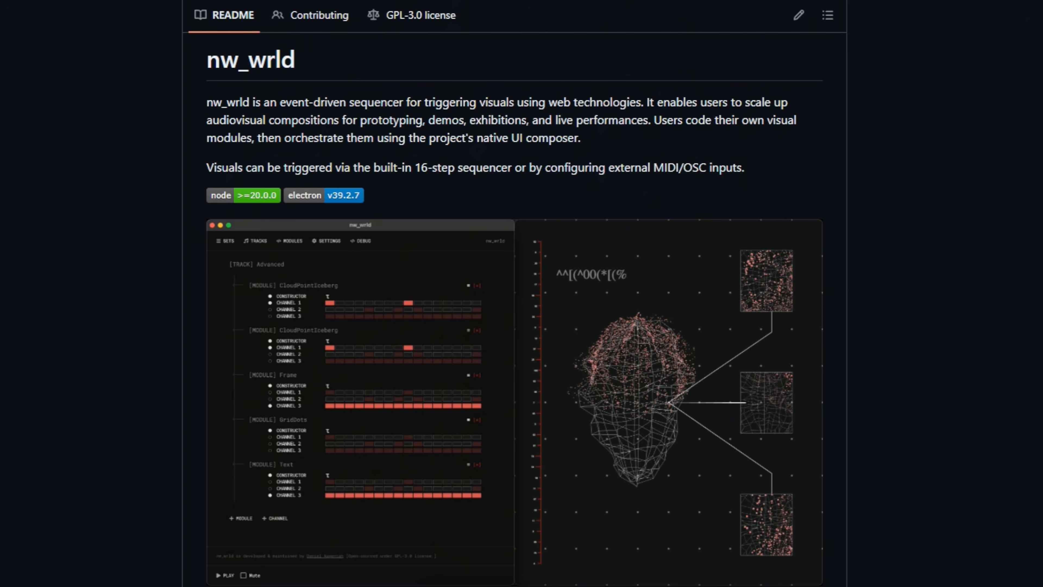
pyautogui.scroll(-3)
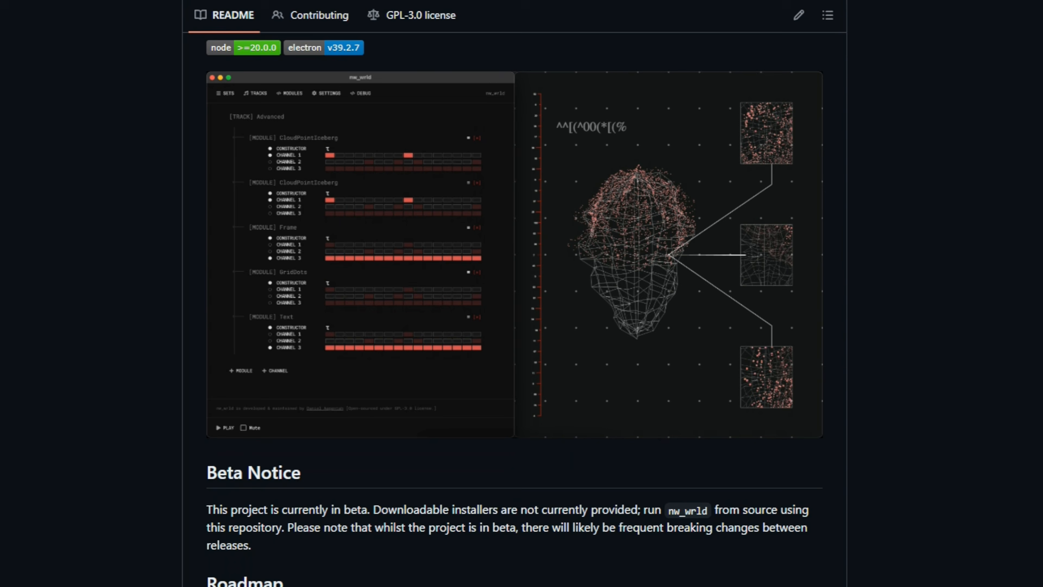
pyautogui.scroll(-3)
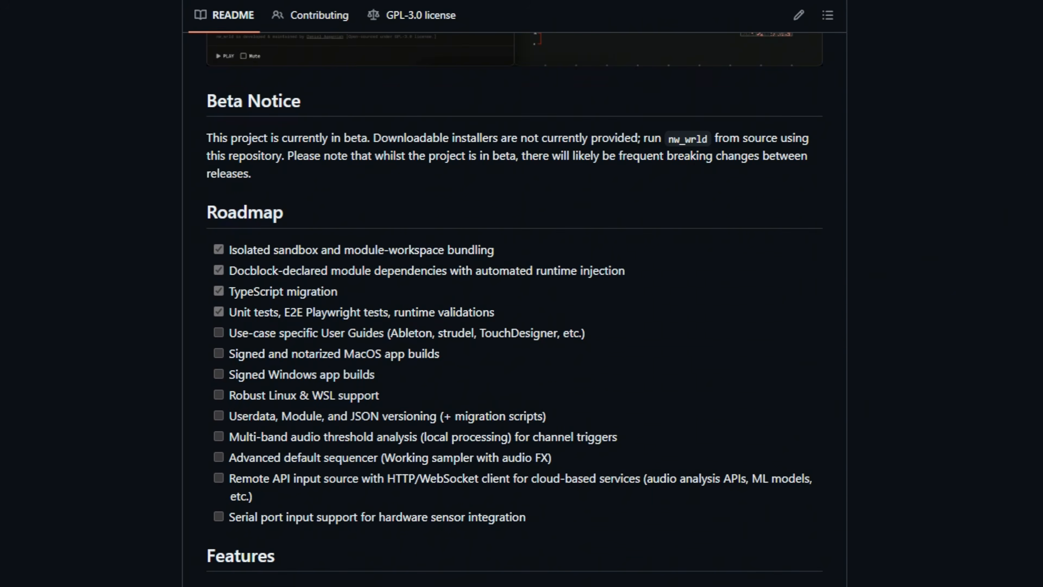
pyautogui.scroll(-3)
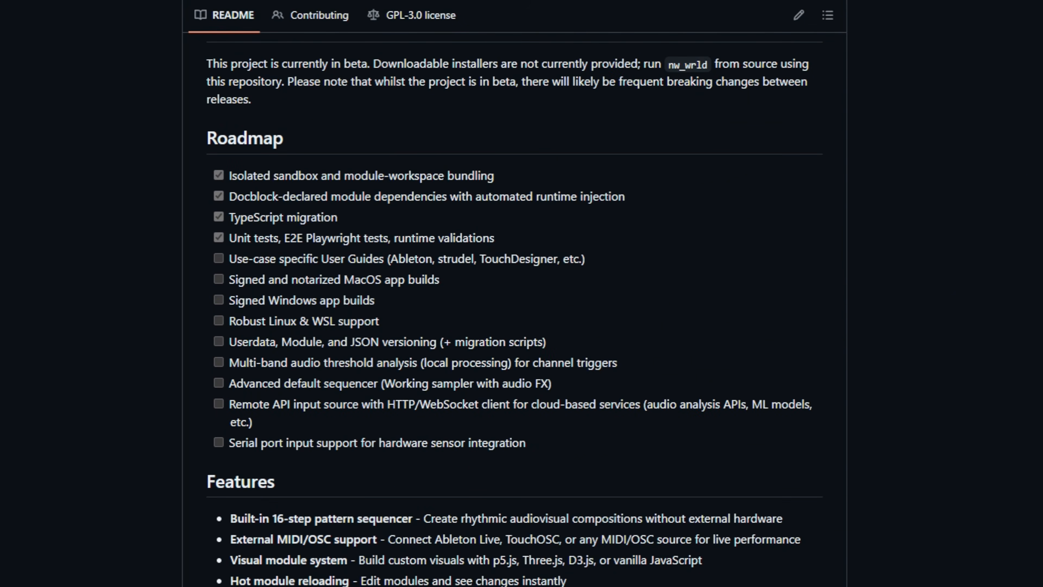
pyautogui.scroll(-3)
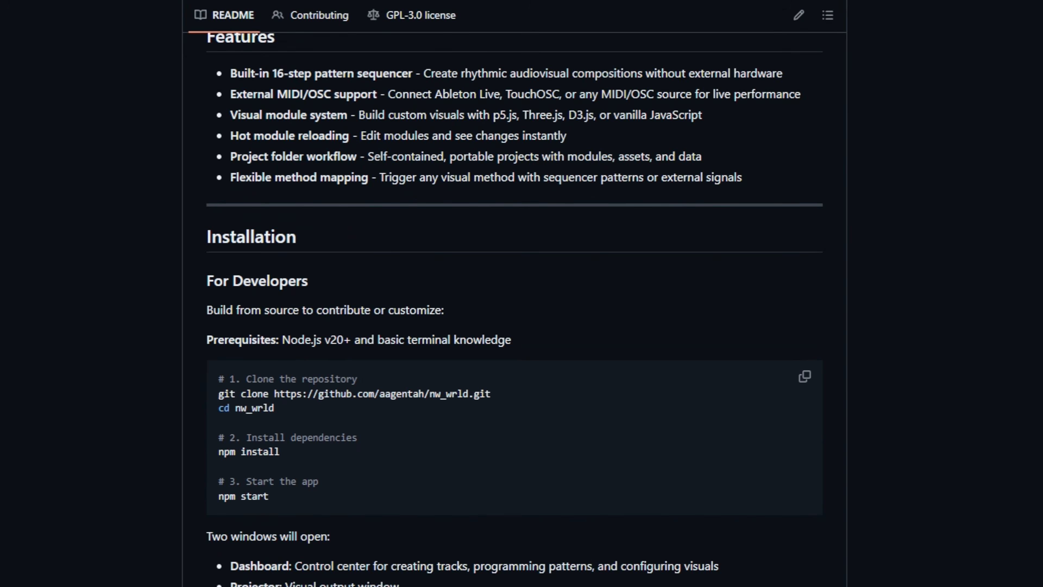
pyautogui.scroll(-3)
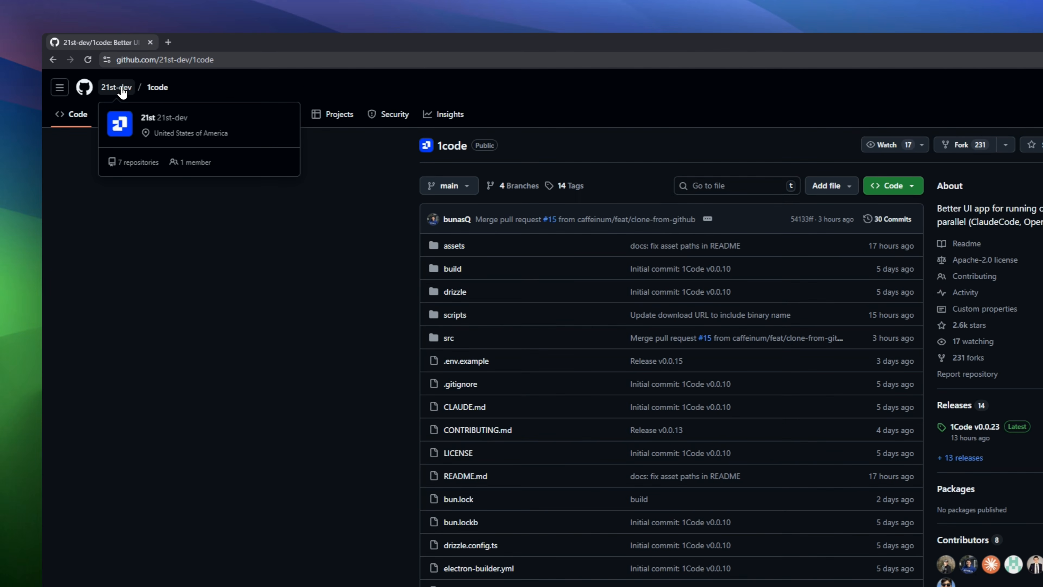
pyautogui.moveTo(706, 88)
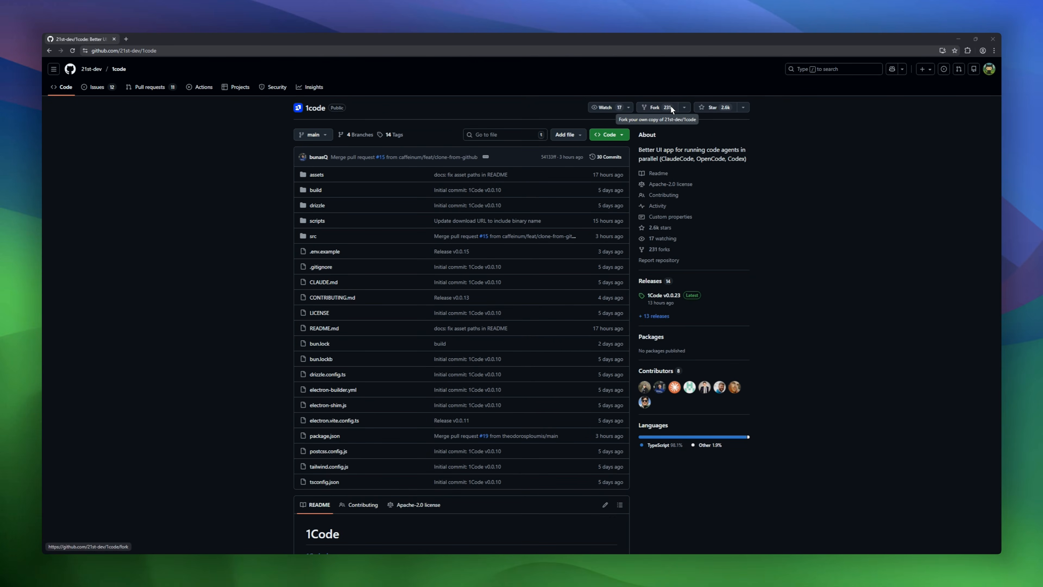
# Scroll 1code's README through its Features on running Claude agents and the diff-preview UI.
pyautogui.scroll(-3)
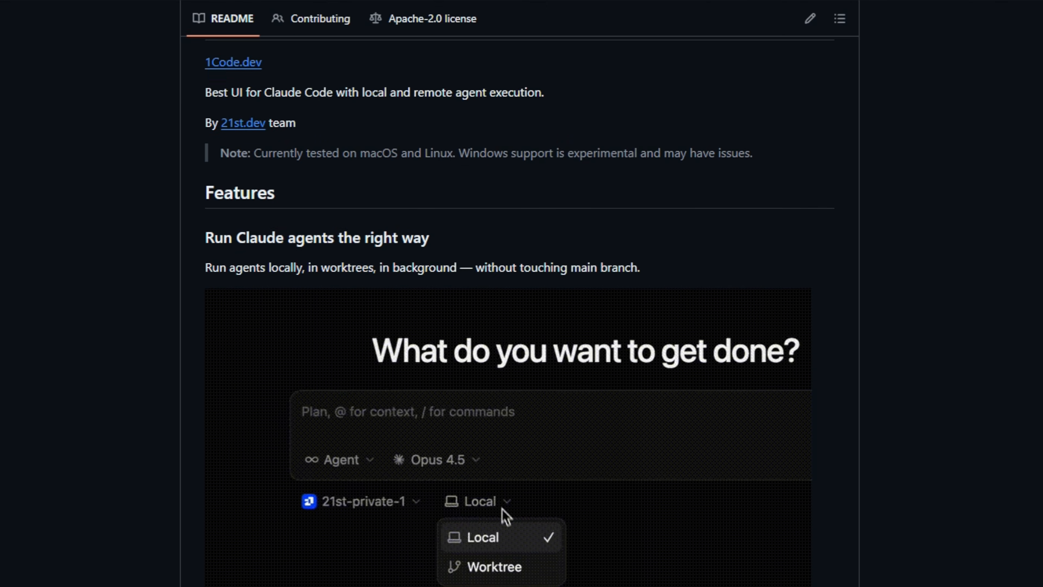
pyautogui.scroll(-3)
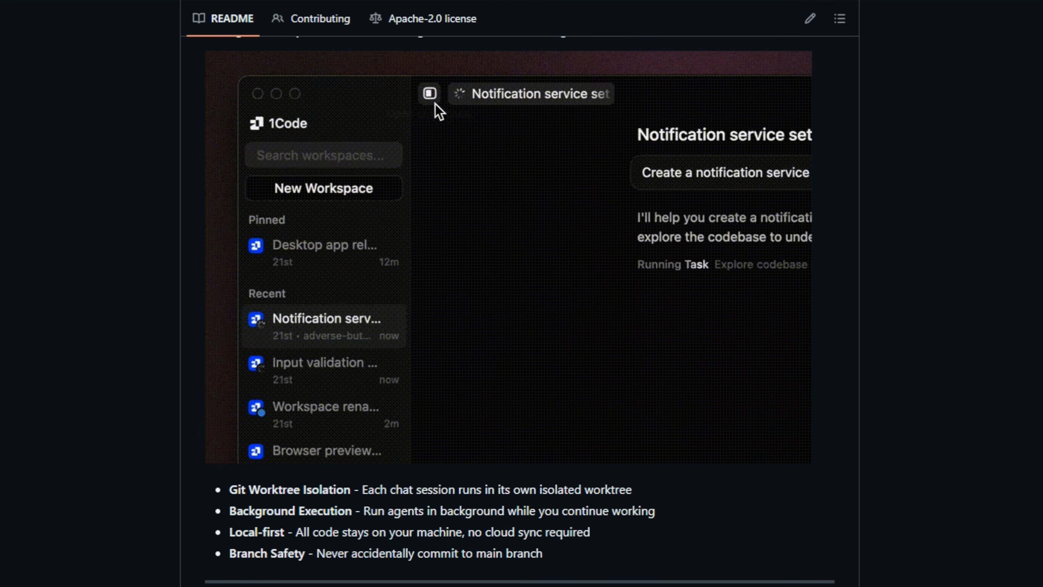
pyautogui.click(429, 93)
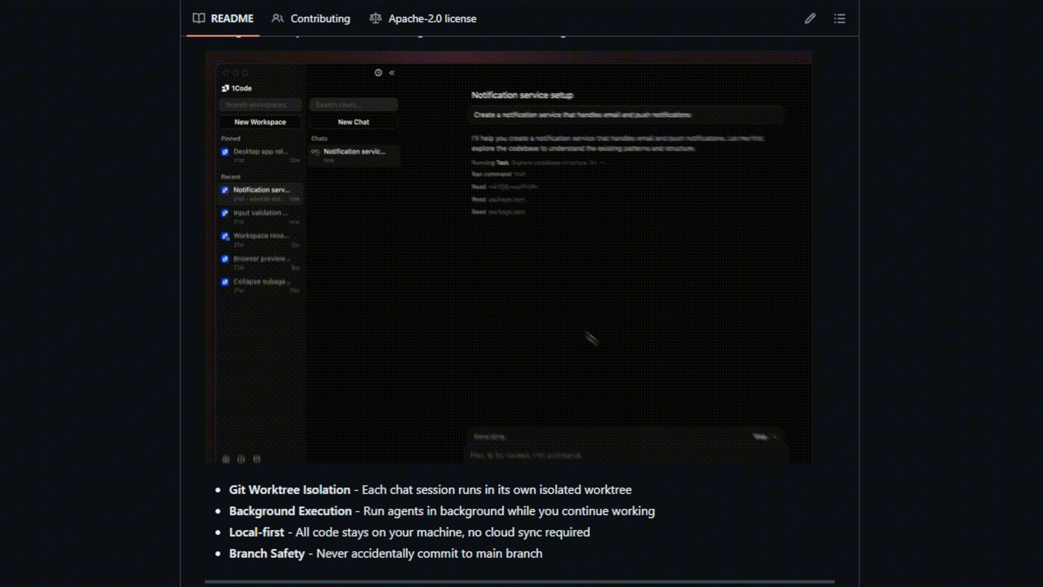
pyautogui.scroll(-3)
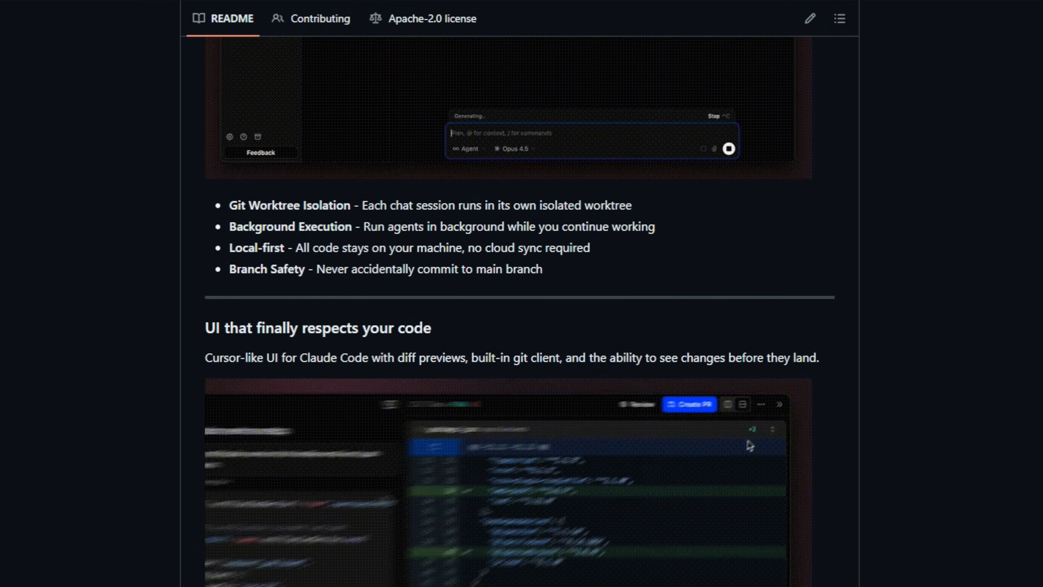
pyautogui.scroll(-3)
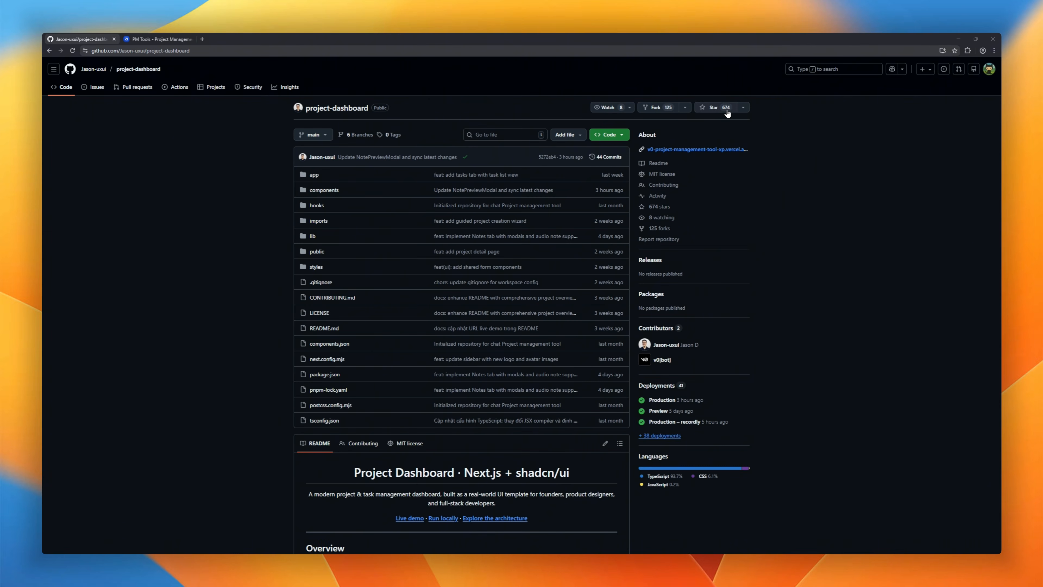
# Scroll project-dashboard's README through Overview, Live Demo and Features, then switch to its live PM Tools demo.
pyautogui.scroll(-3)
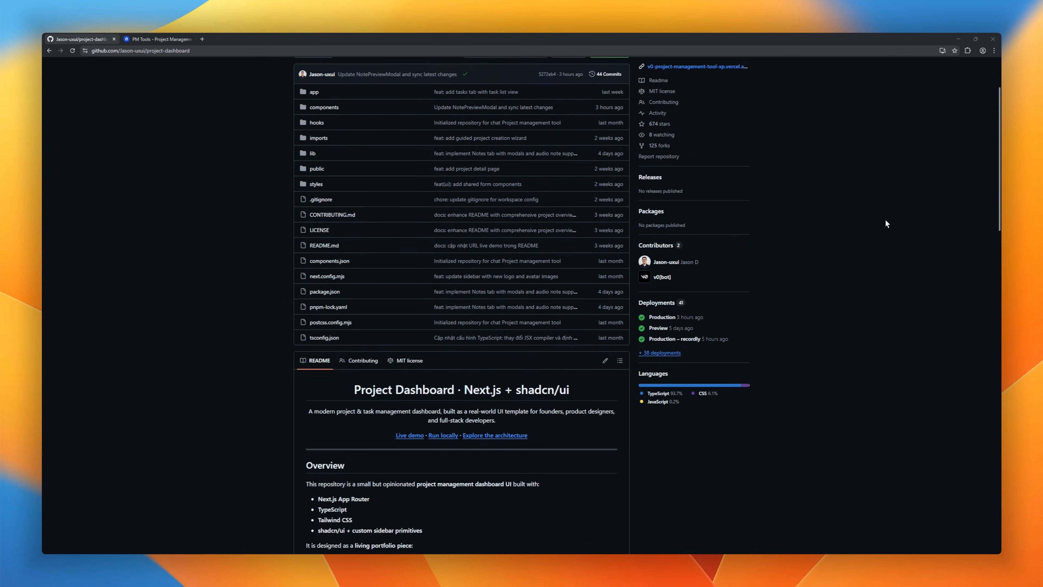
pyautogui.scroll(-3)
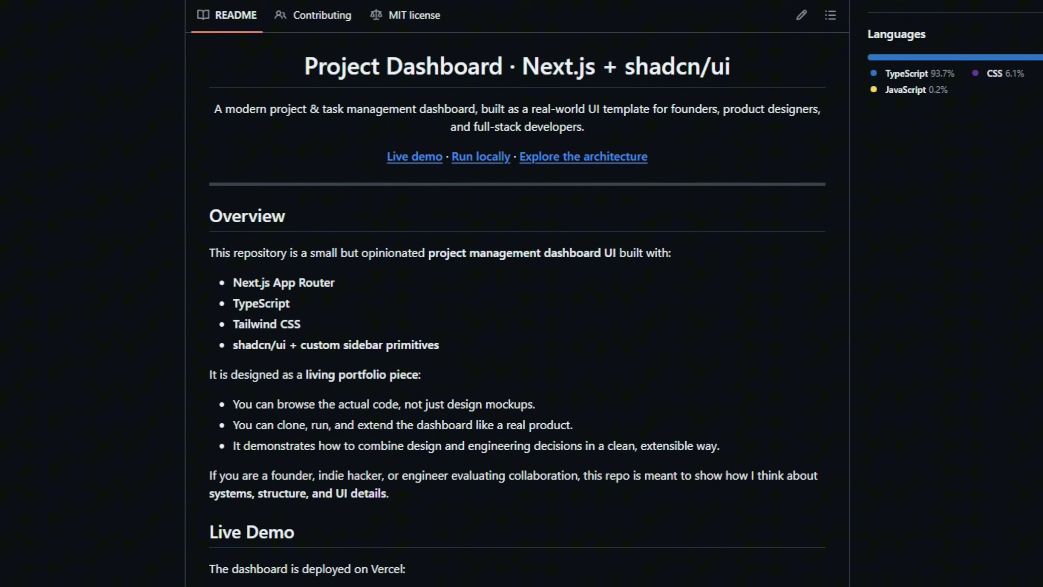
pyautogui.scroll(-3)
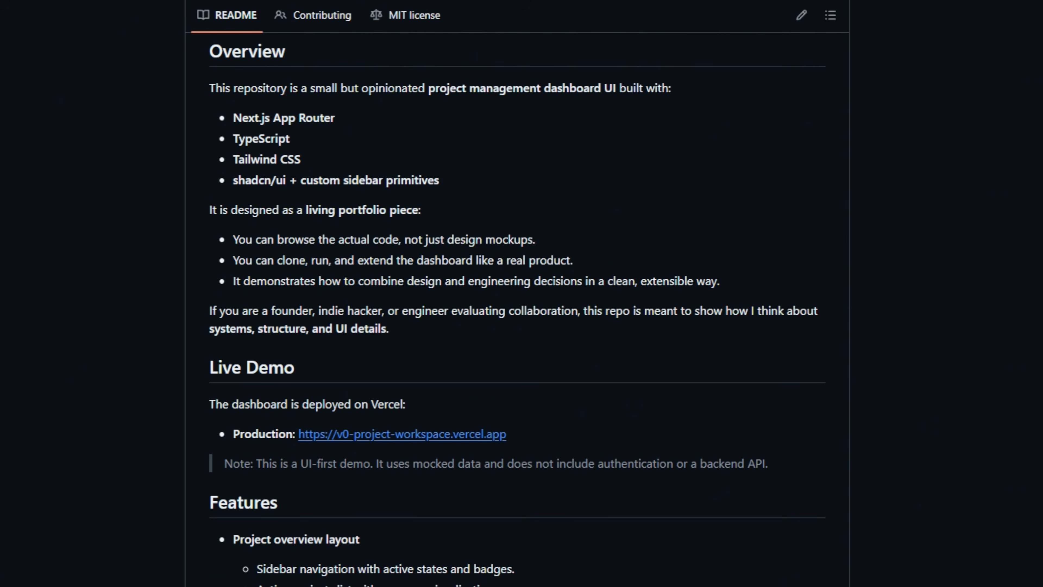
pyautogui.scroll(-3)
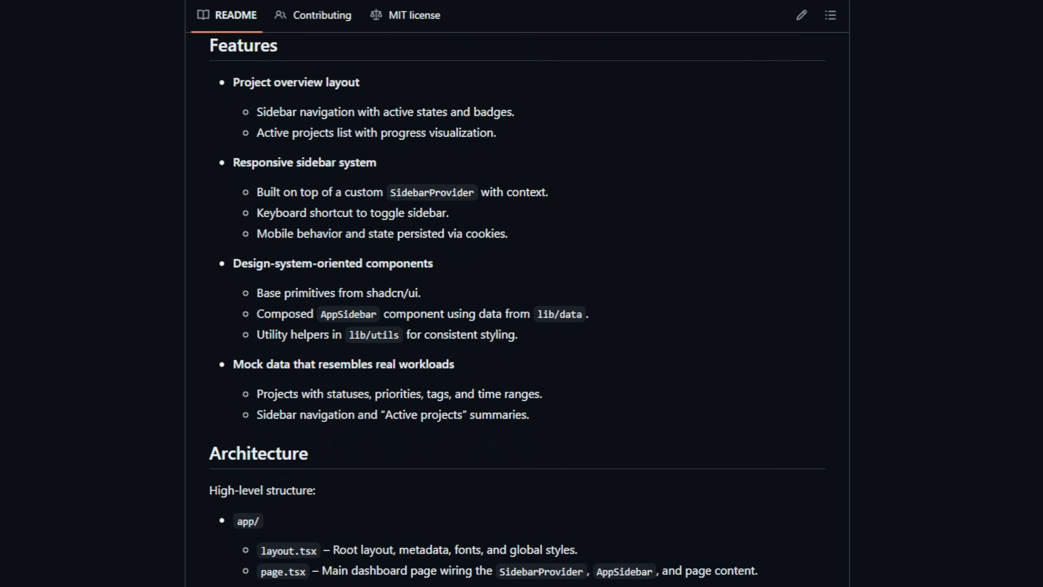
pyautogui.click(157, 39)
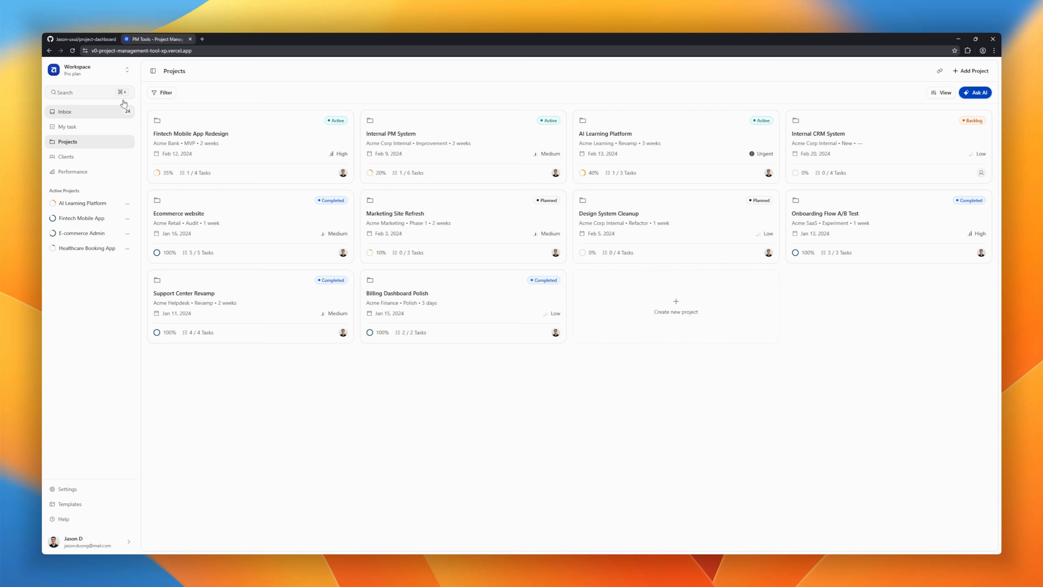
# Select 'My task' in the PM Tools sidebar to show the tasks list grouped by project.
pyautogui.click(68, 126)
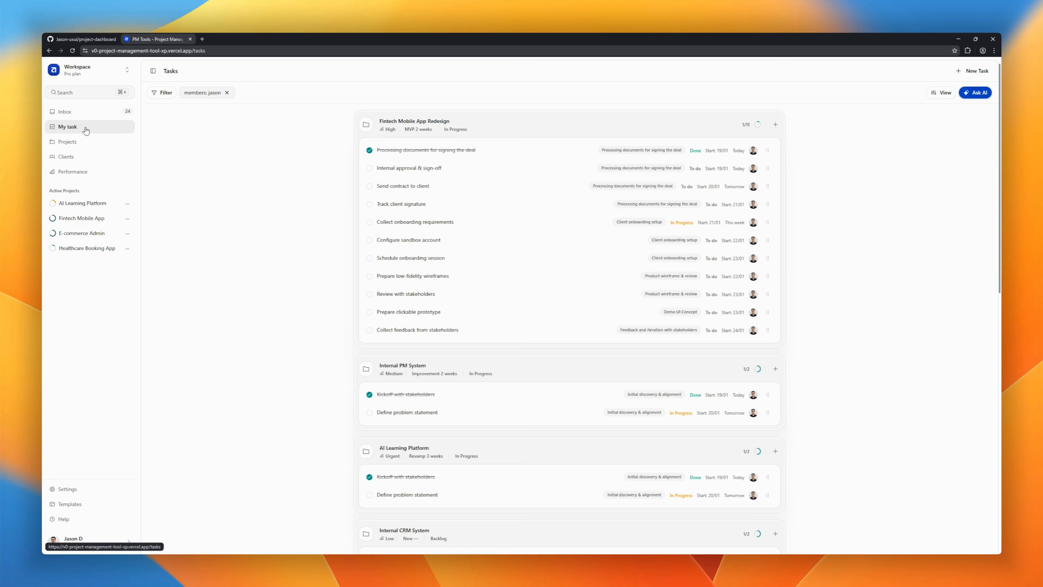
pyautogui.click(68, 141)
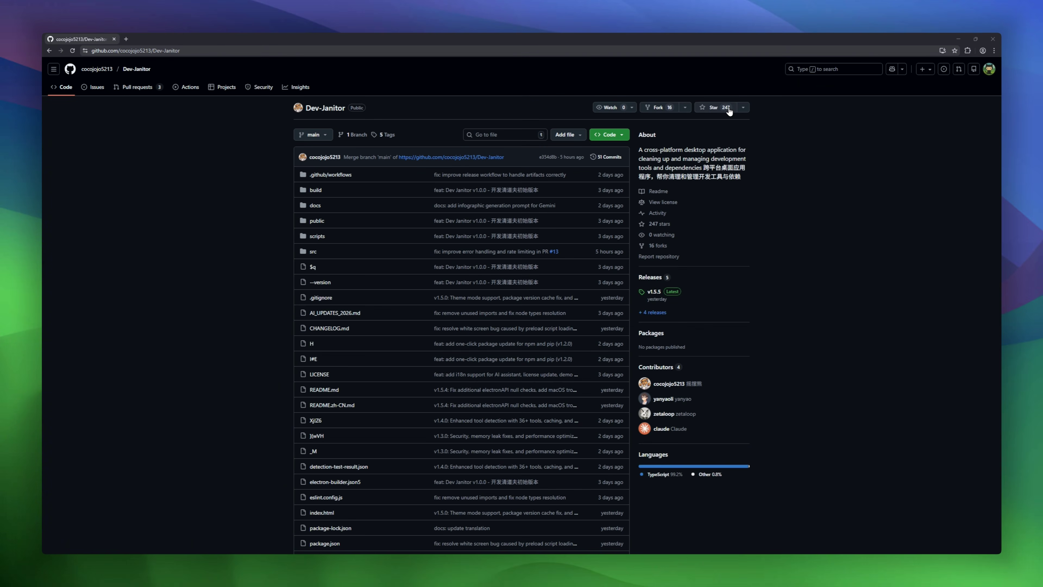
# Scroll Dev-Janitor's README through Overview and Features down to the Screenshots section.
pyautogui.scroll(-3)
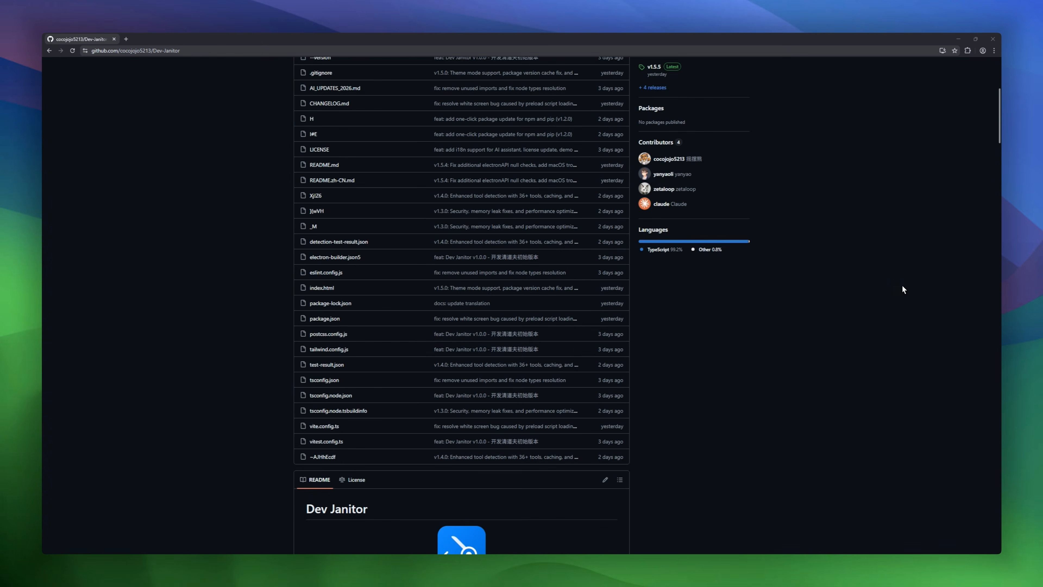
pyautogui.scroll(-3)
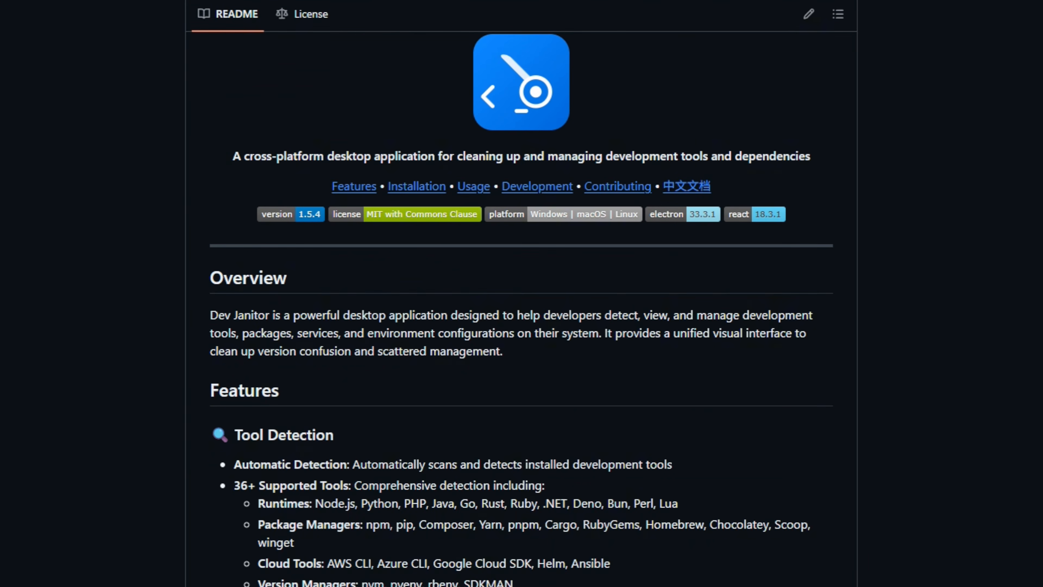
pyautogui.scroll(-3)
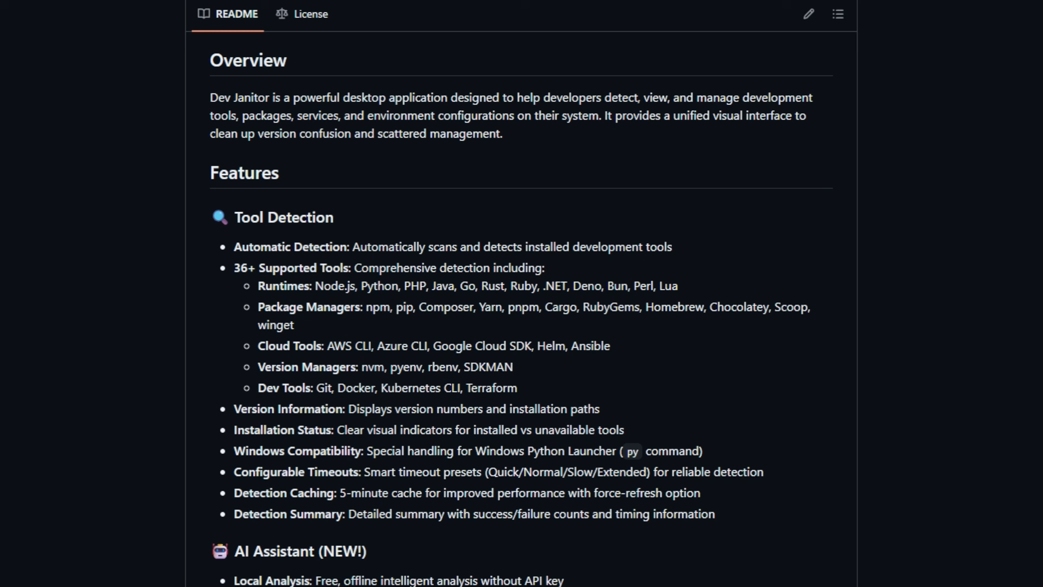
pyautogui.scroll(-3)
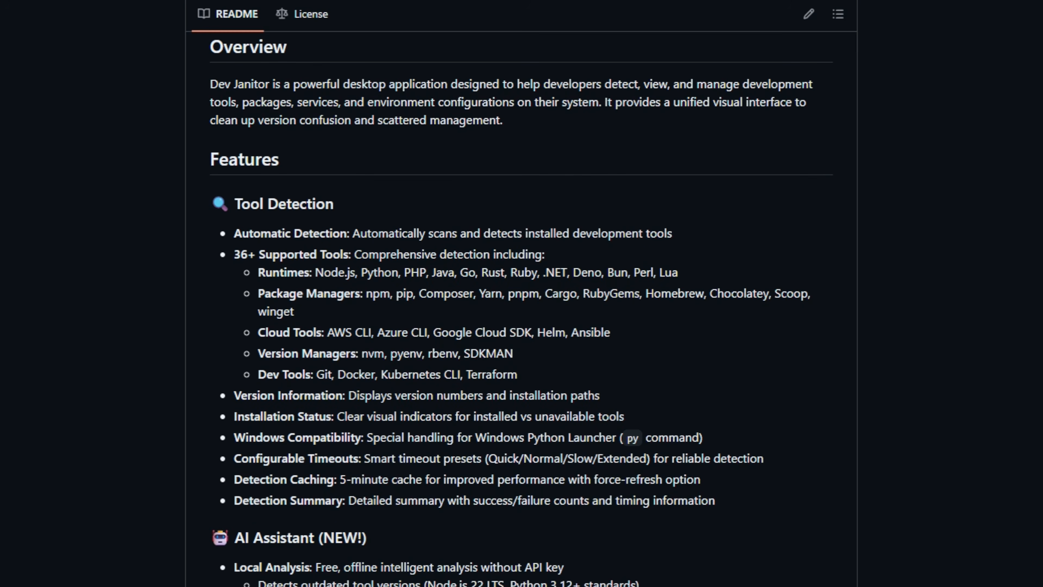
pyautogui.scroll(-3)
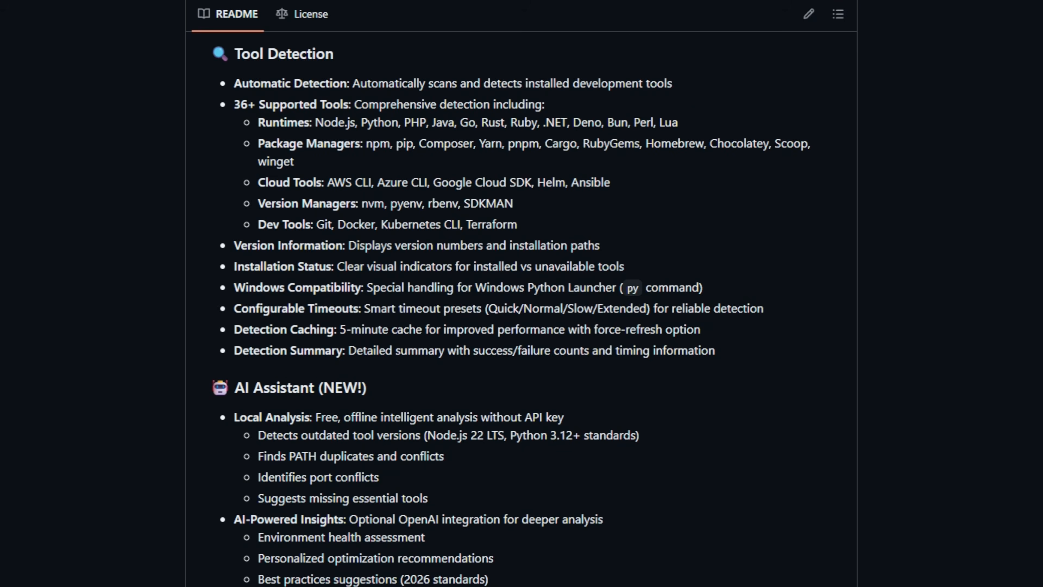
pyautogui.scroll(-3)
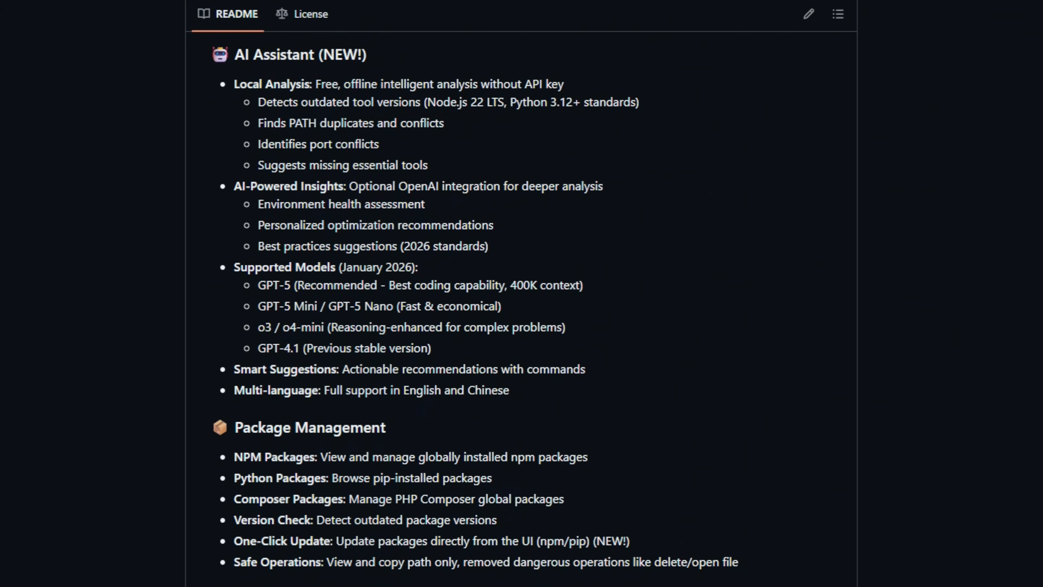
pyautogui.scroll(-3)
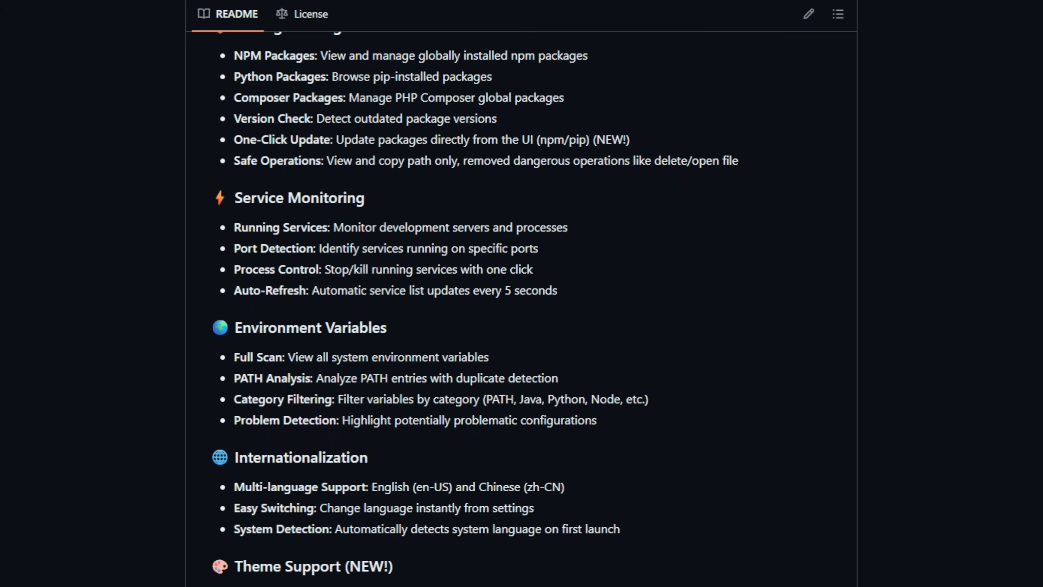
pyautogui.scroll(-3)
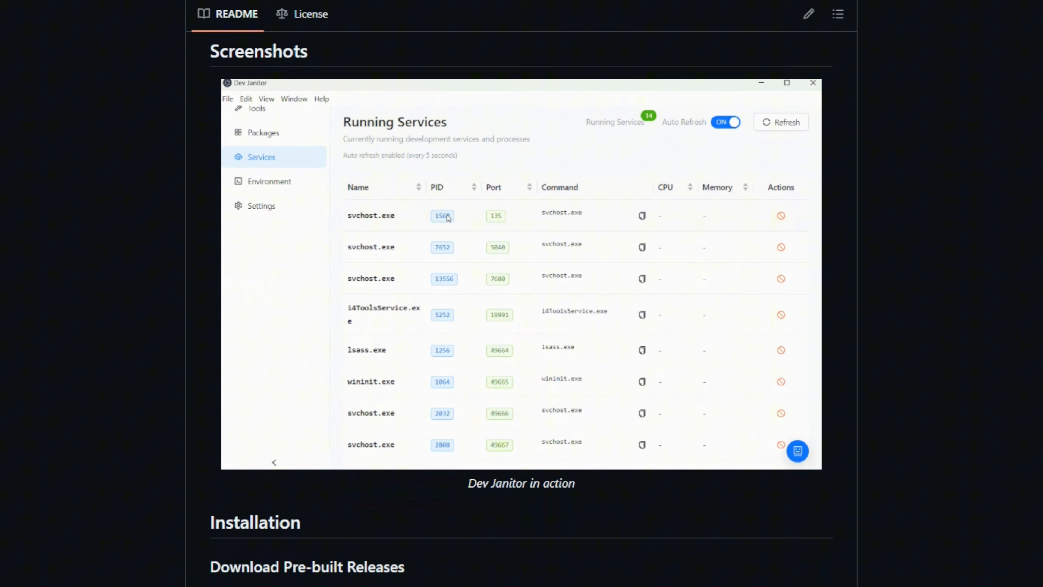
pyautogui.scroll(-3)
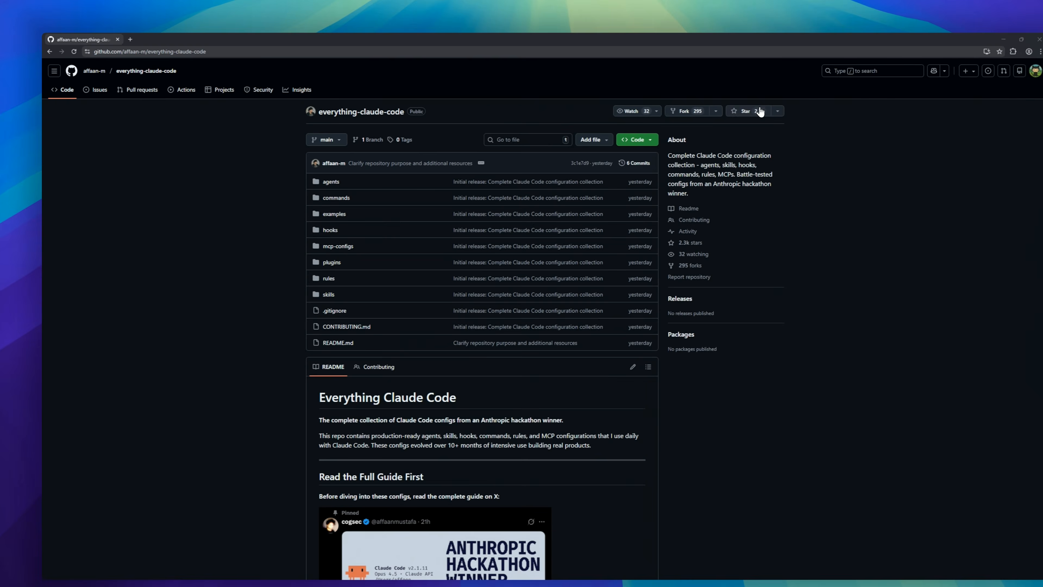
# Scroll everything-claude-code's README through the guide link, What's Inside, Quick Start and Key Concepts.
pyautogui.scroll(-3)
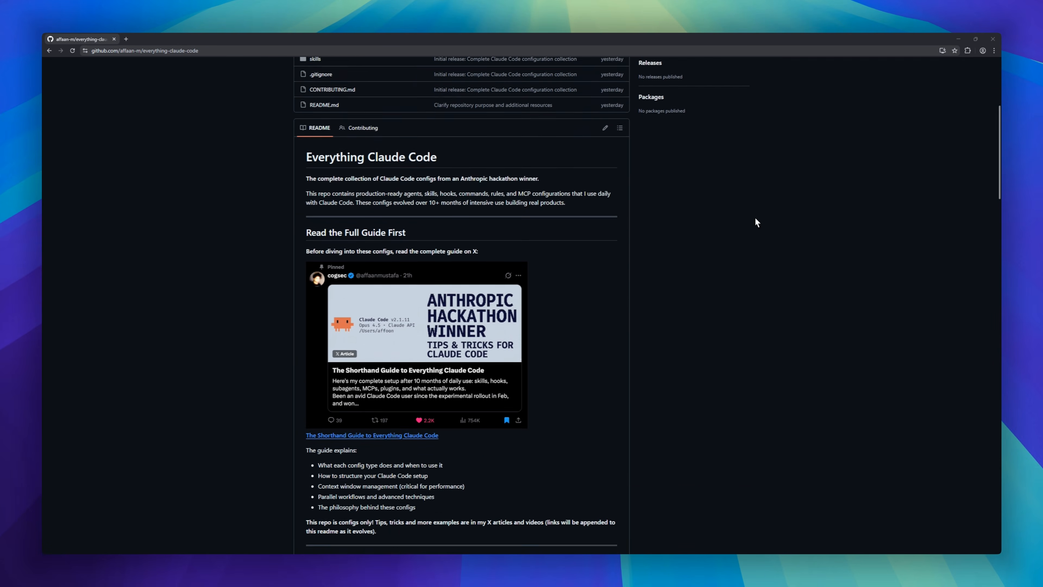
pyautogui.scroll(-3)
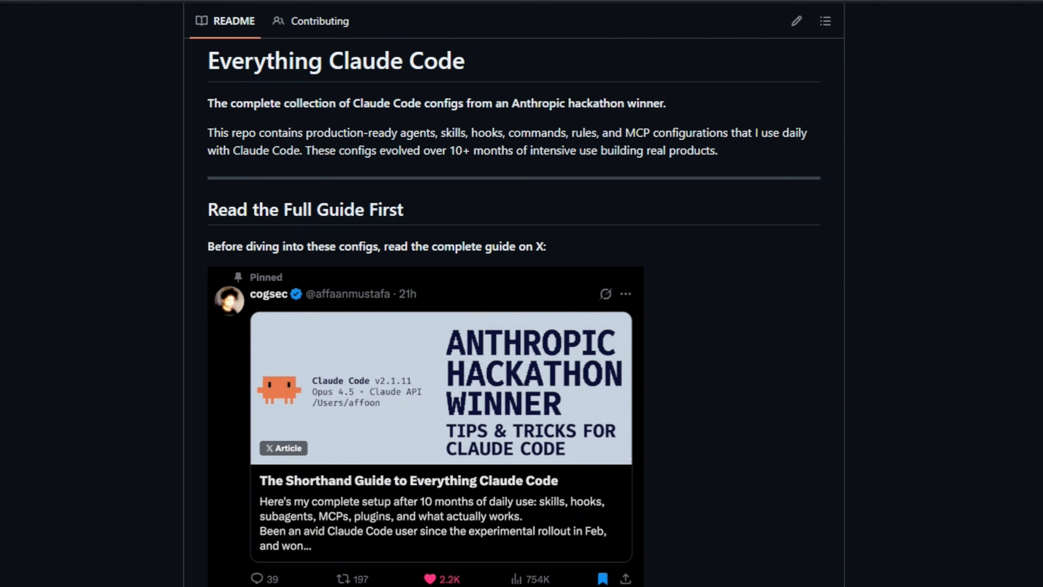
pyautogui.scroll(-3)
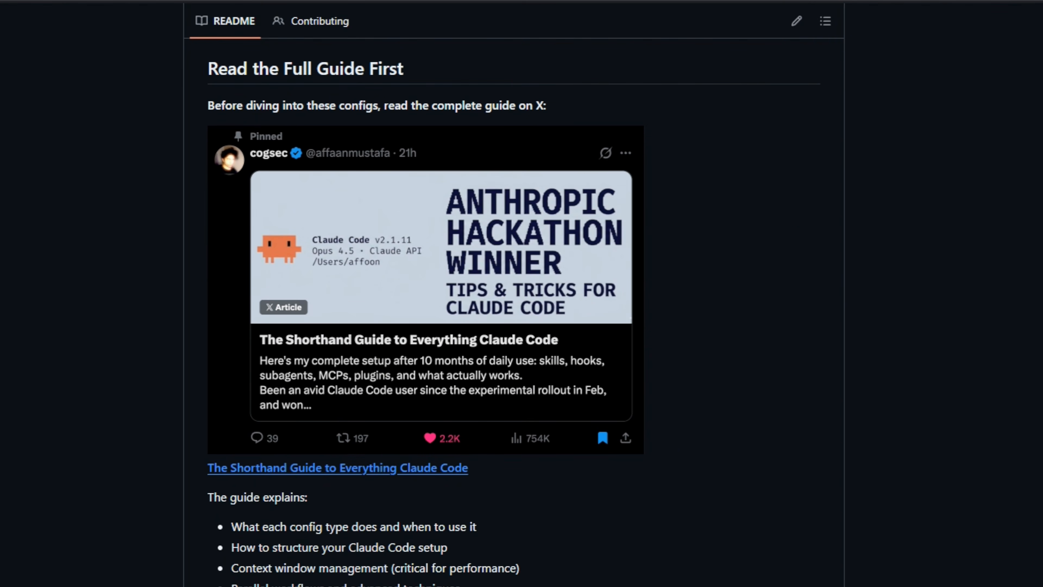
pyautogui.scroll(-3)
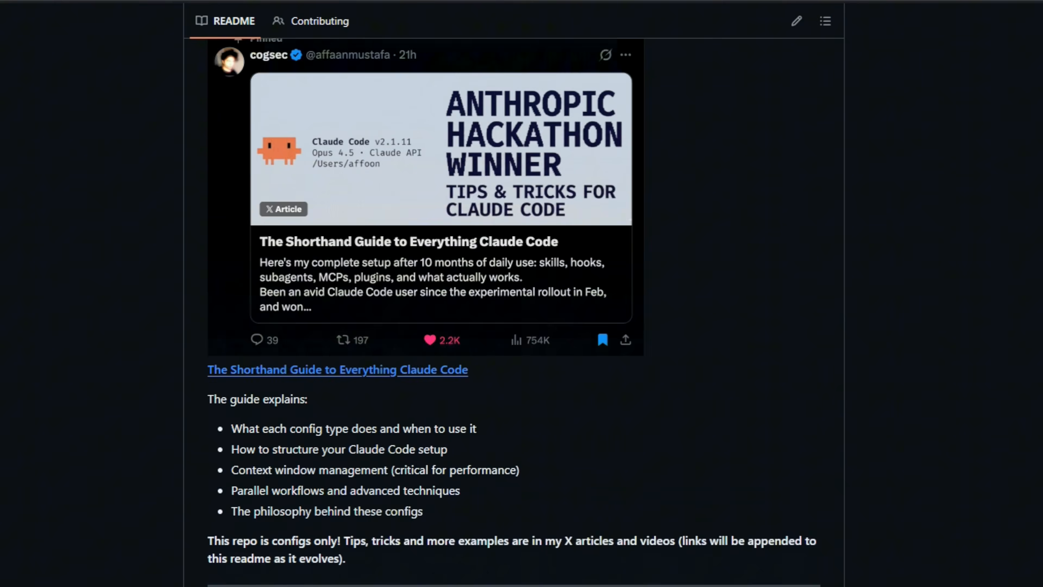
pyautogui.scroll(-3)
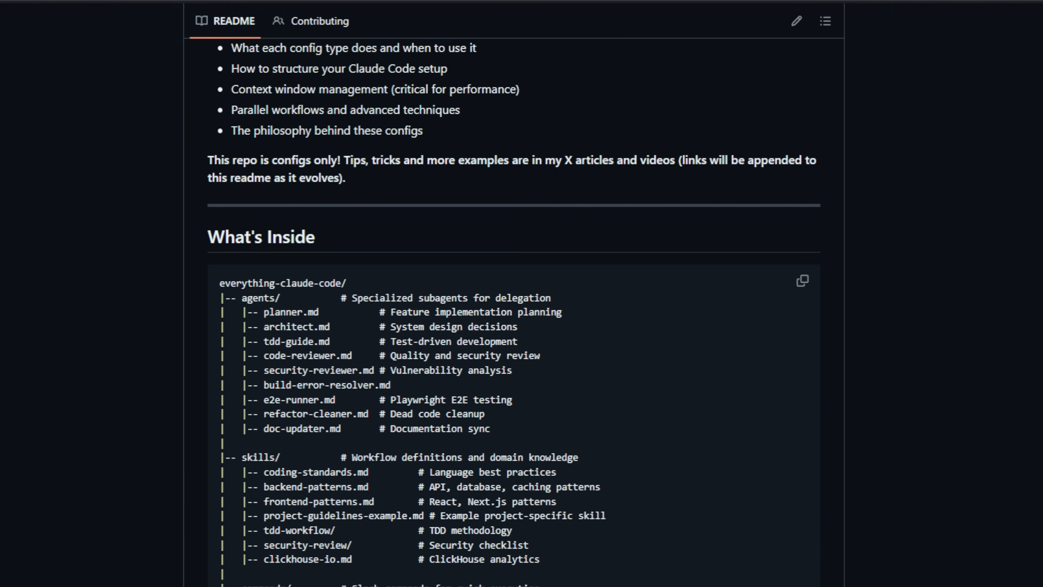
pyautogui.scroll(-3)
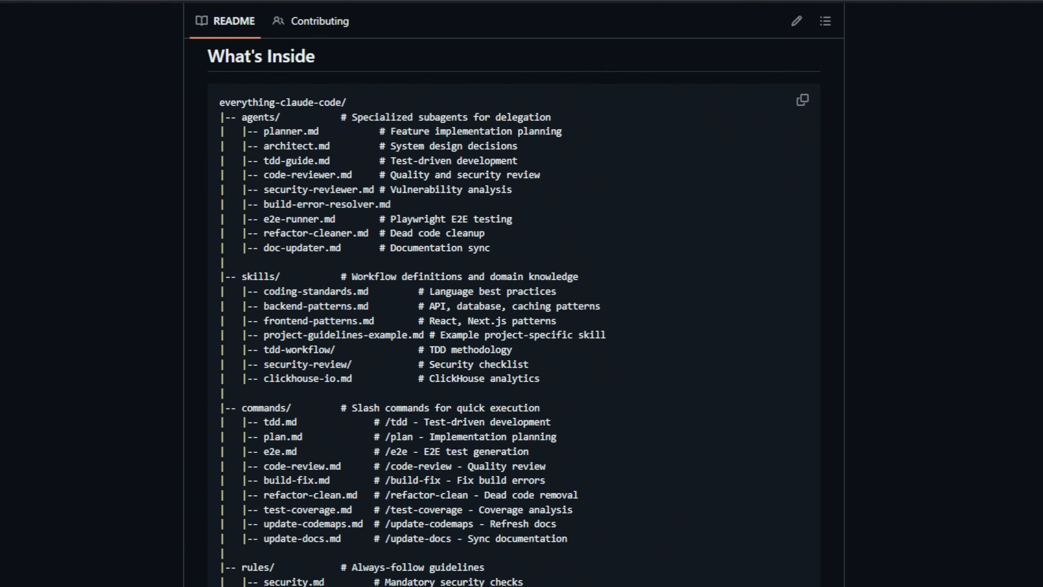
pyautogui.scroll(-3)
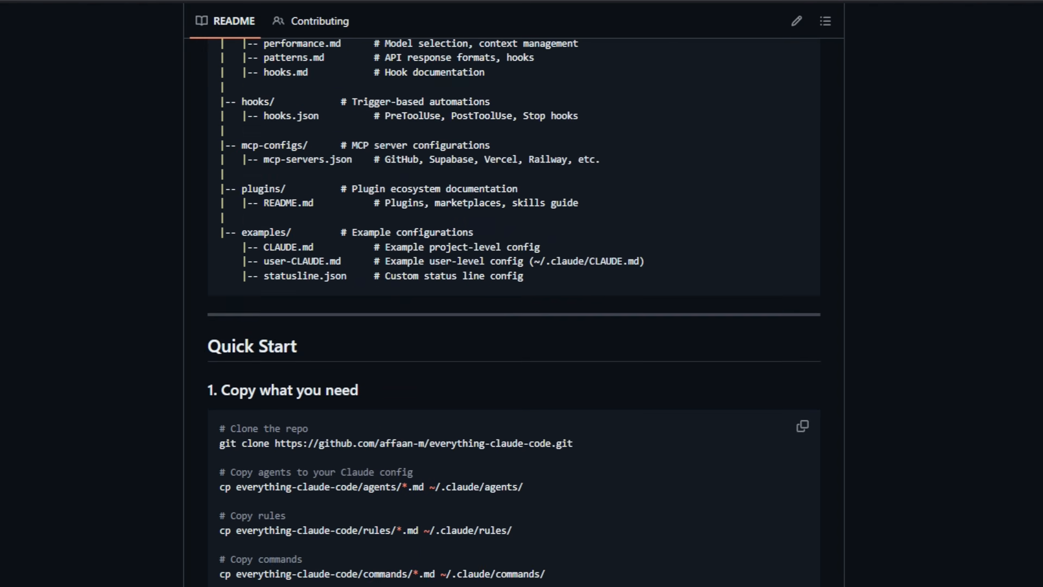
pyautogui.scroll(-3)
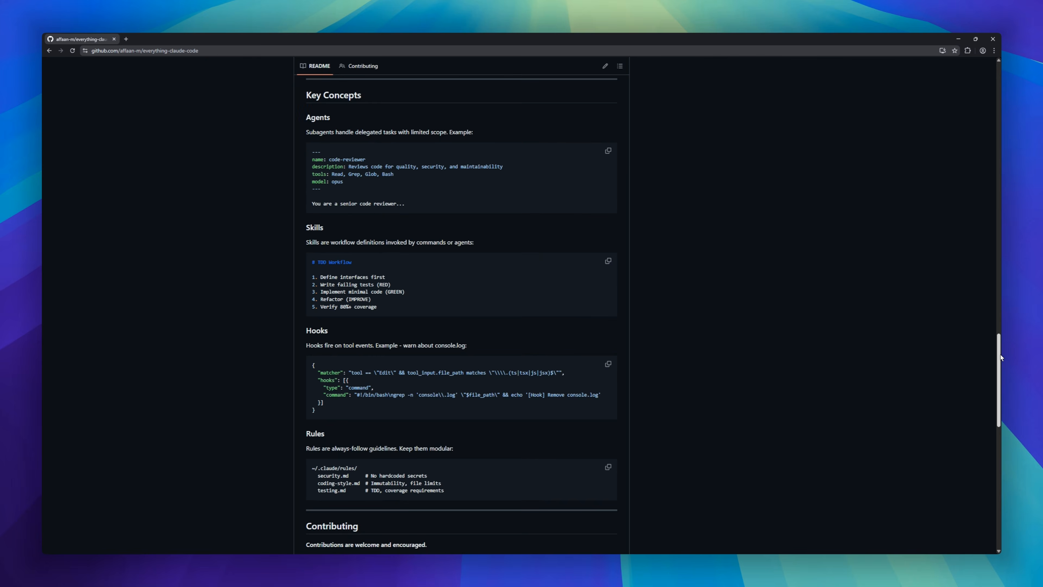
pyautogui.scroll(-3)
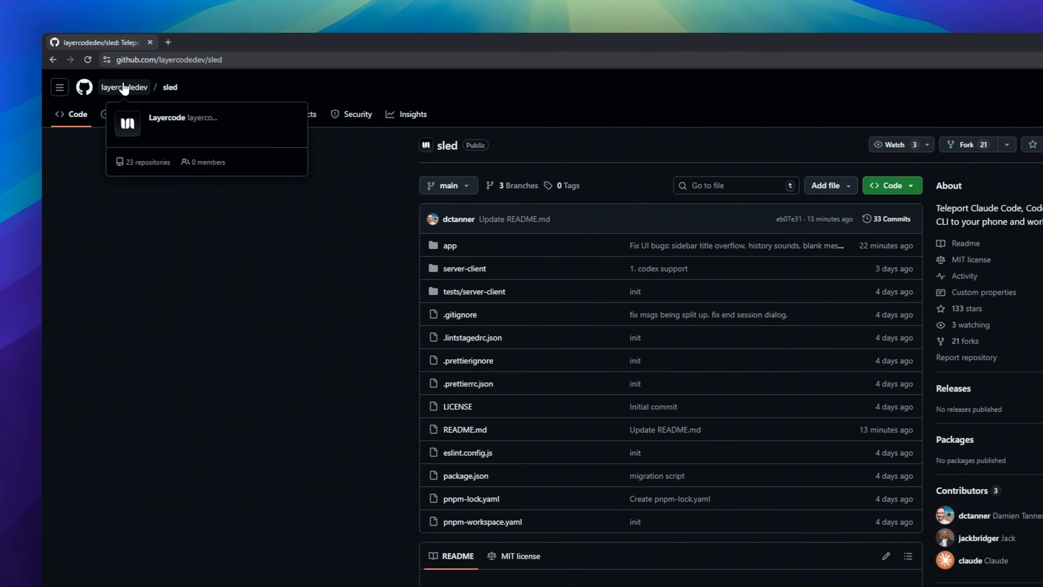
pyautogui.moveTo(669, 100)
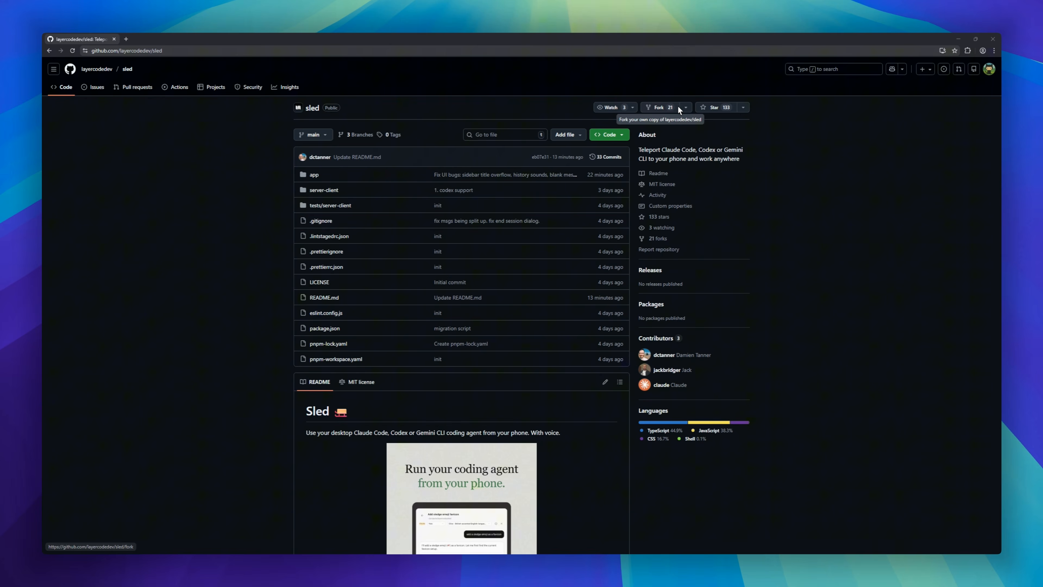
# Scroll the Sled README past the privacy notes through Quick Overview, Why and Supported Agents to Install.
pyautogui.scroll(-3)
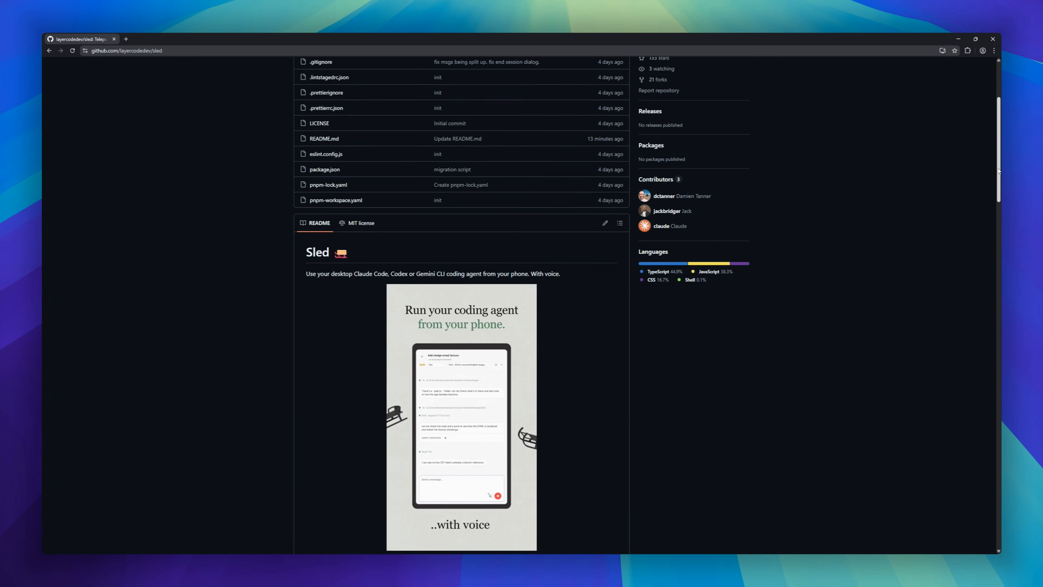
pyautogui.scroll(-3)
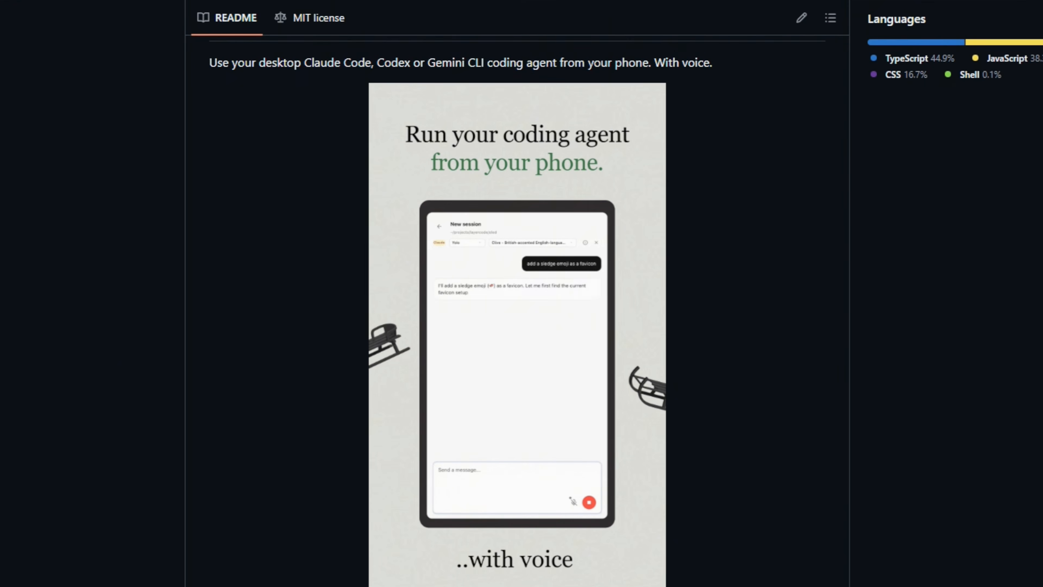
pyautogui.scroll(-3)
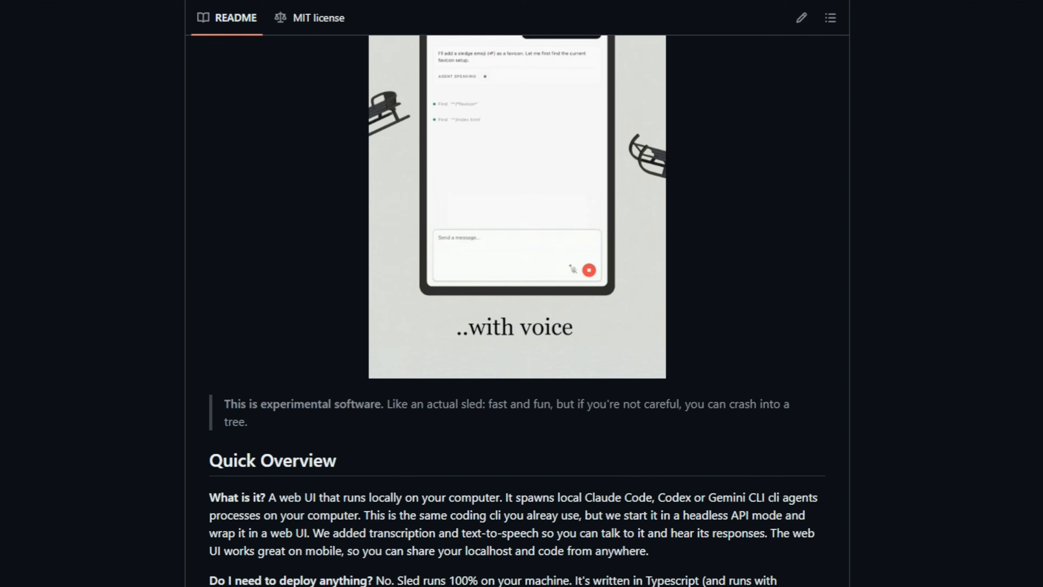
pyautogui.scroll(-3)
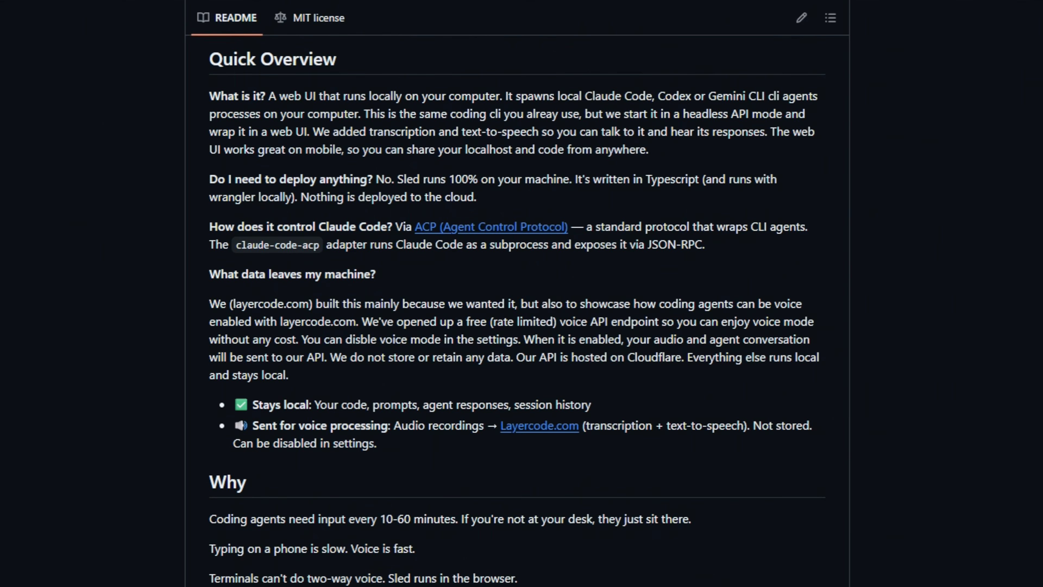
pyautogui.scroll(-3)
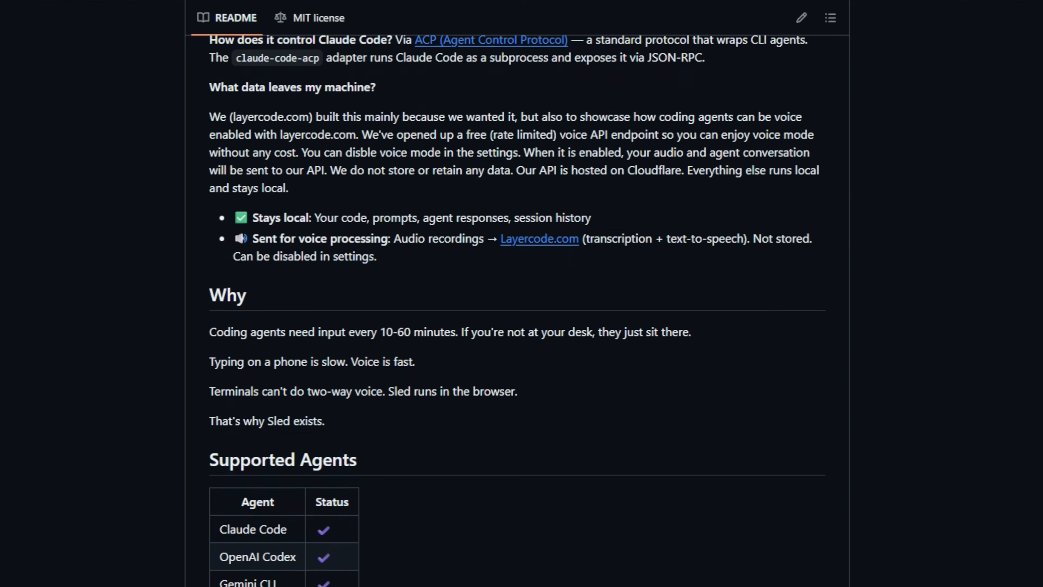
pyautogui.scroll(-3)
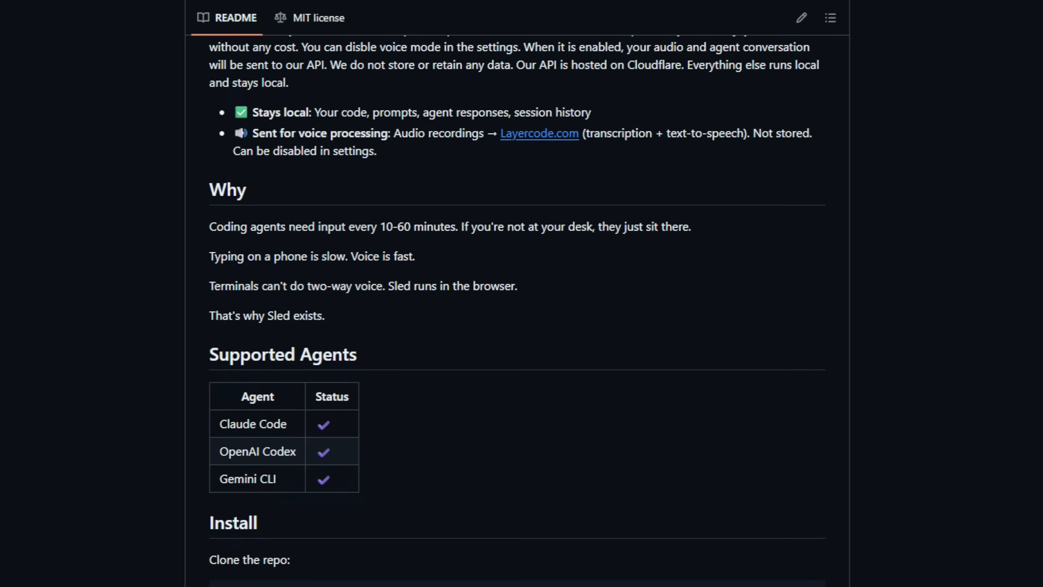
pyautogui.scroll(-3)
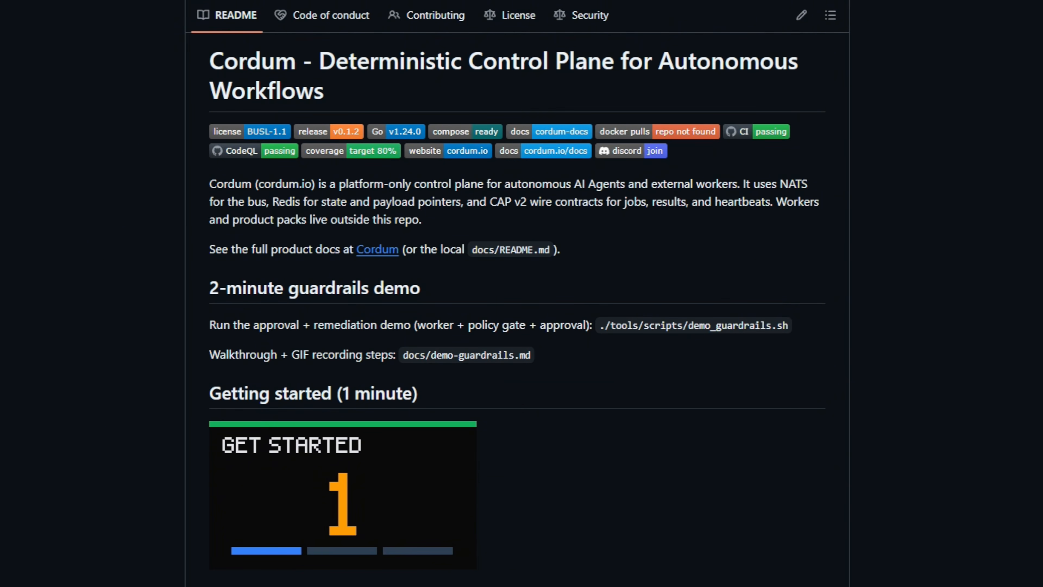
# Scroll the Cordum README through the guardrails demo, Getting Started, Feature highlights, Architecture, Why Cordum and Docker Quickstart.
pyautogui.scroll(-3)
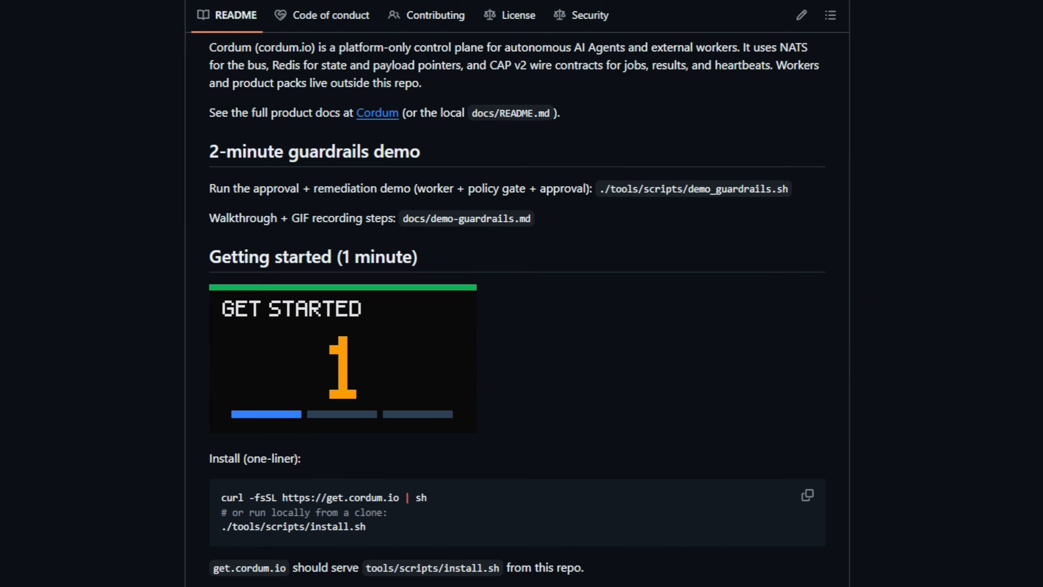
pyautogui.scroll(-3)
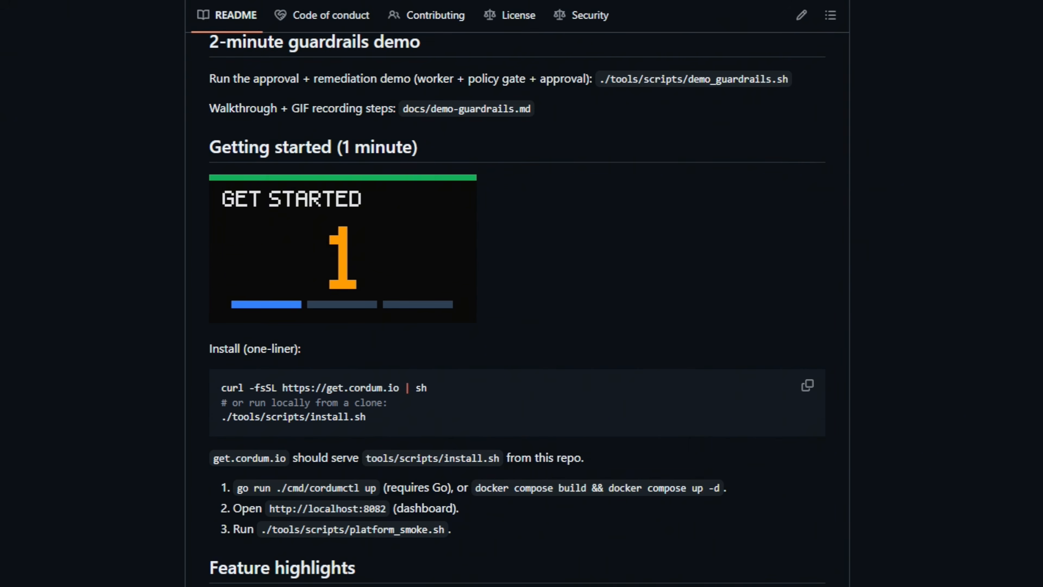
pyautogui.scroll(-3)
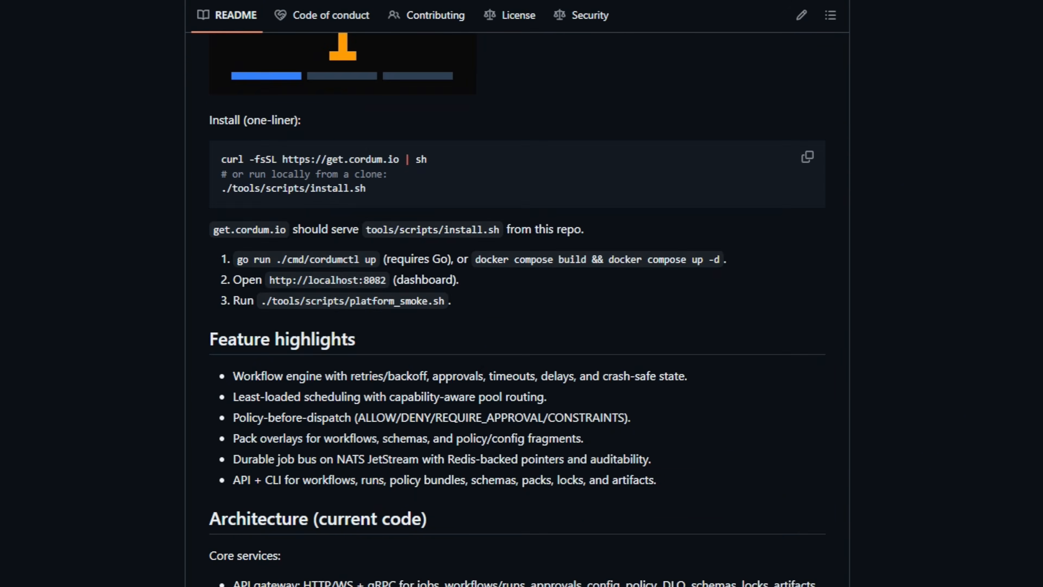
pyautogui.scroll(-3)
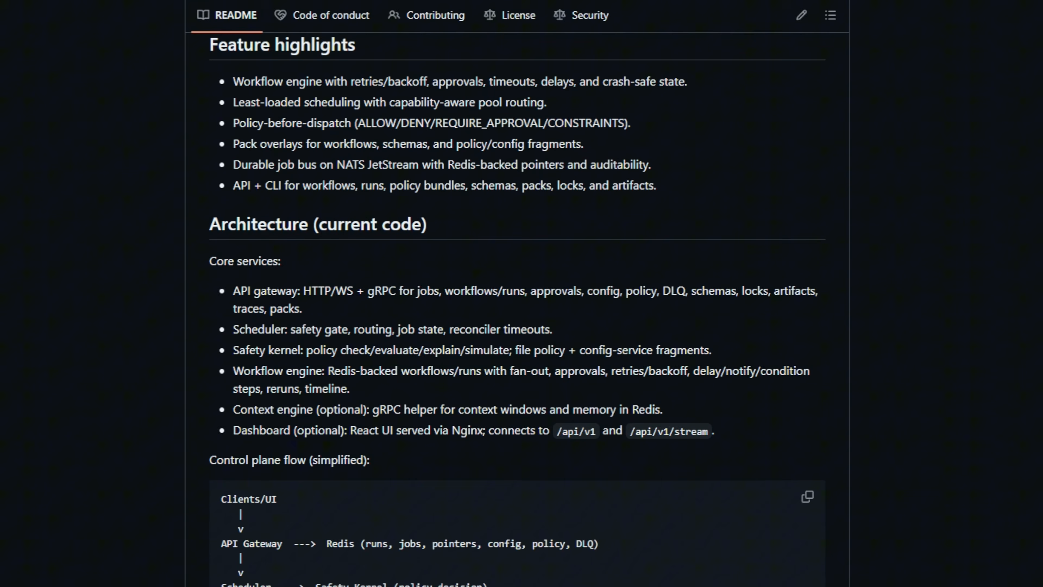
pyautogui.scroll(-3)
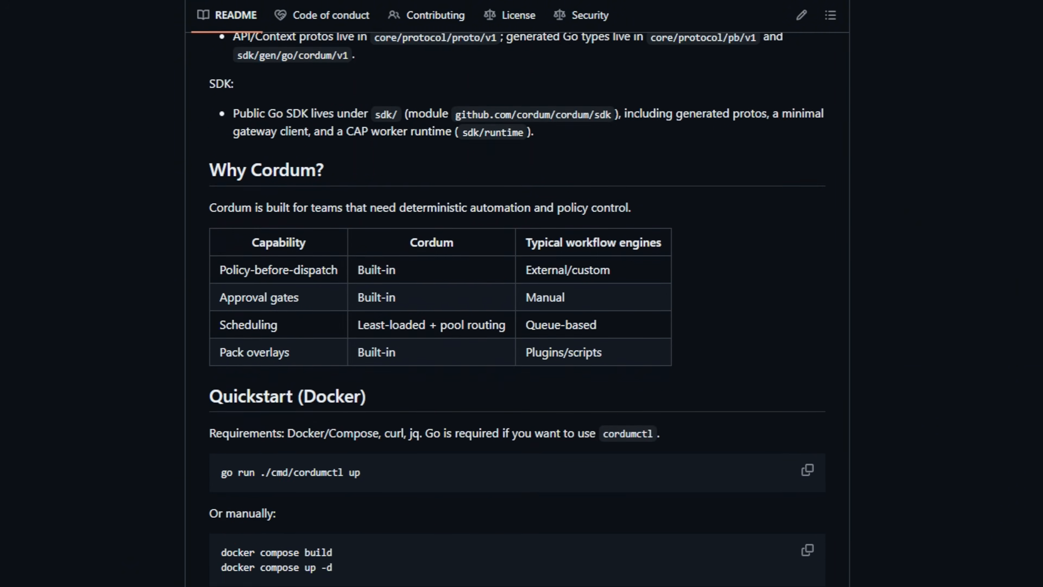
pyautogui.scroll(-3)
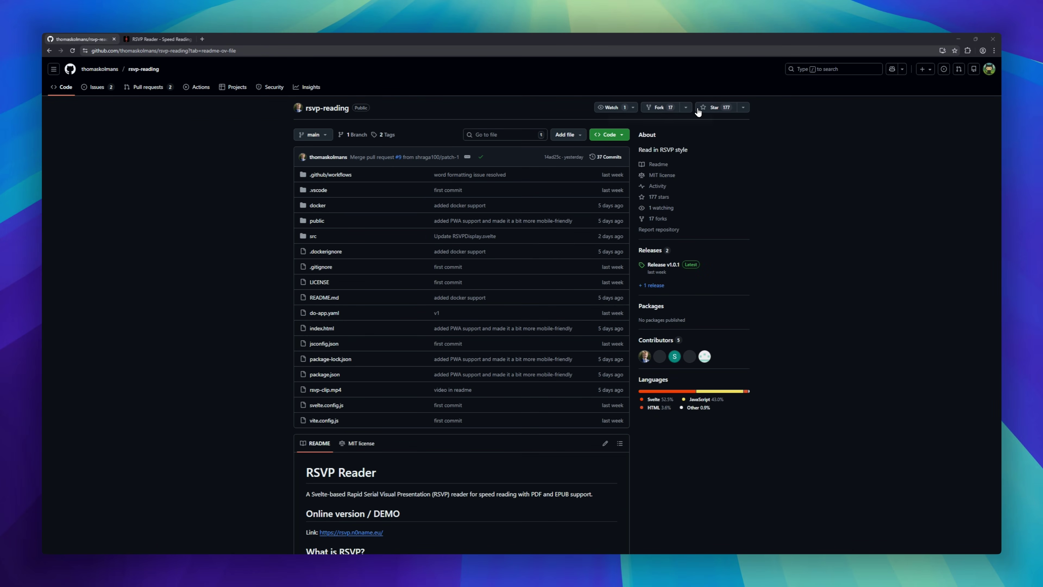
# Scroll the rsvp-reading README through Features, Installation, Usage and the API Reference.
pyautogui.scroll(-3)
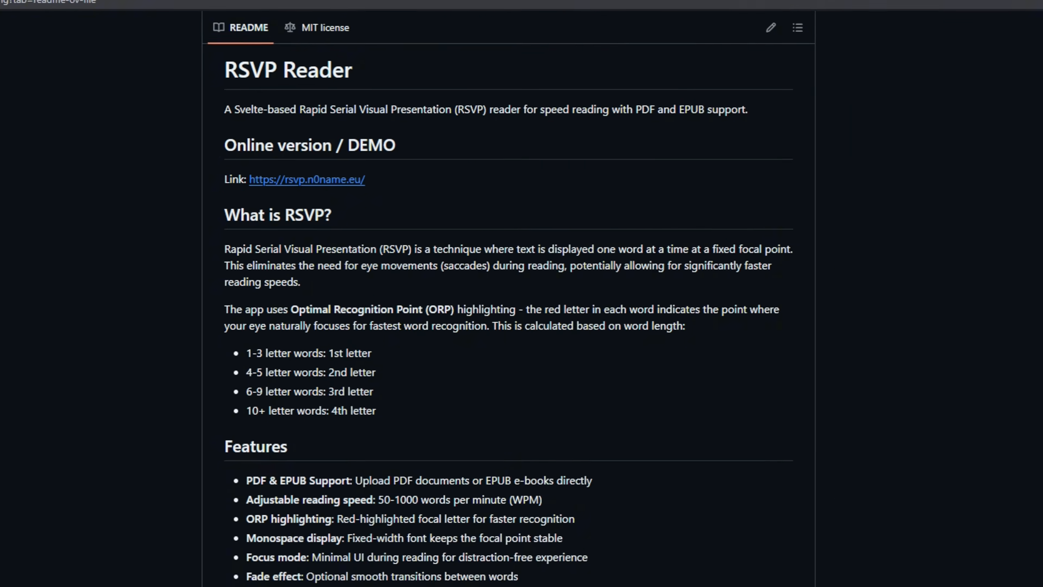
pyautogui.scroll(-3)
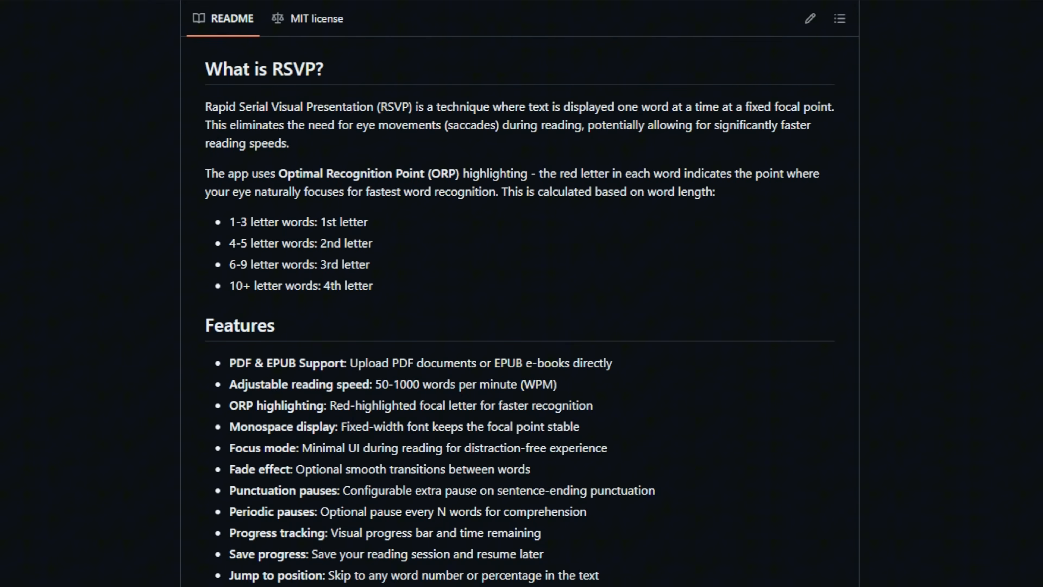
pyautogui.scroll(-3)
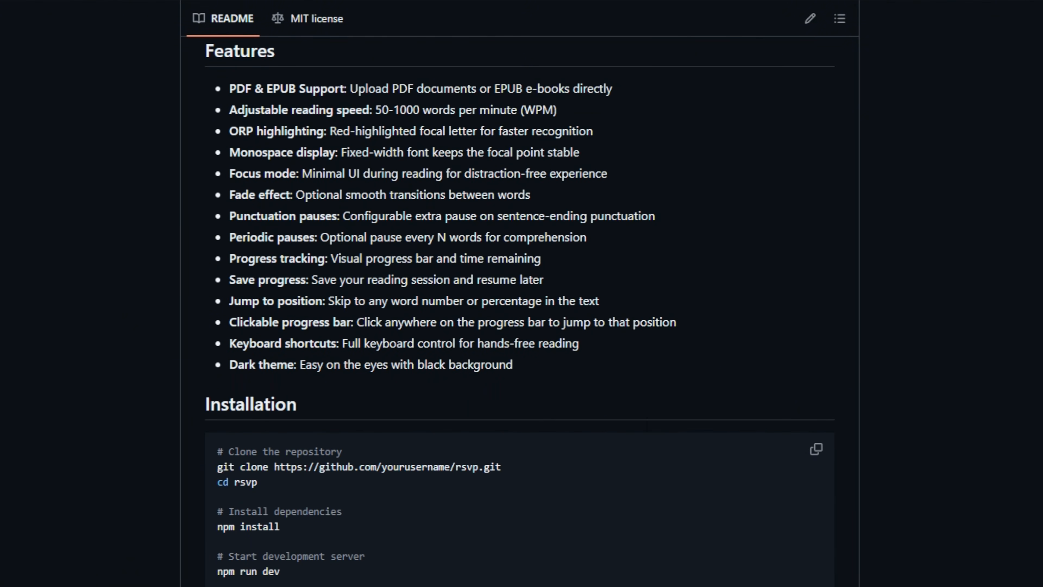
pyautogui.scroll(-3)
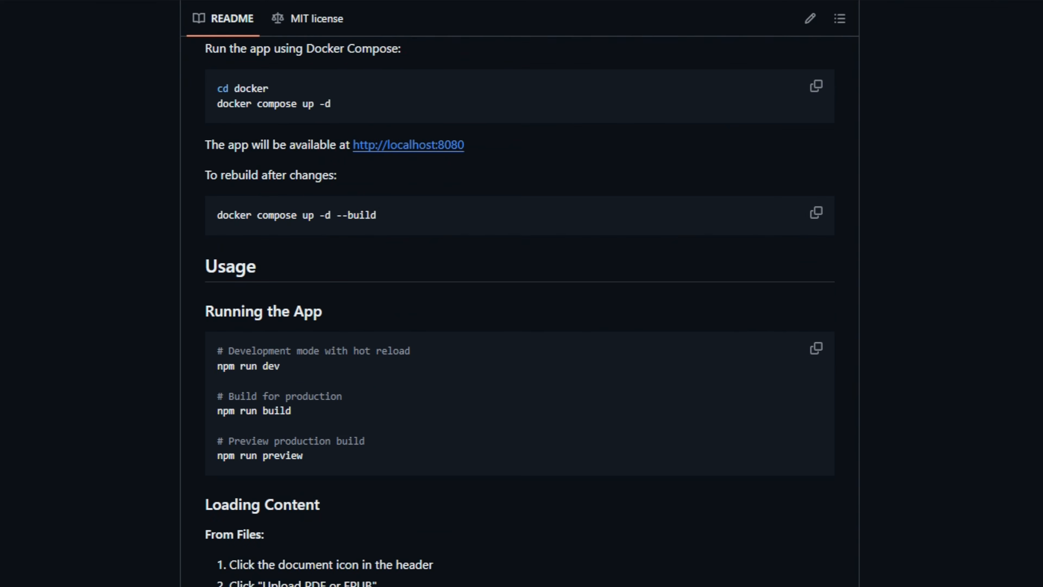
pyautogui.scroll(-3)
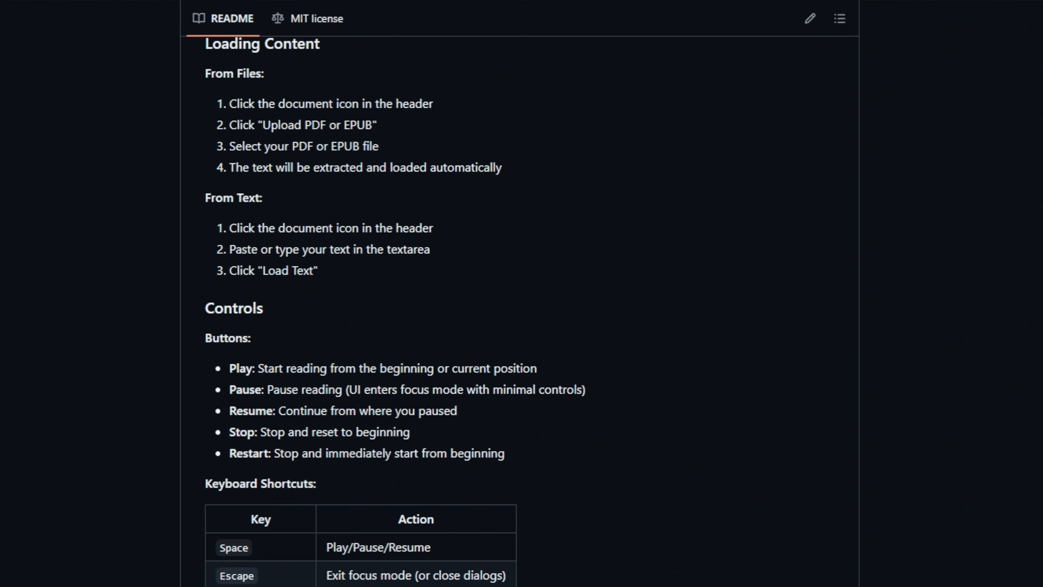
pyautogui.scroll(-3)
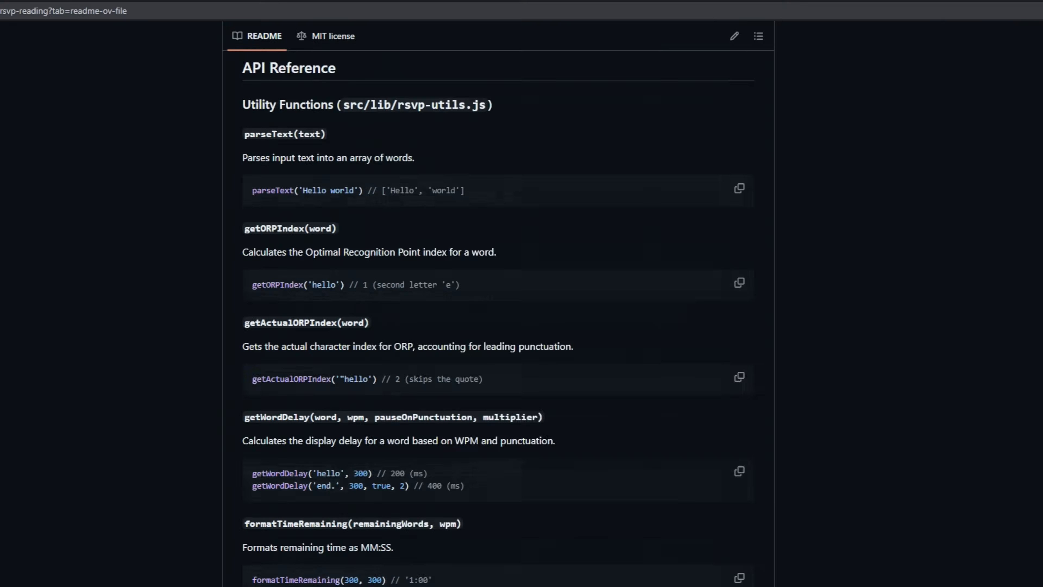
# Switch to the RSVP Reader live speed-reading demo tab and view the app.
pyautogui.click(156, 38)
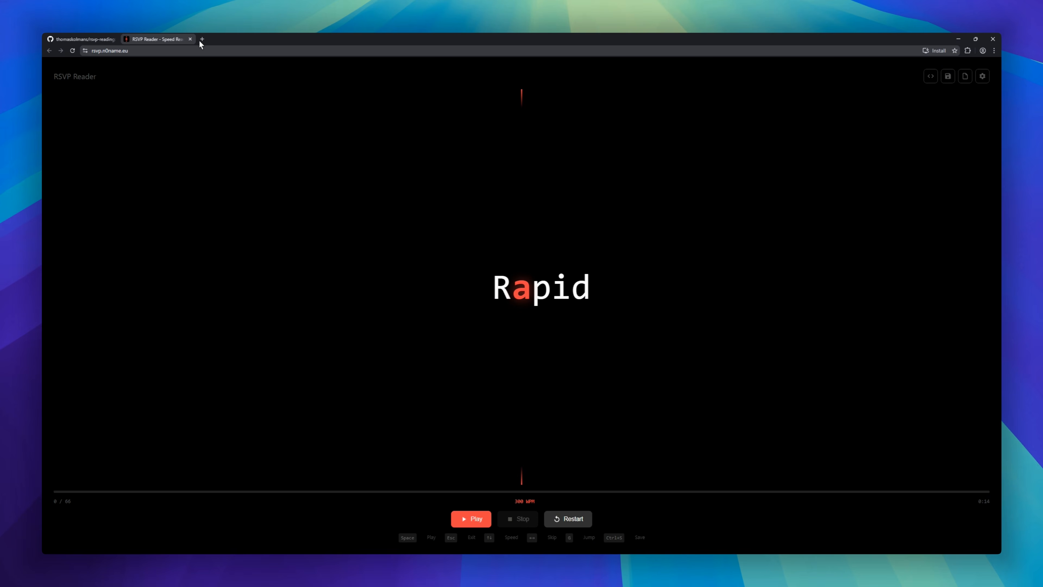
pyautogui.click(471, 518)
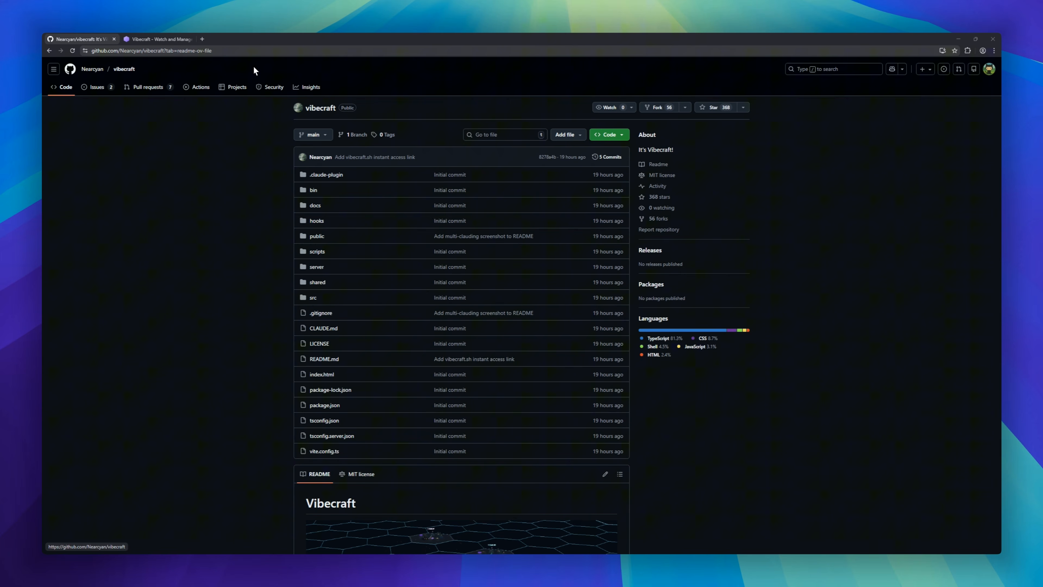
pyautogui.moveTo(658, 107)
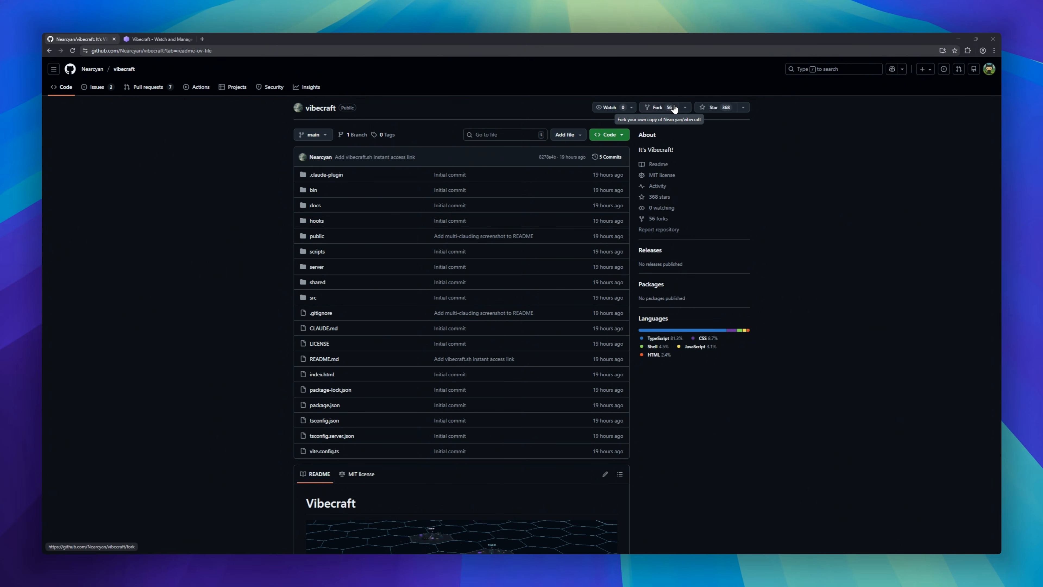
# Scroll the vibecraft README through Requirements, Quick Start, Stations, Features, Multi-clauding, Keyboard Shortcuts and CLI Options to License.
pyautogui.scroll(-3)
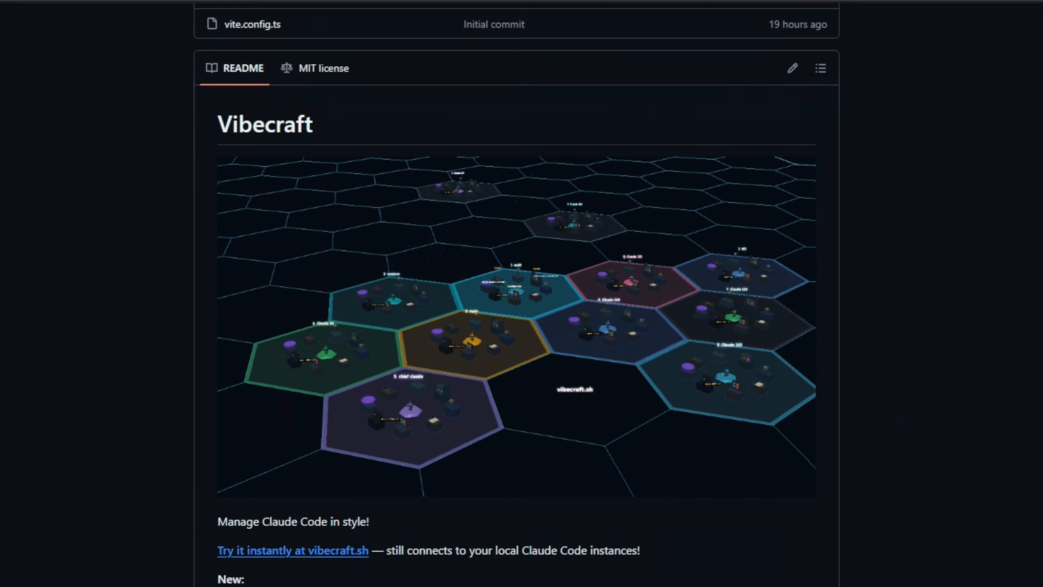
pyautogui.scroll(-3)
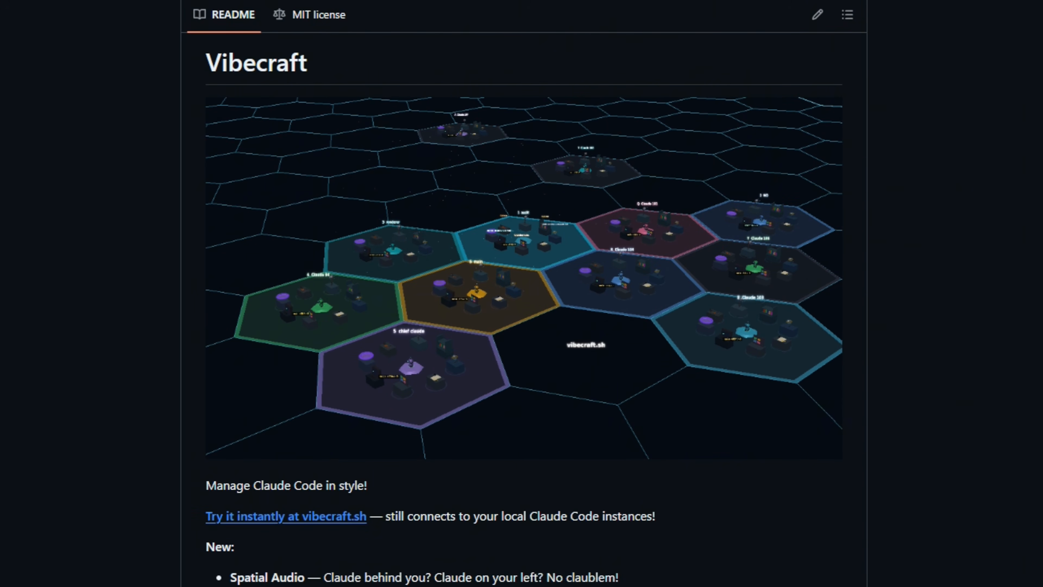
pyautogui.scroll(-3)
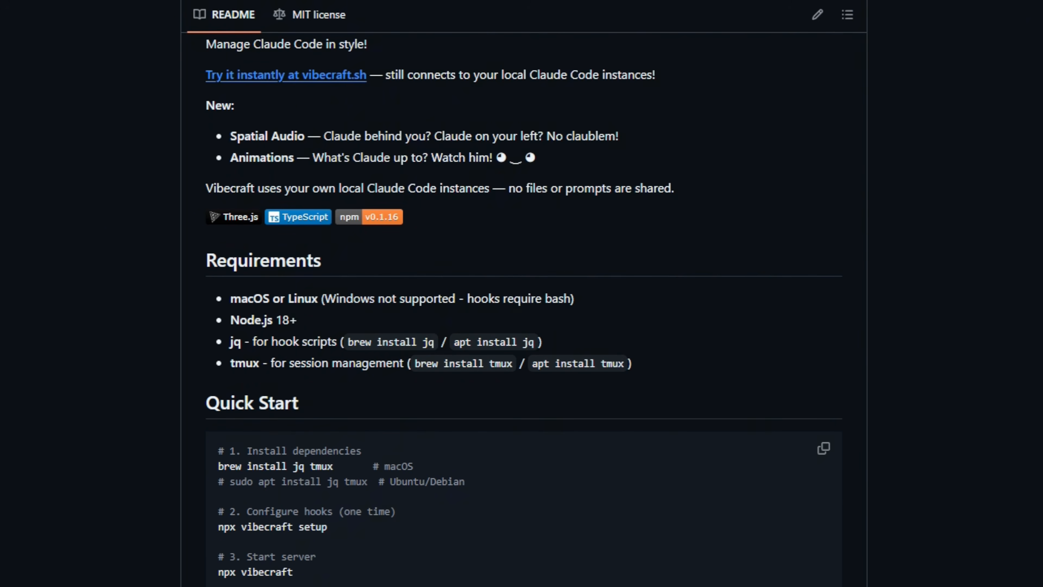
pyautogui.scroll(-3)
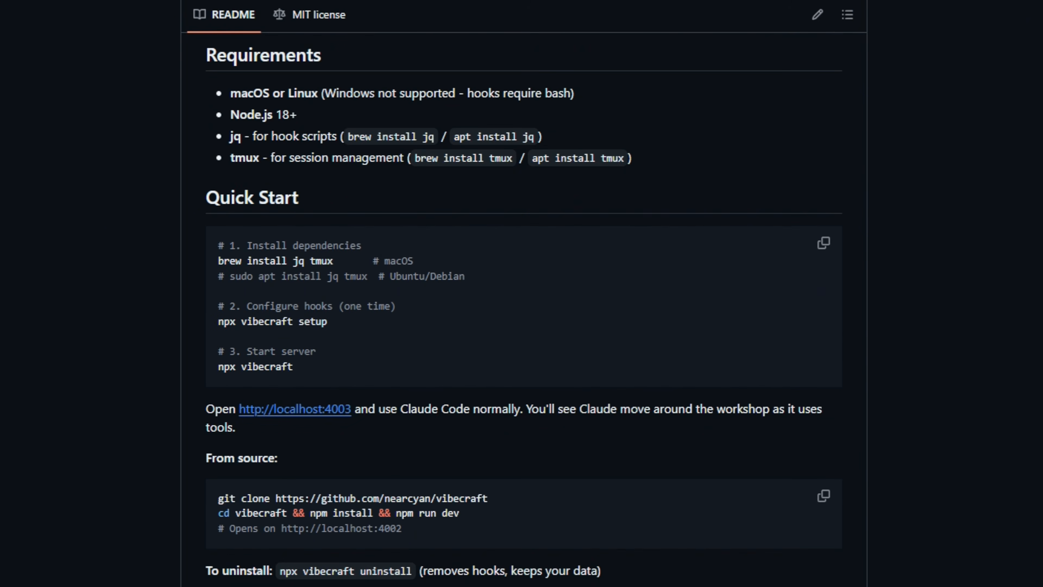
pyautogui.scroll(-3)
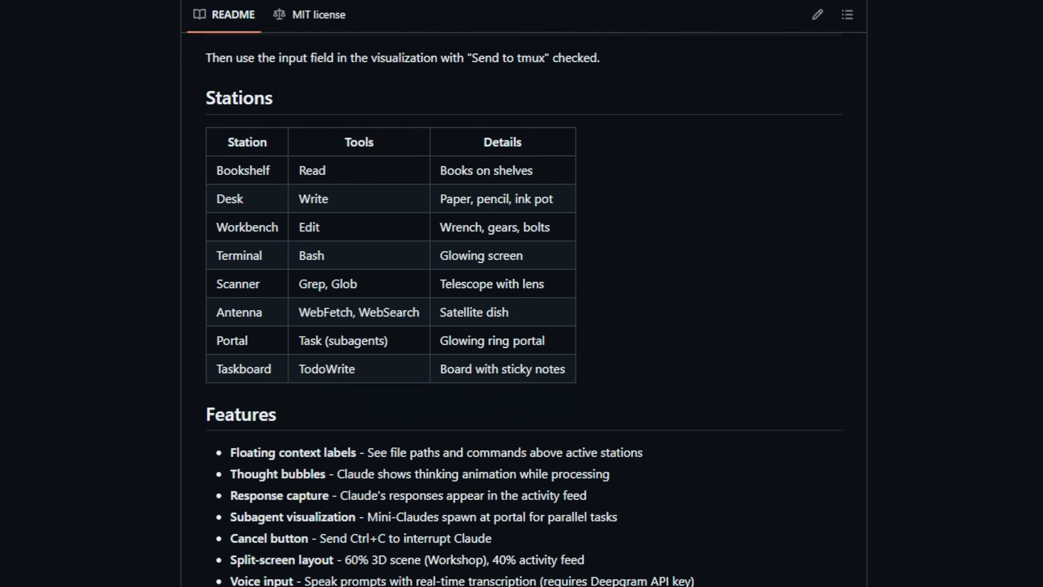
pyautogui.scroll(-3)
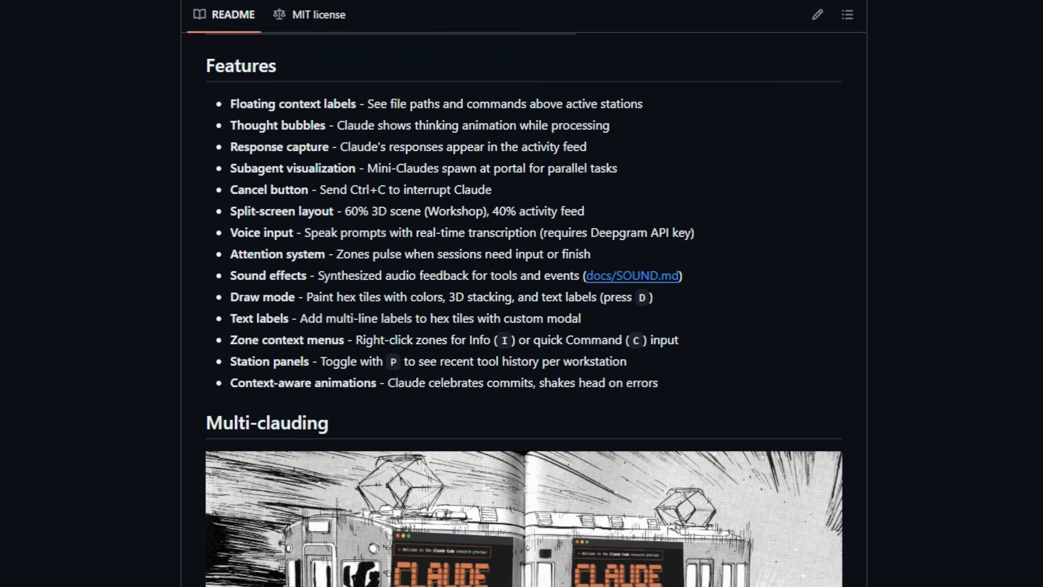
pyautogui.scroll(-3)
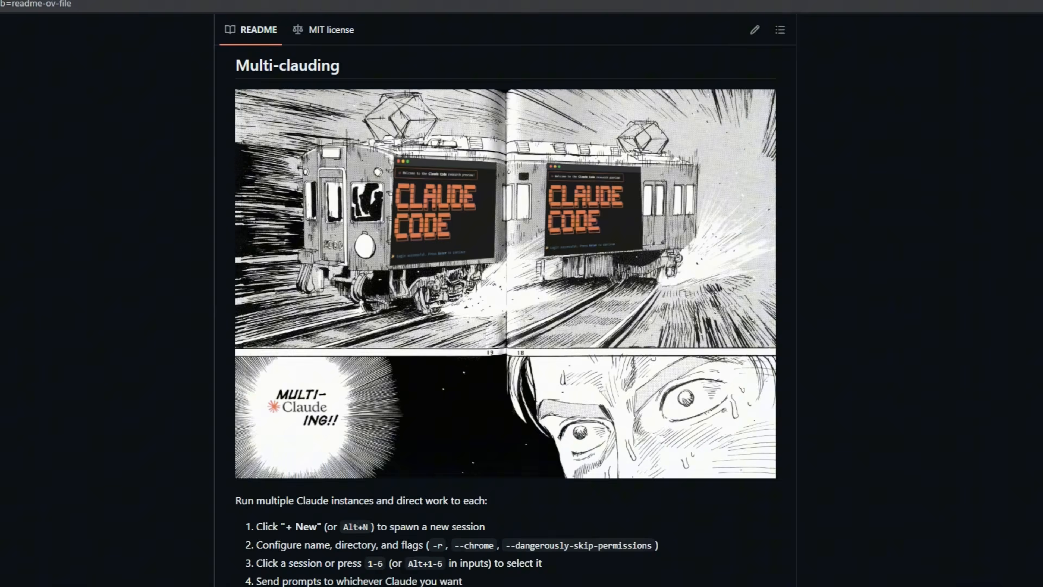
pyautogui.scroll(-3)
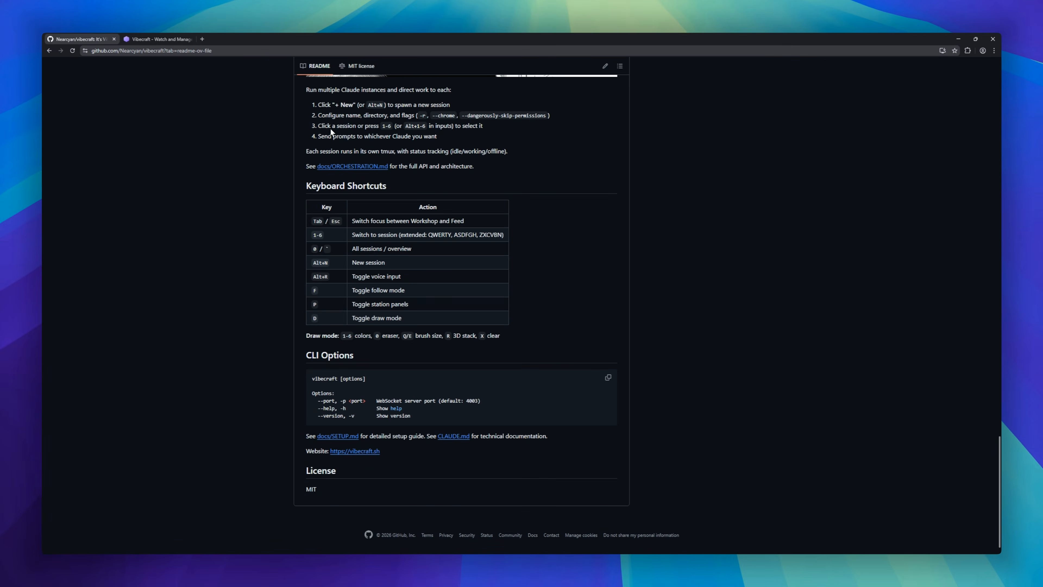
pyautogui.click(158, 38)
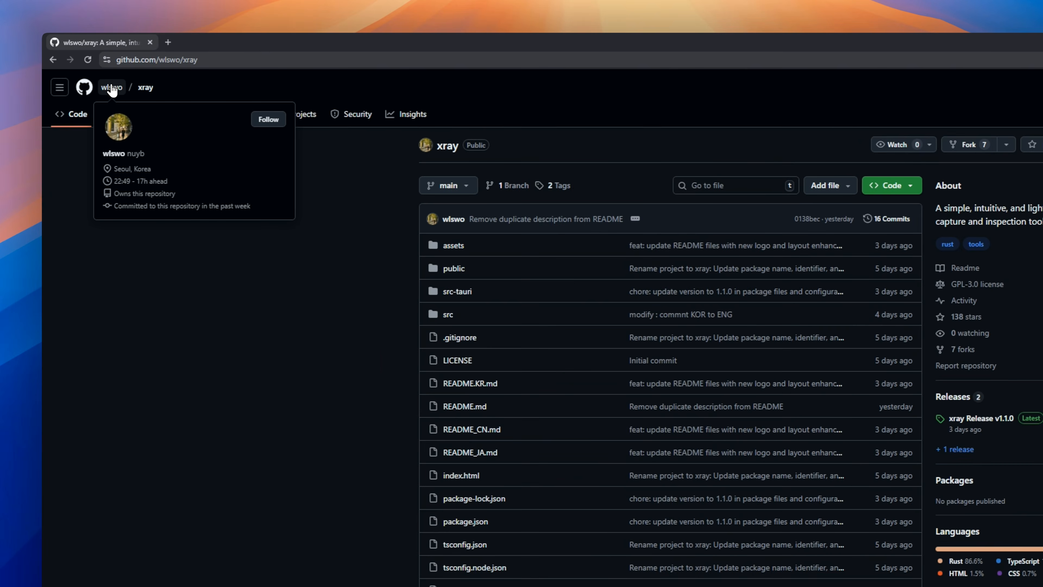
pyautogui.moveTo(364, 93)
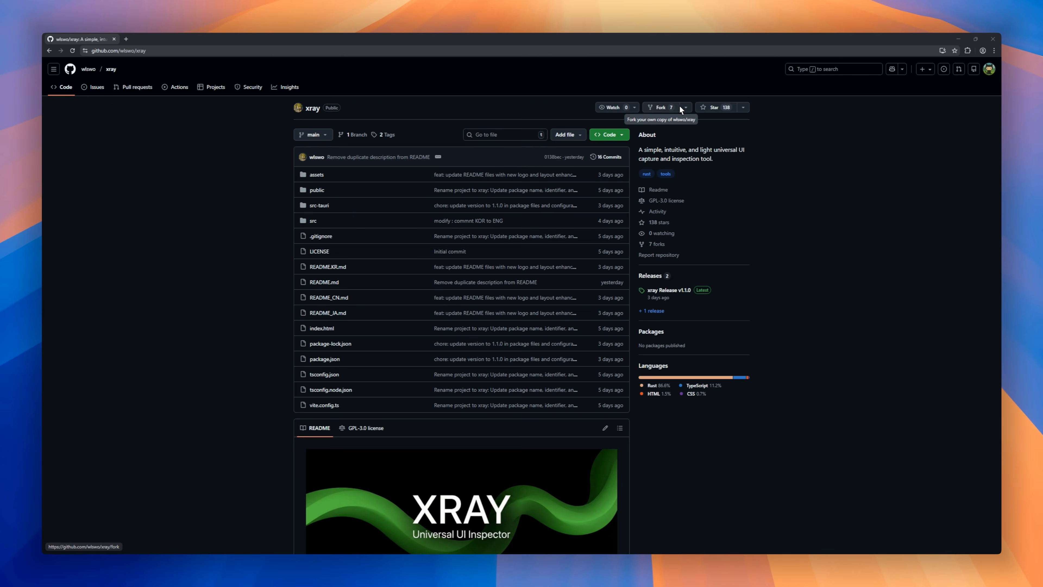
# Scroll the xray README past the banner and demo captures to Features and Setup & Installation.
pyautogui.scroll(-3)
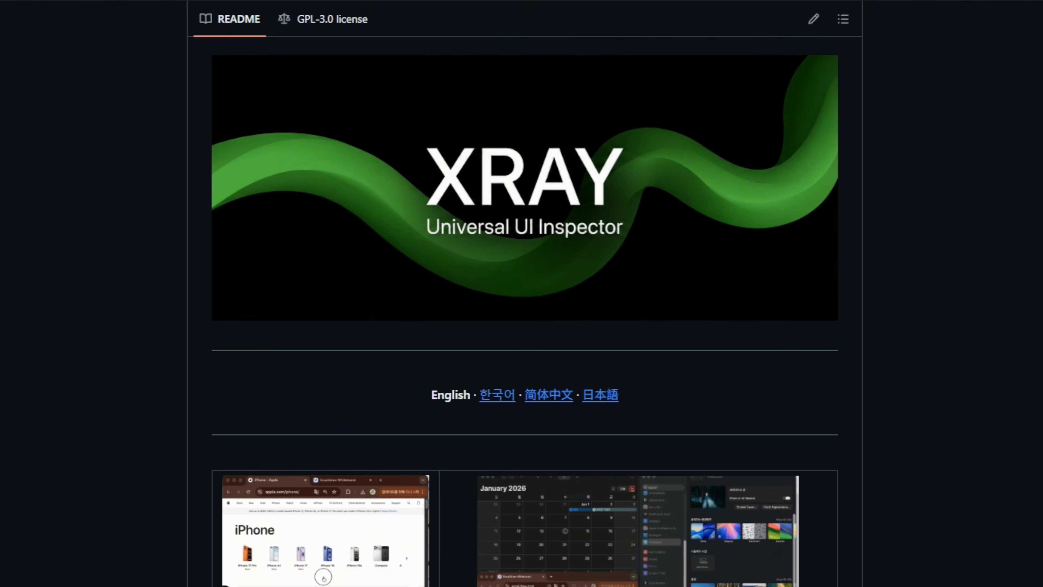
pyautogui.scroll(-3)
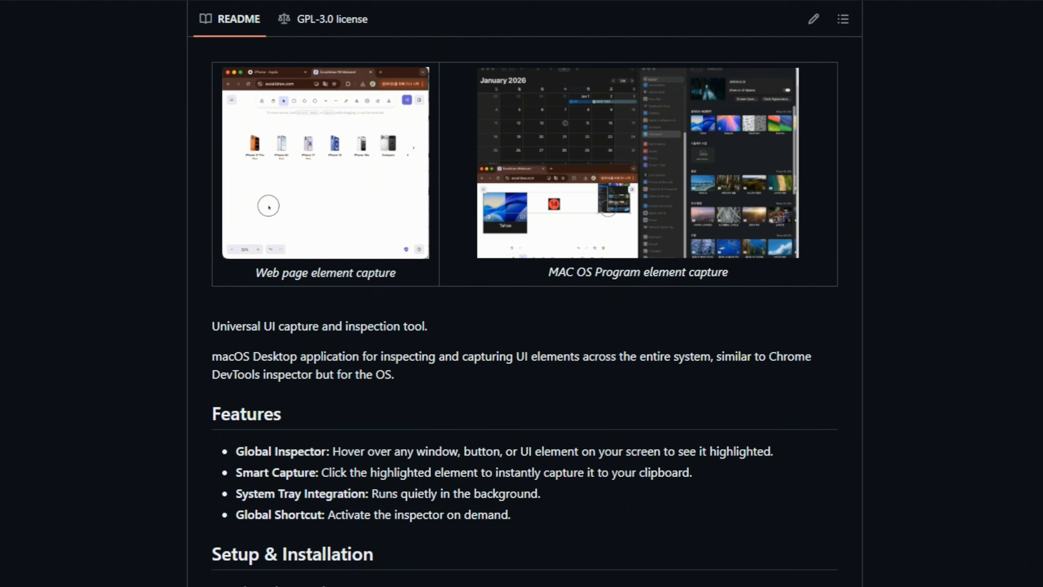
pyautogui.scroll(-3)
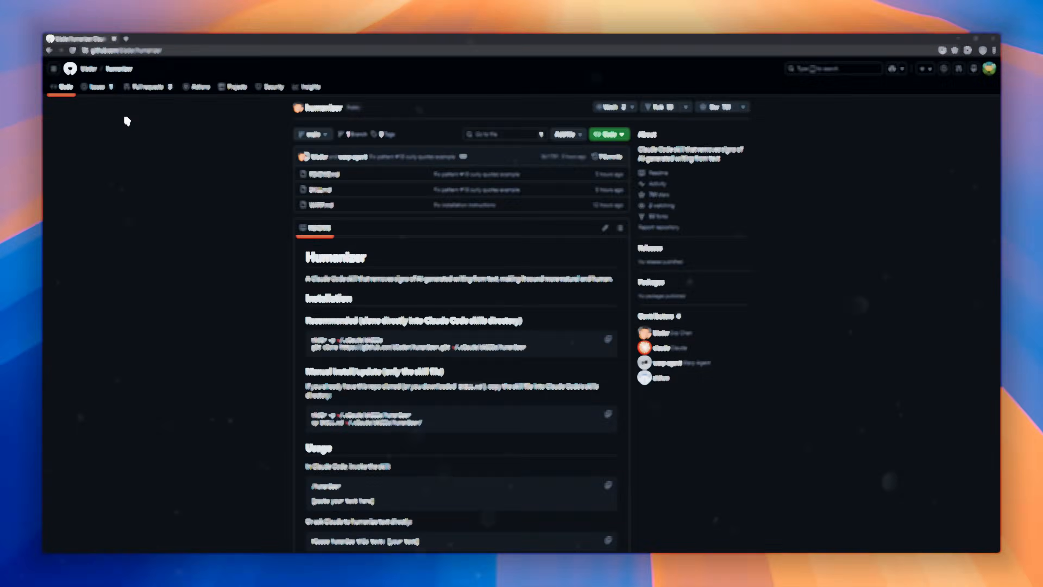
pyautogui.moveTo(112, 87)
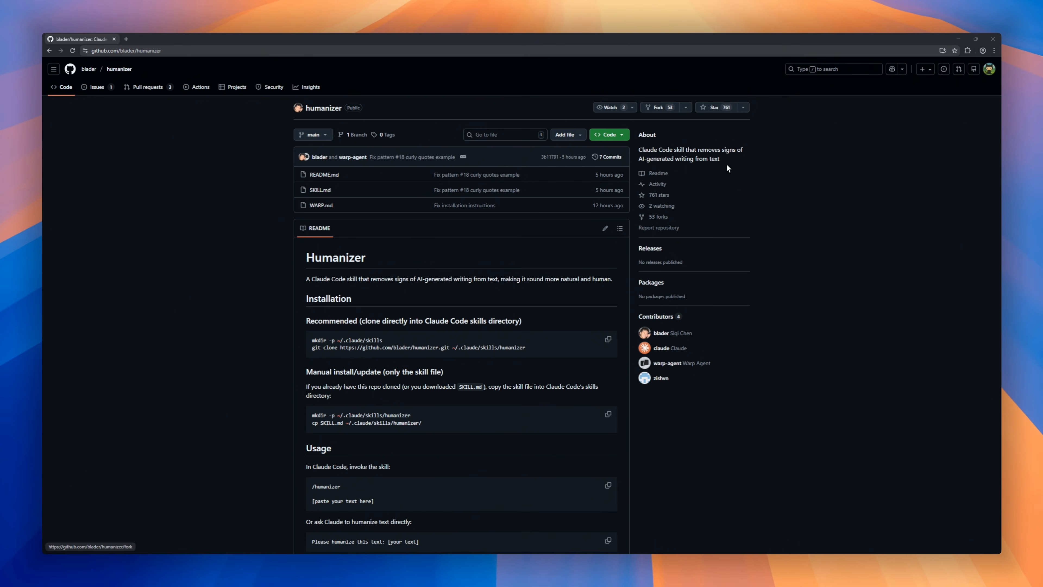
pyautogui.scroll(-3)
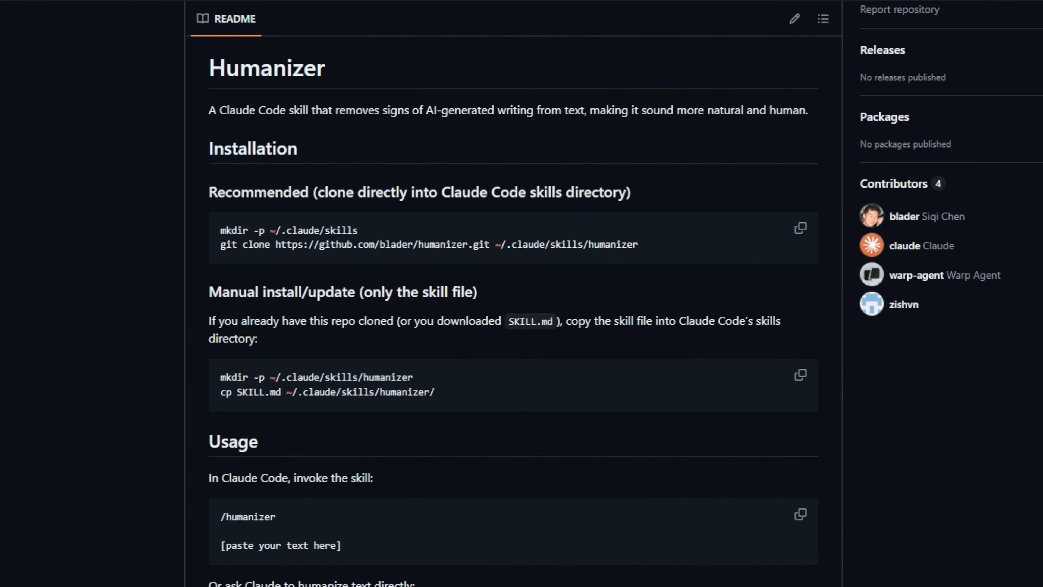
pyautogui.scroll(-3)
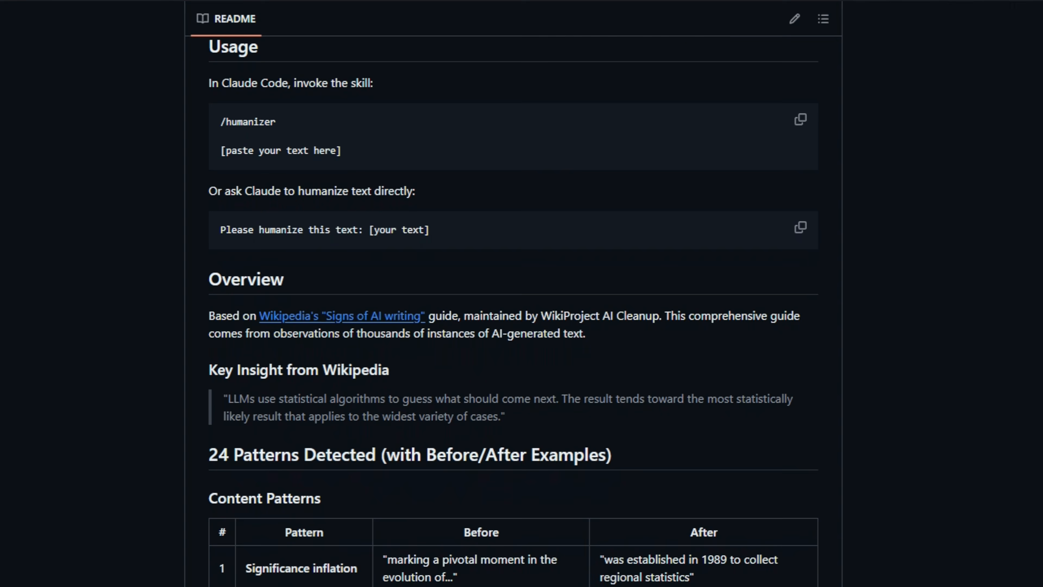
pyautogui.scroll(-3)
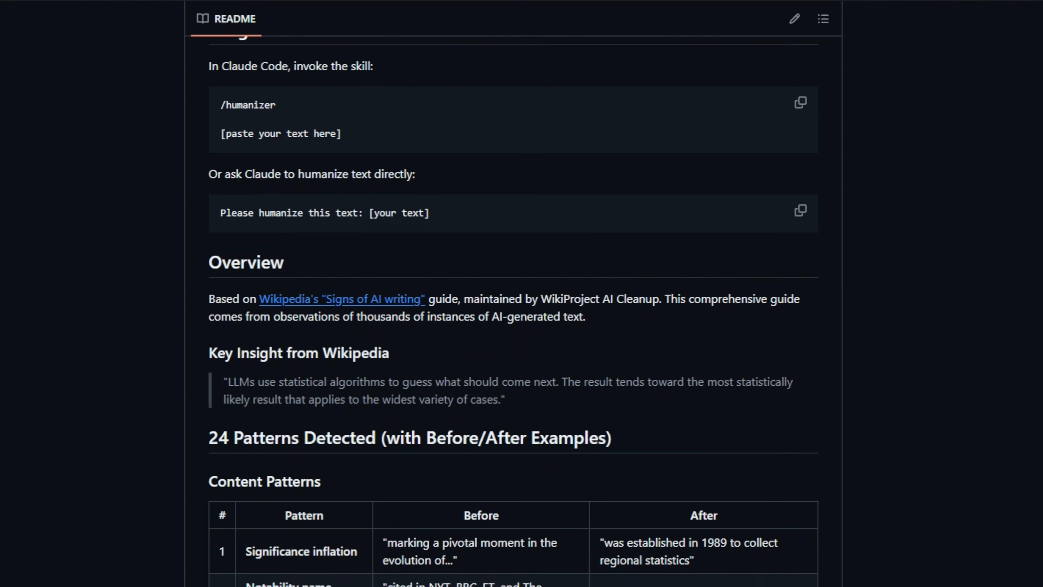
pyautogui.scroll(-3)
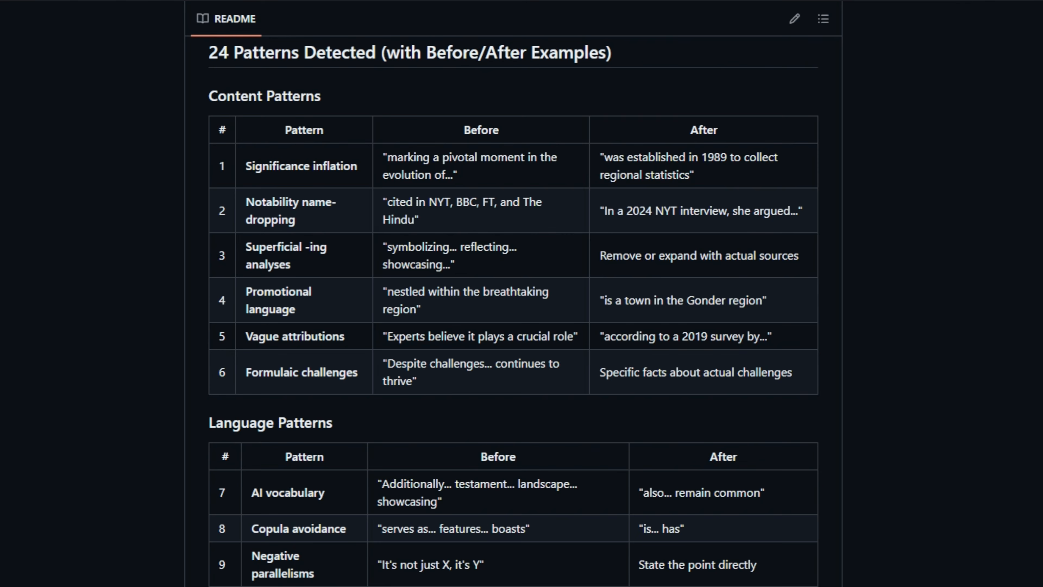
pyautogui.scroll(-3)
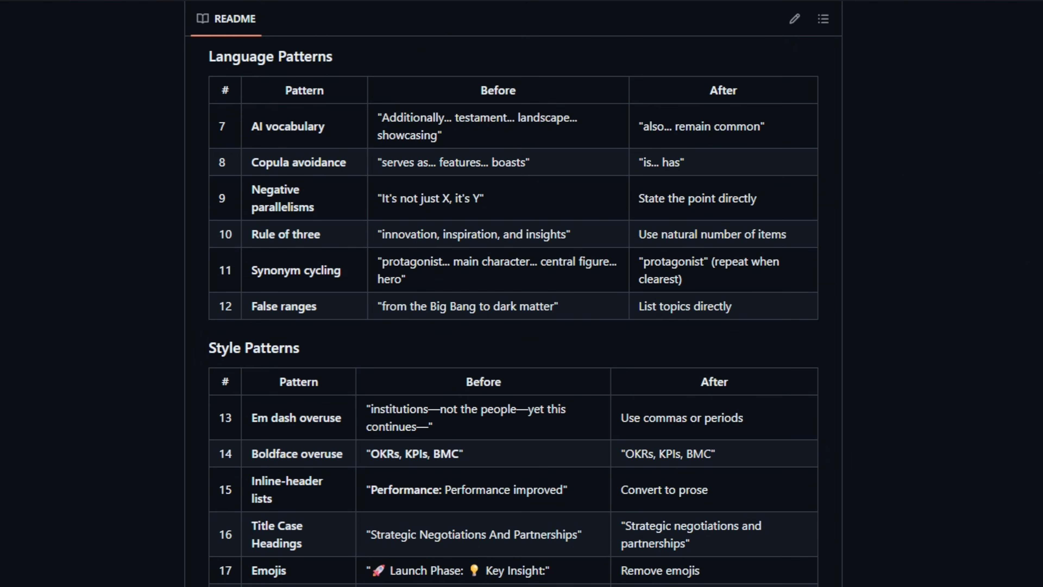
pyautogui.scroll(-3)
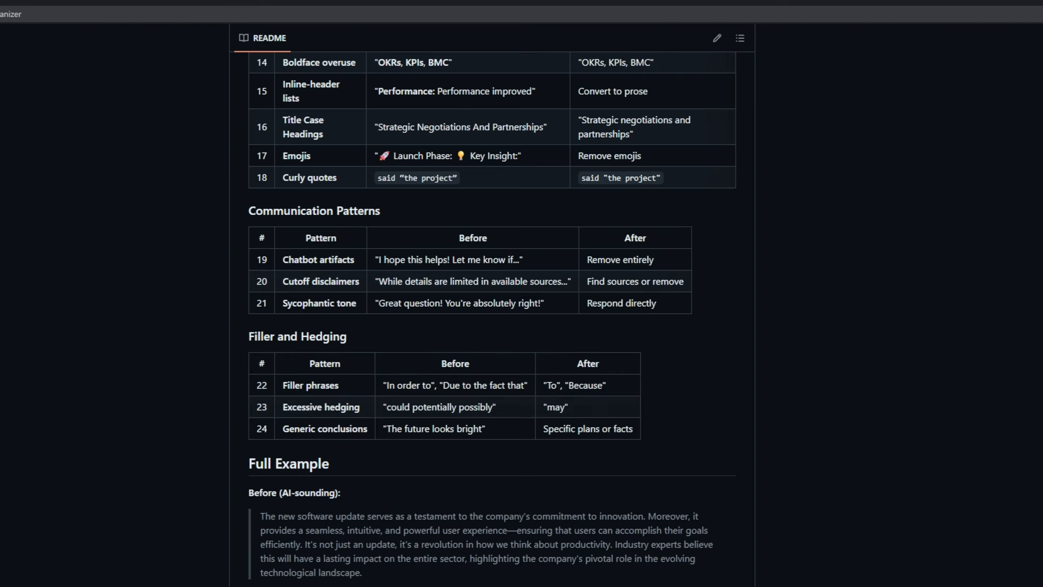
pyautogui.scroll(-3)
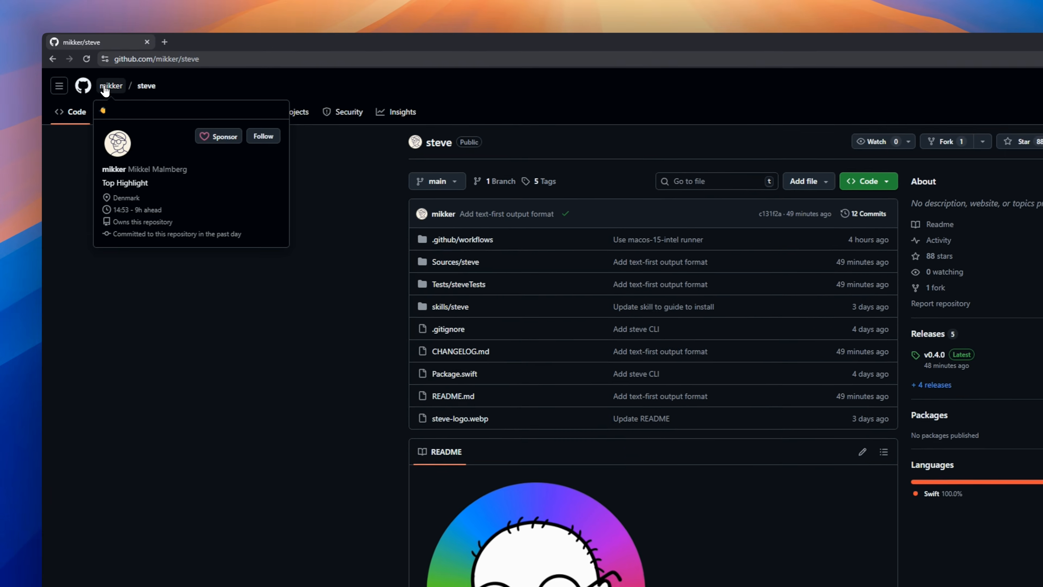
pyautogui.moveTo(150, 87)
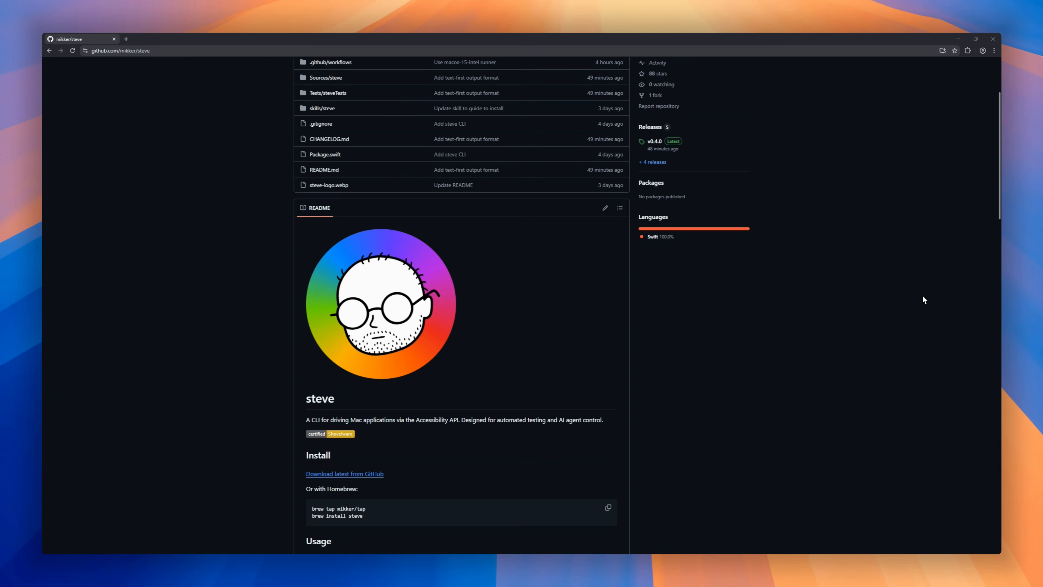
# Scroll the steve README through Install, Usage, Application Control, Element Discovery and Interactions.
pyautogui.scroll(-3)
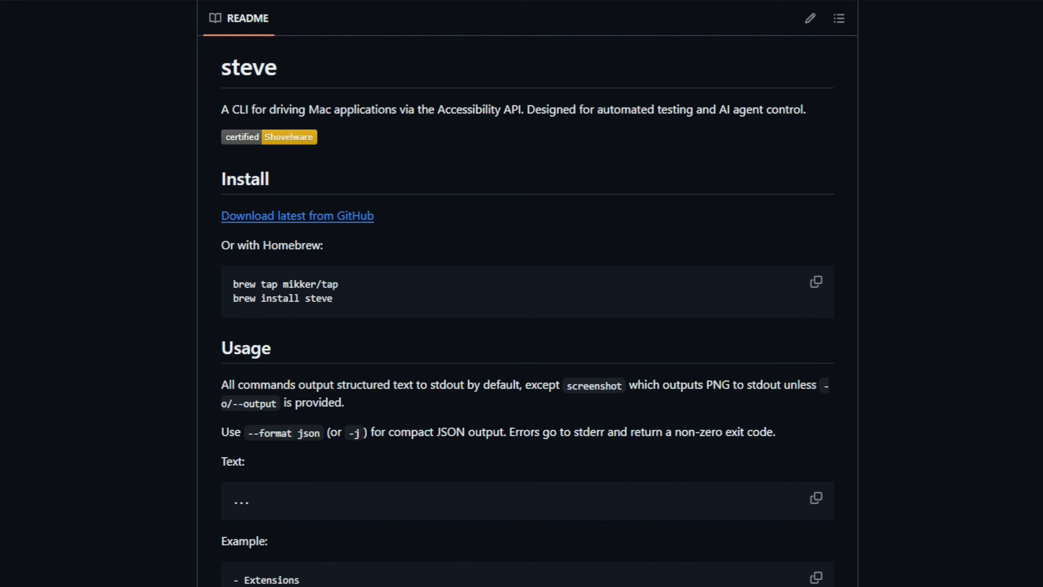
pyautogui.scroll(-3)
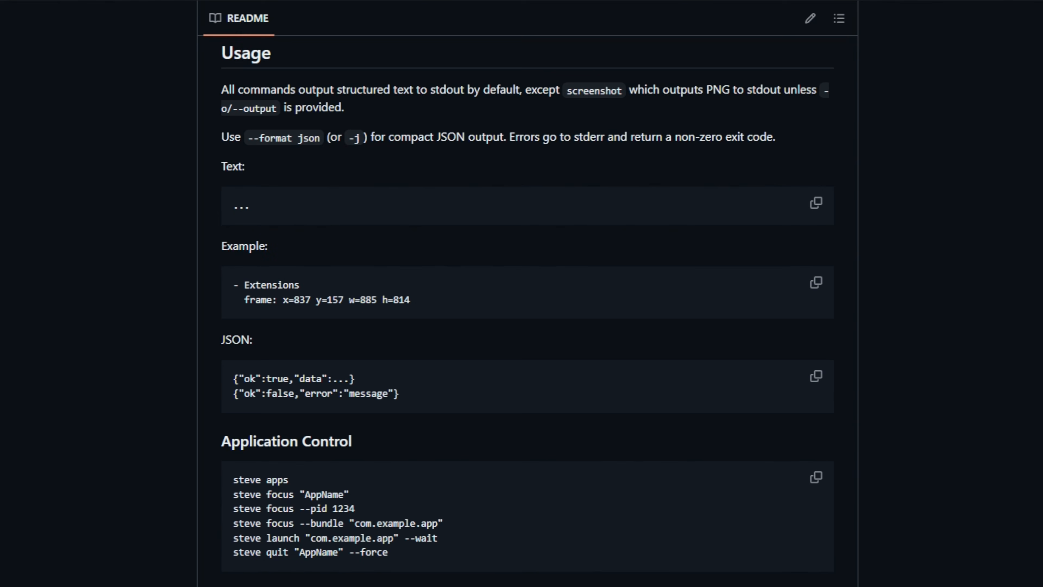
pyautogui.scroll(-3)
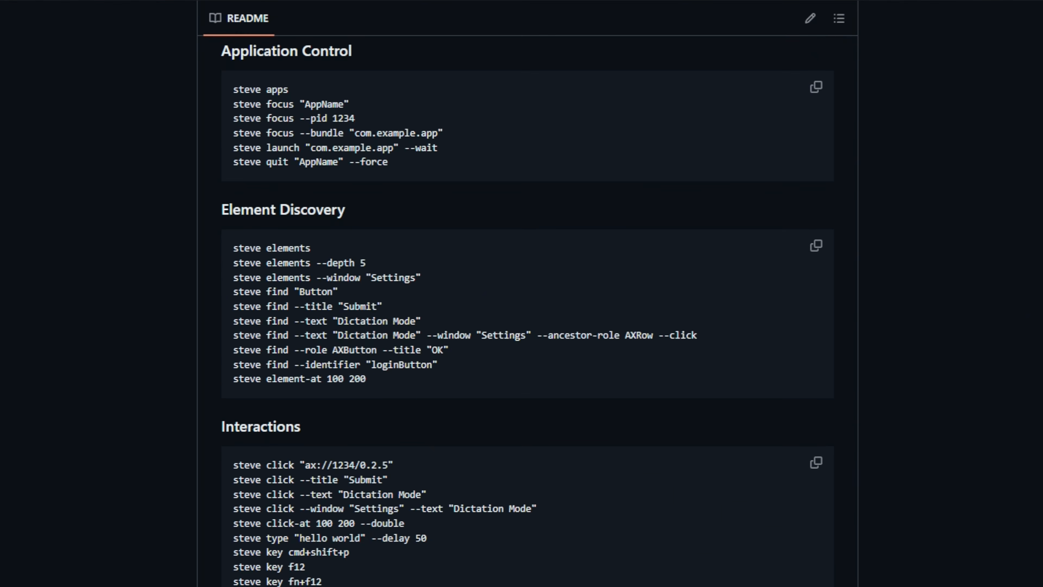
pyautogui.scroll(-3)
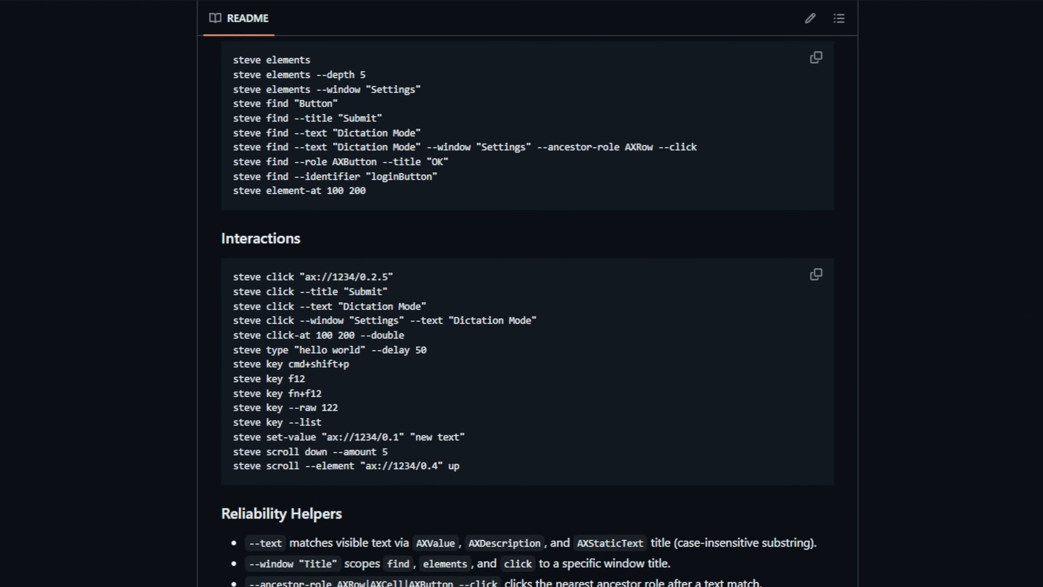
pyautogui.scroll(-3)
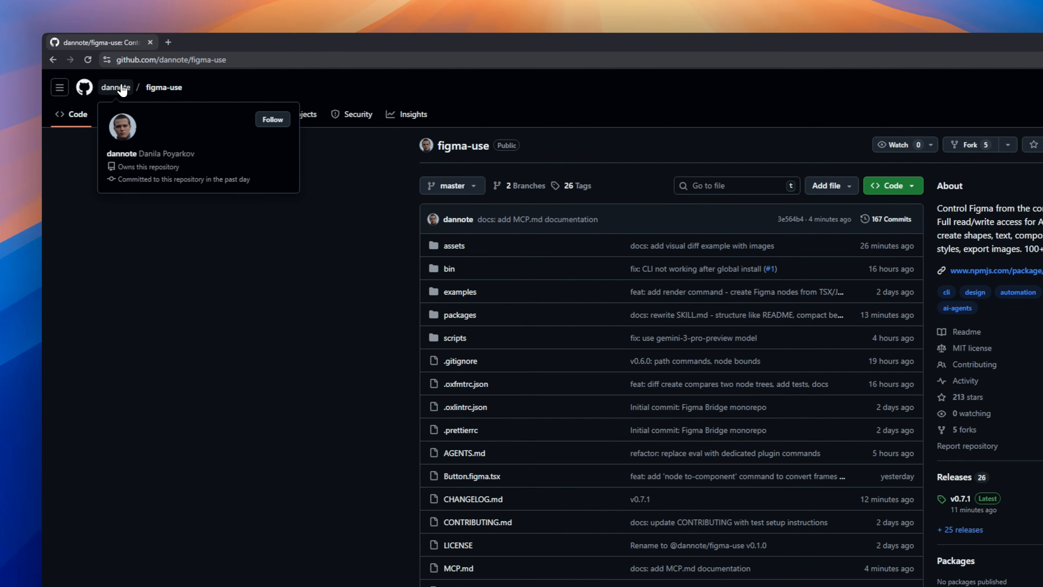
pyautogui.moveTo(461, 87)
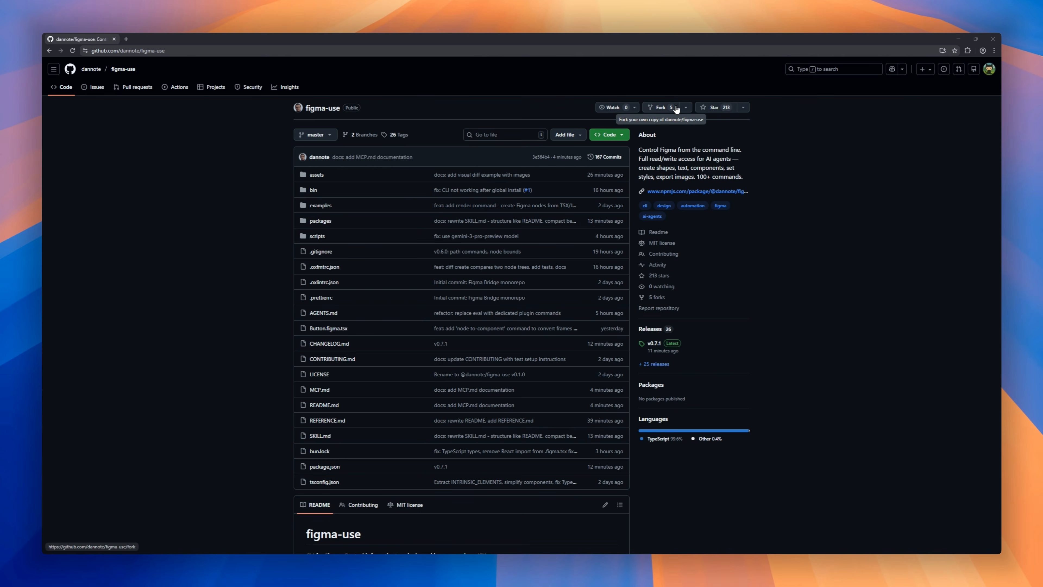
# Scroll the figma-use README through Why, Demo, Installation, Two Modes, Examples and Variables as Tokens.
pyautogui.scroll(-3)
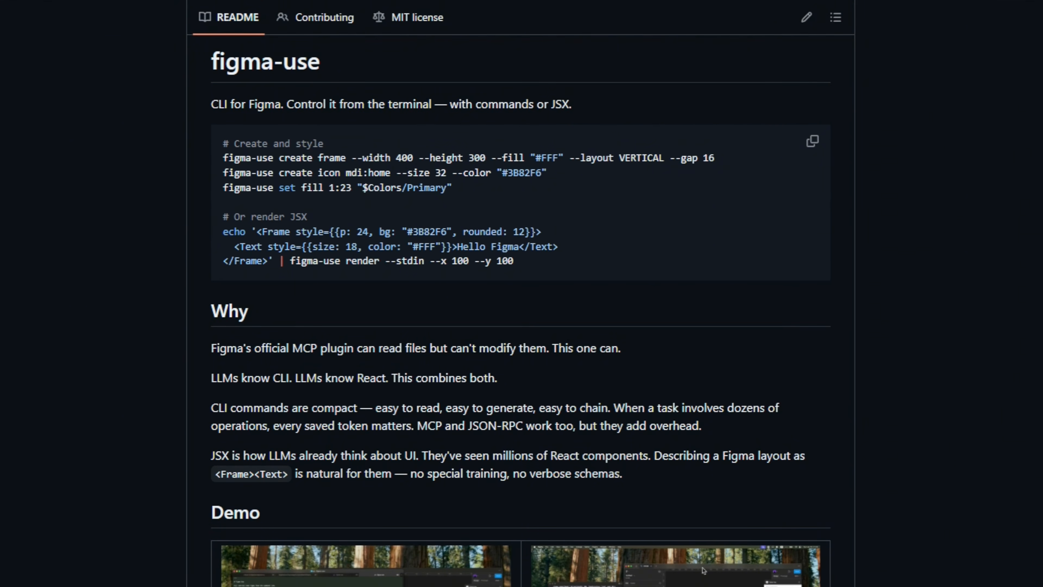
pyautogui.scroll(-3)
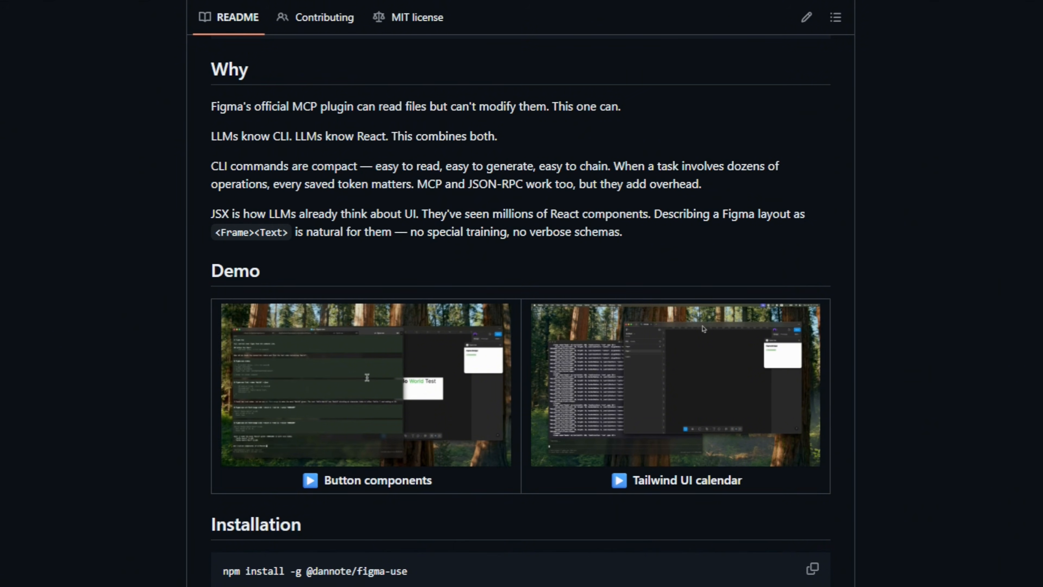
pyautogui.scroll(-3)
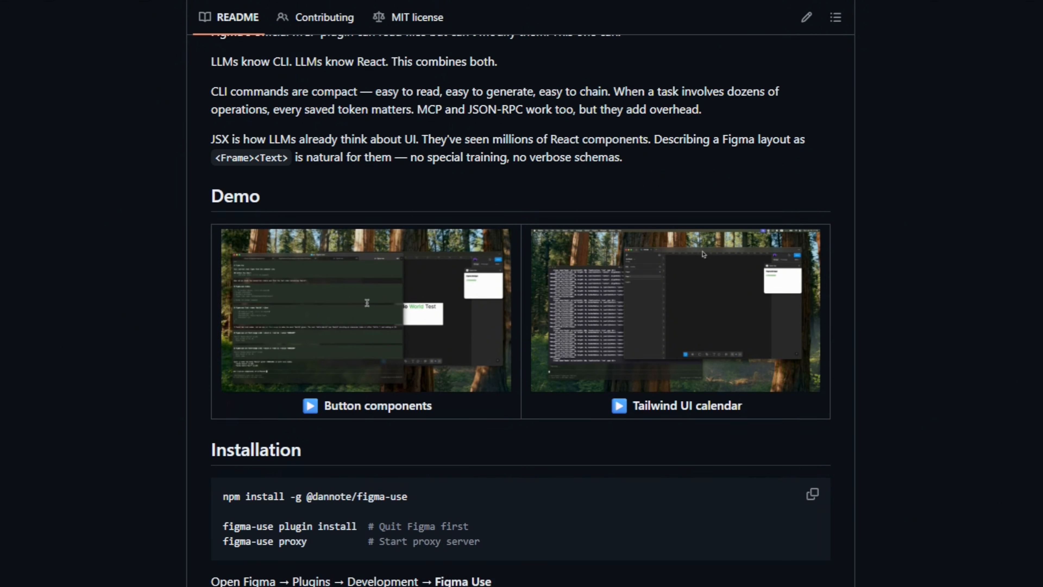
pyautogui.scroll(-3)
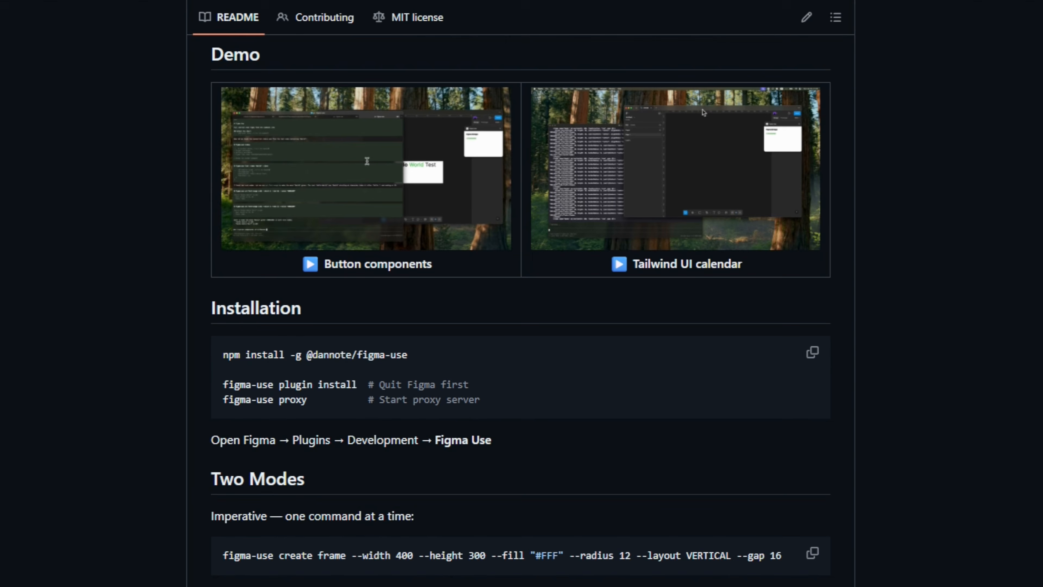
pyautogui.scroll(-3)
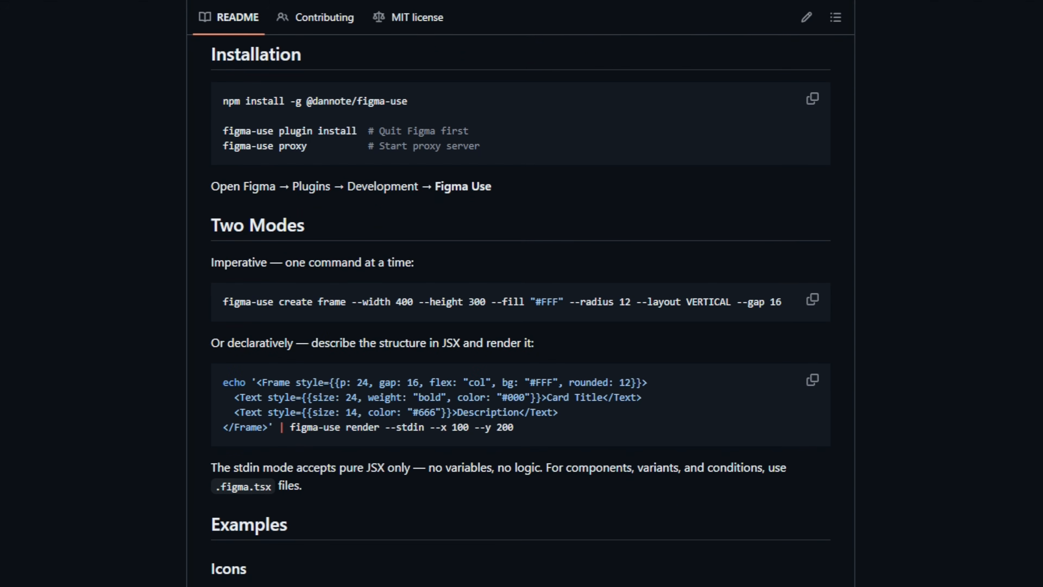
pyautogui.scroll(-3)
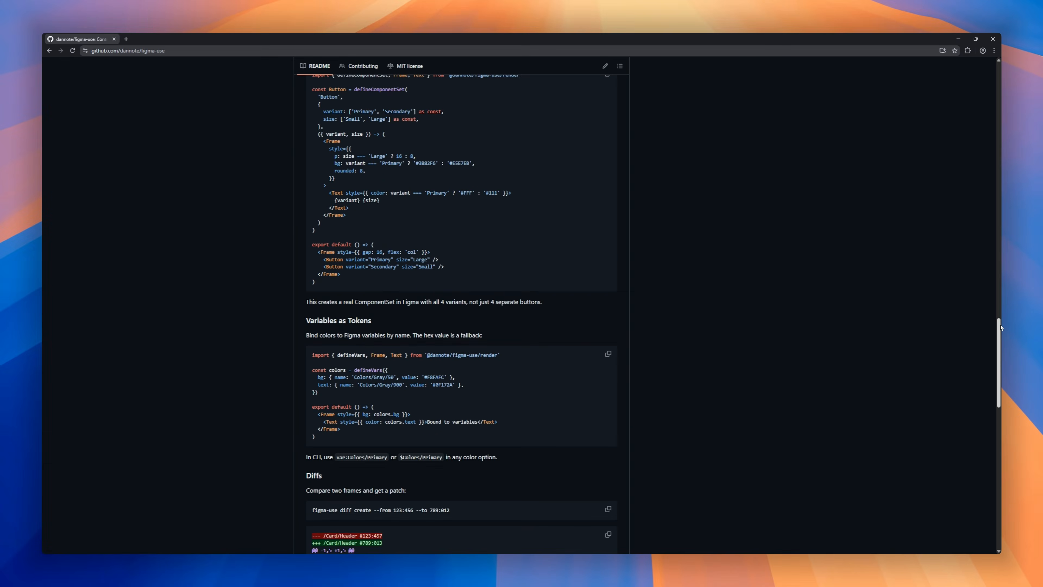
pyautogui.click(127, 50)
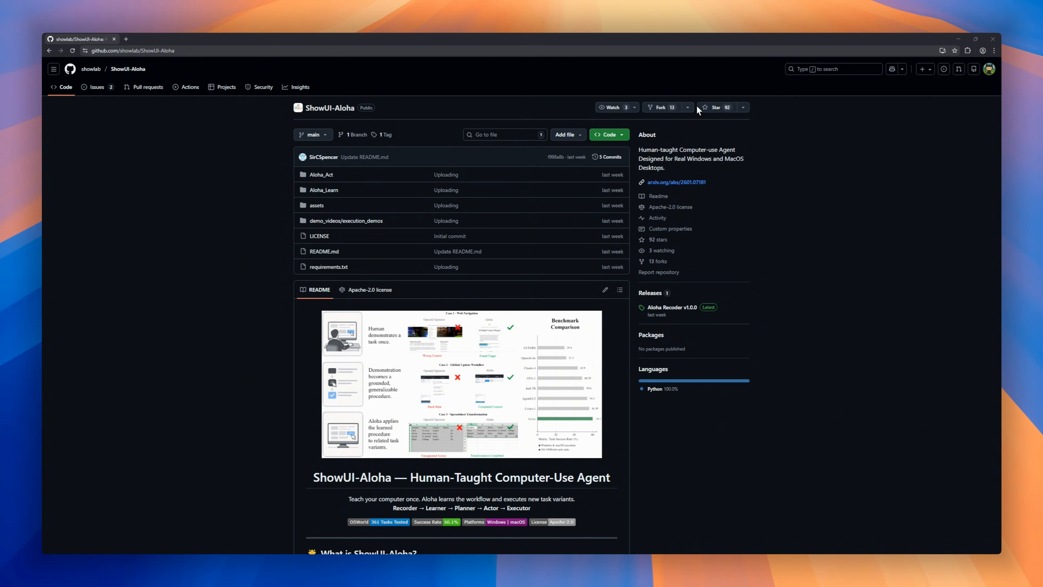
# Scroll the ShowUI-Aloha README through What is ShowUI-Aloha, Why This Matters, Demo Gallery and the OSWorld Benchmark Snapshot.
pyautogui.scroll(-3)
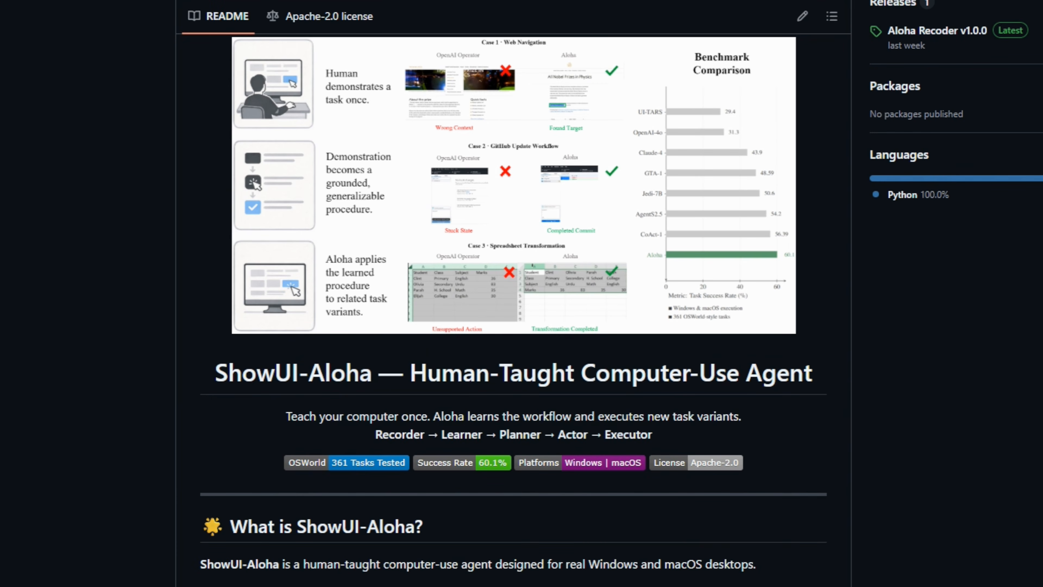
pyautogui.scroll(-3)
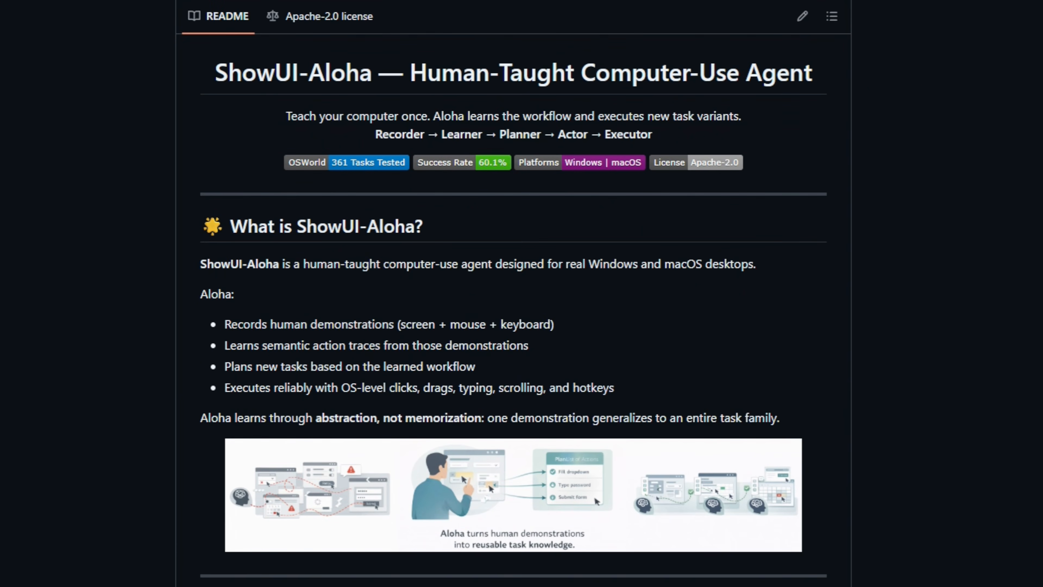
pyautogui.scroll(-3)
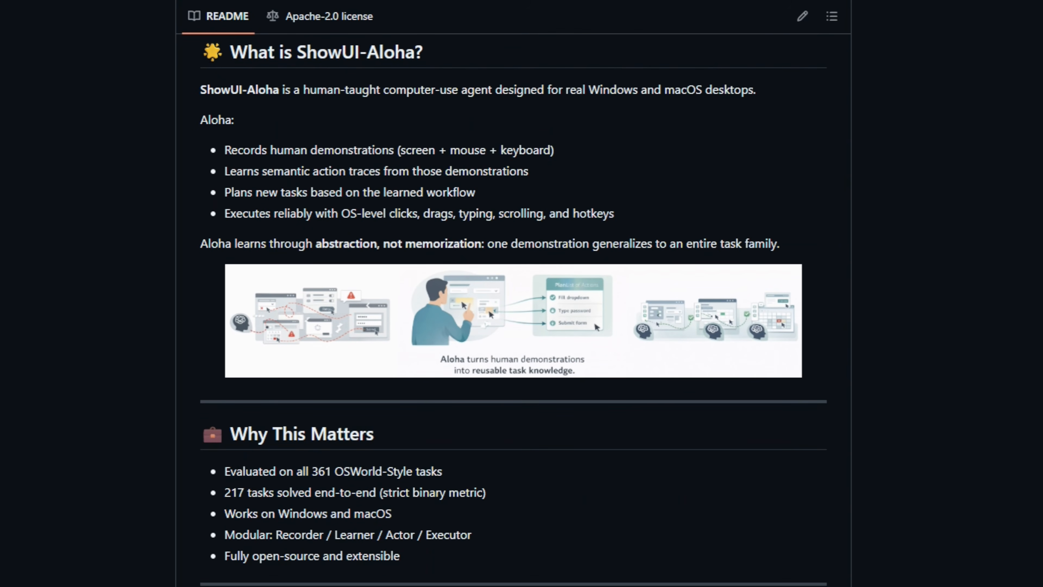
pyautogui.scroll(-3)
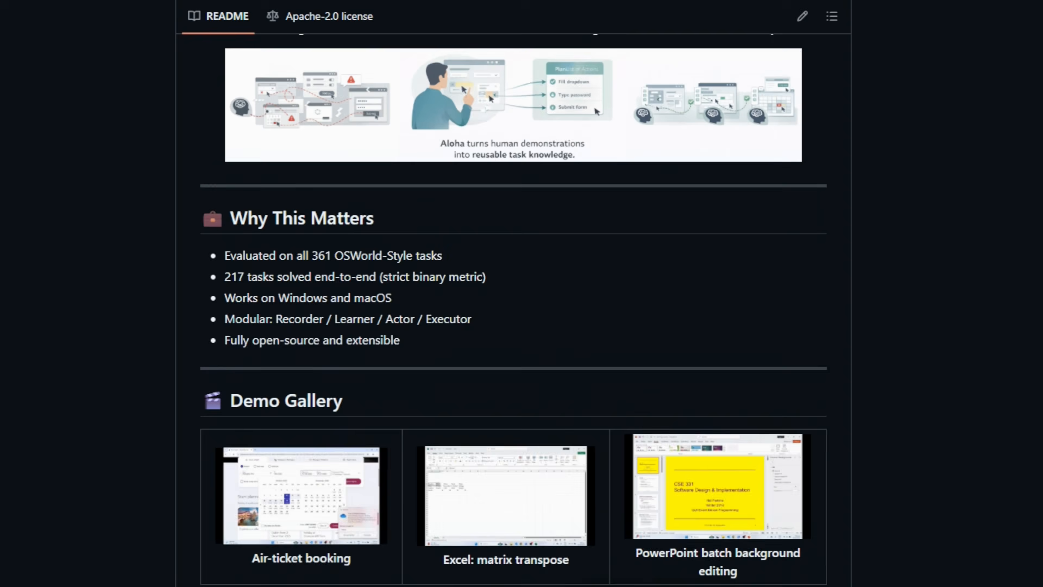
pyautogui.scroll(-3)
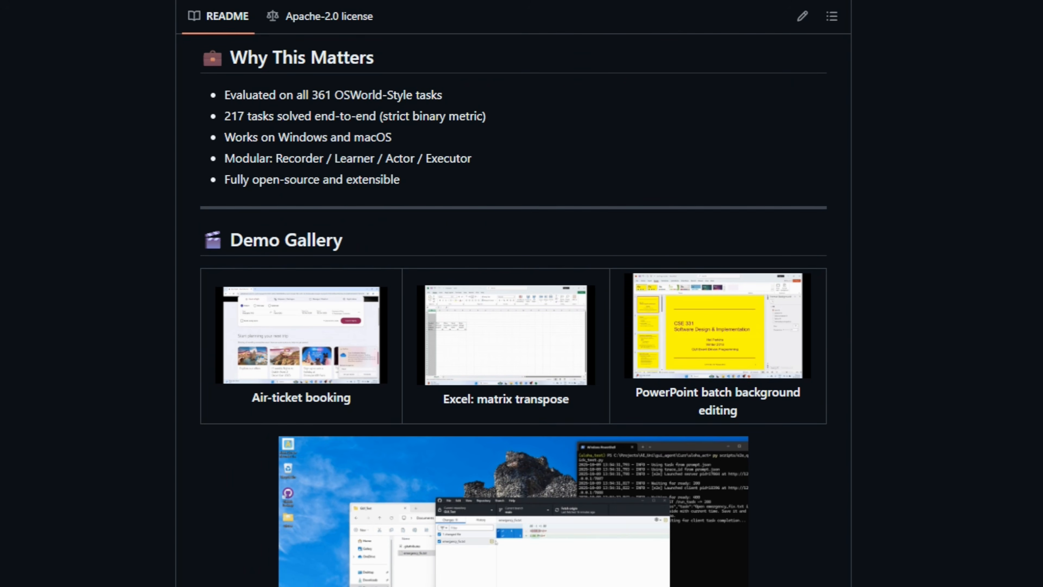
pyautogui.scroll(-3)
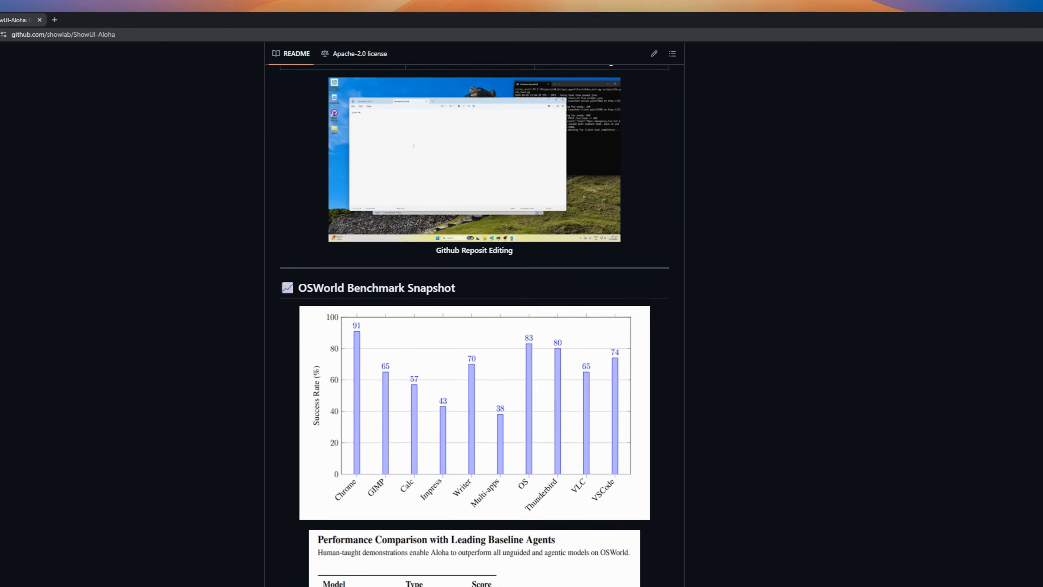
pyautogui.scroll(-3)
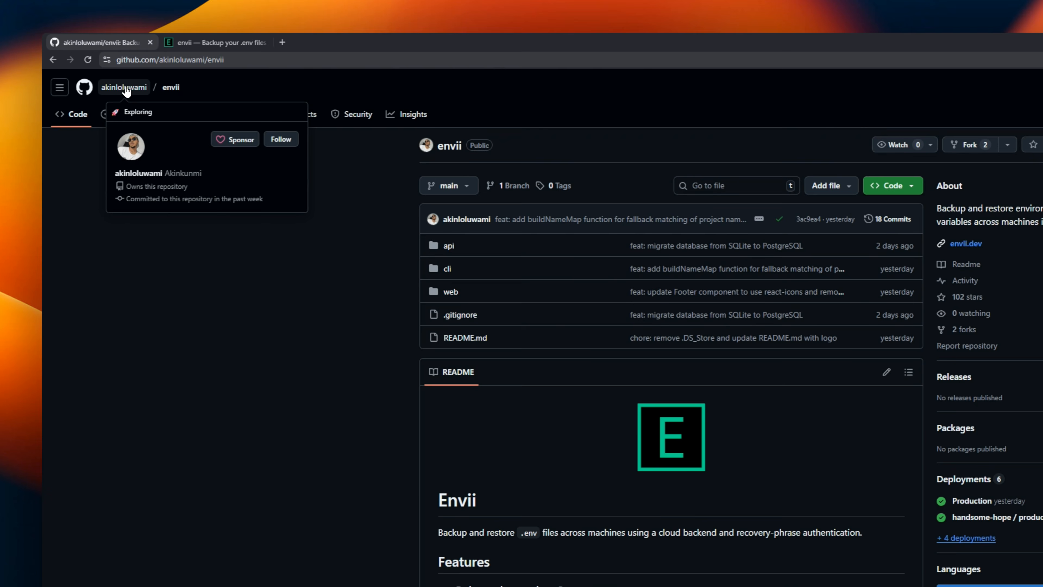
pyautogui.moveTo(176, 90)
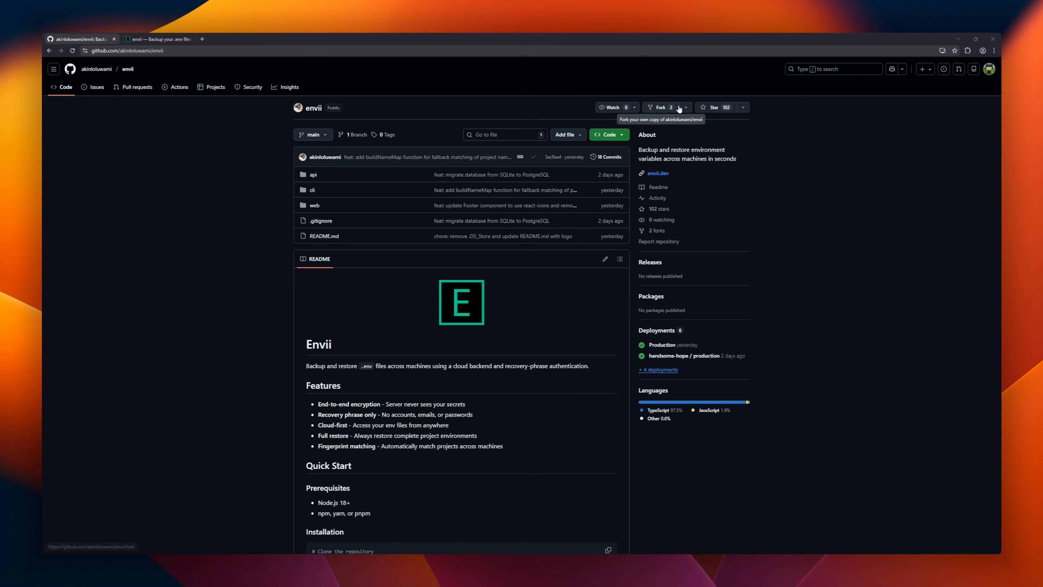
# Scroll the envii README through Features, Quick Start, Commands, Configuration and Database Setup to License.
pyautogui.scroll(-3)
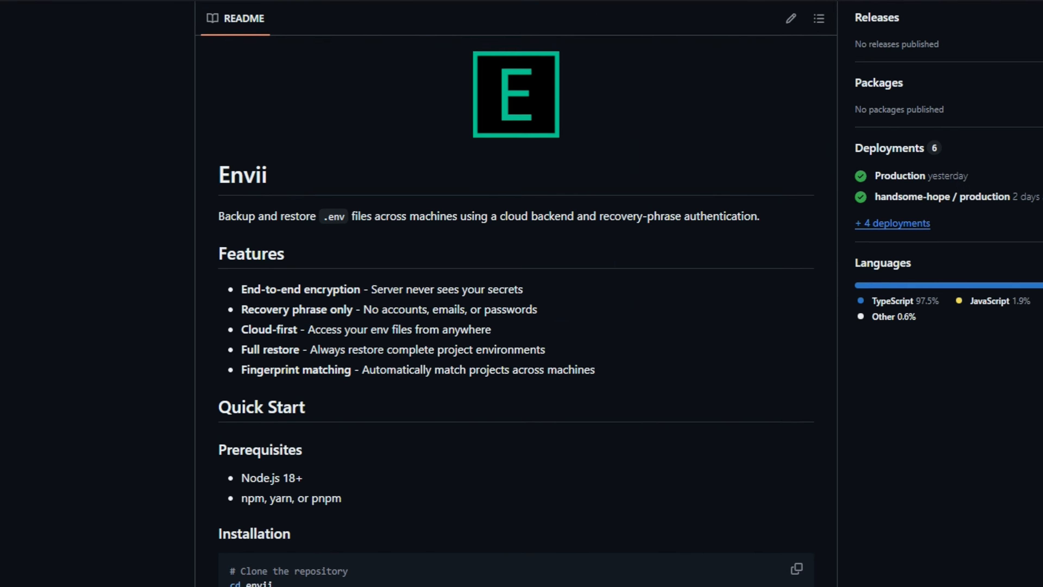
pyautogui.scroll(-3)
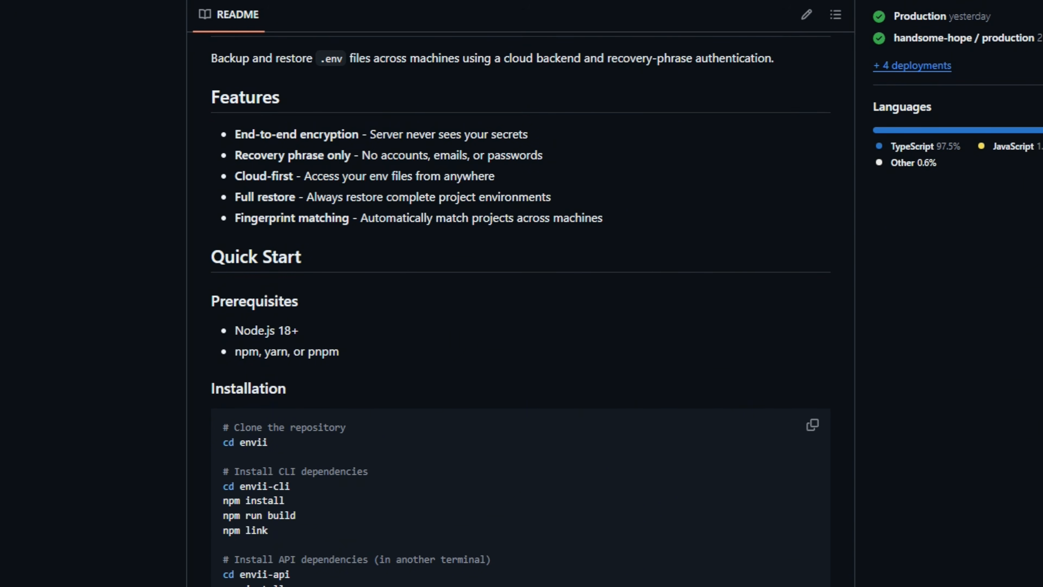
pyautogui.scroll(-3)
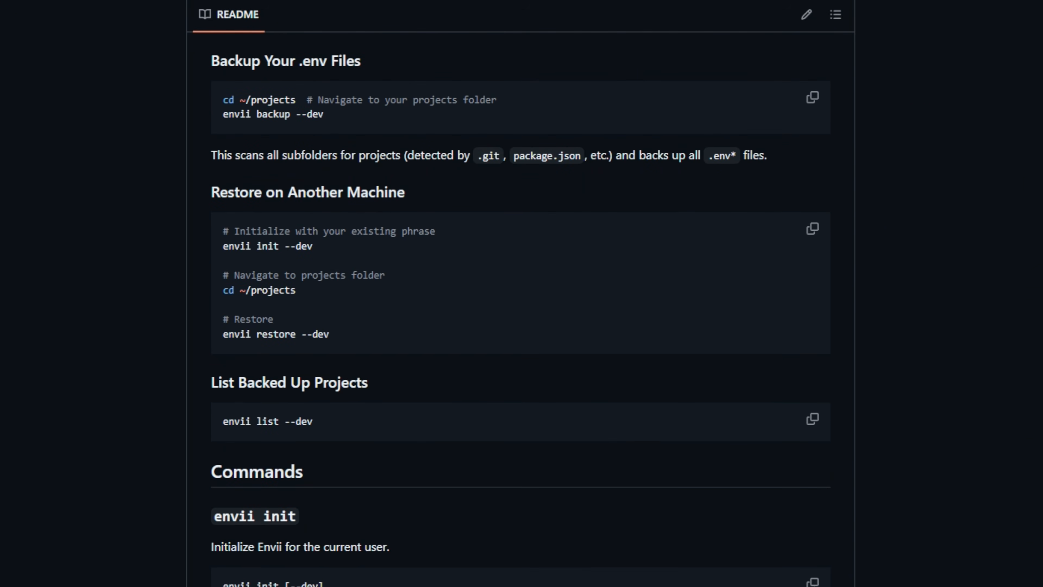
pyautogui.scroll(-3)
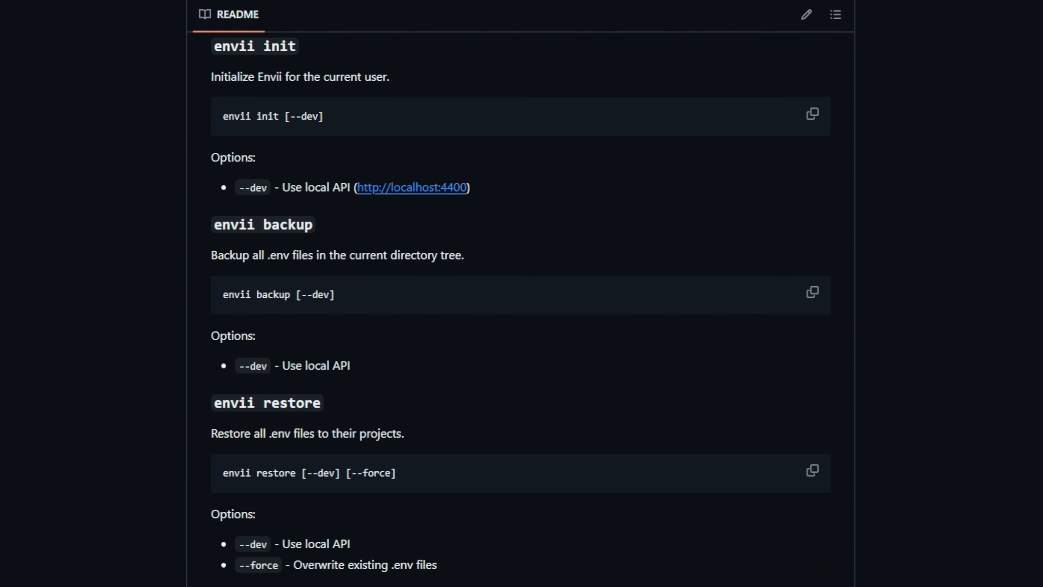
pyautogui.scroll(-3)
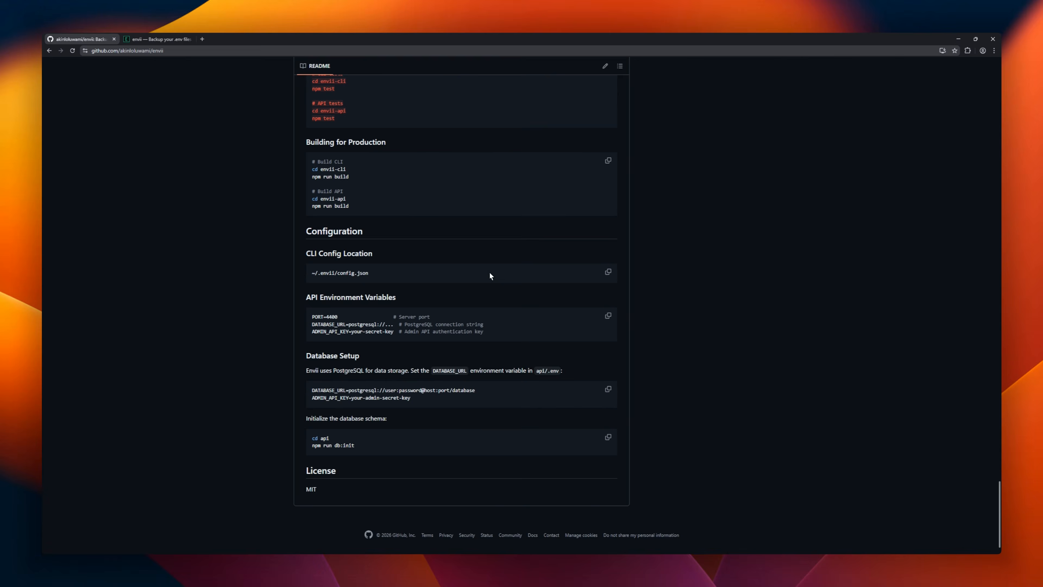
# Switch to the envii.dev tab and view the landing page hero about backing up .env files across machines.
pyautogui.click(158, 38)
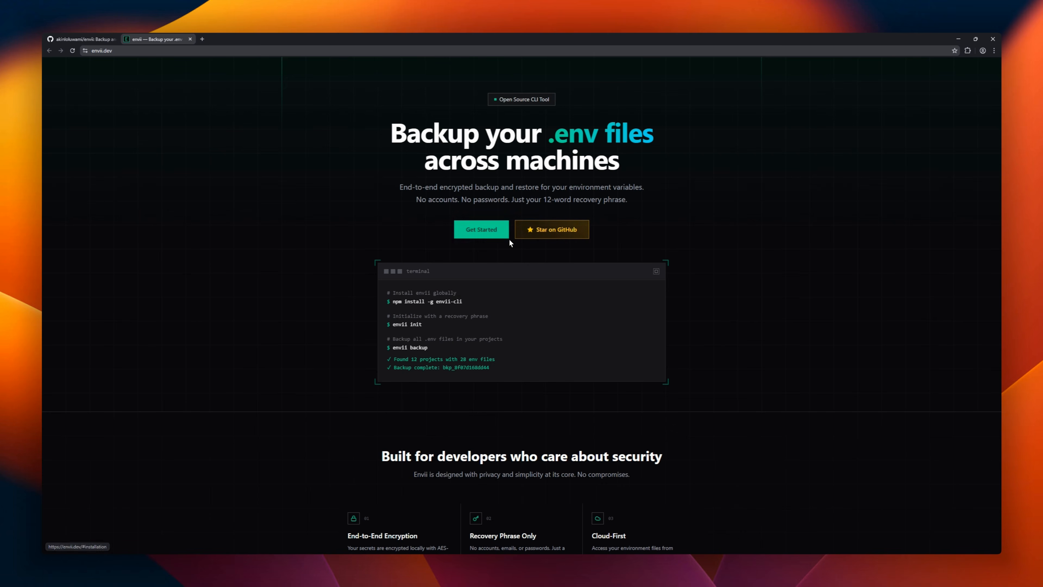
pyautogui.scroll(-3)
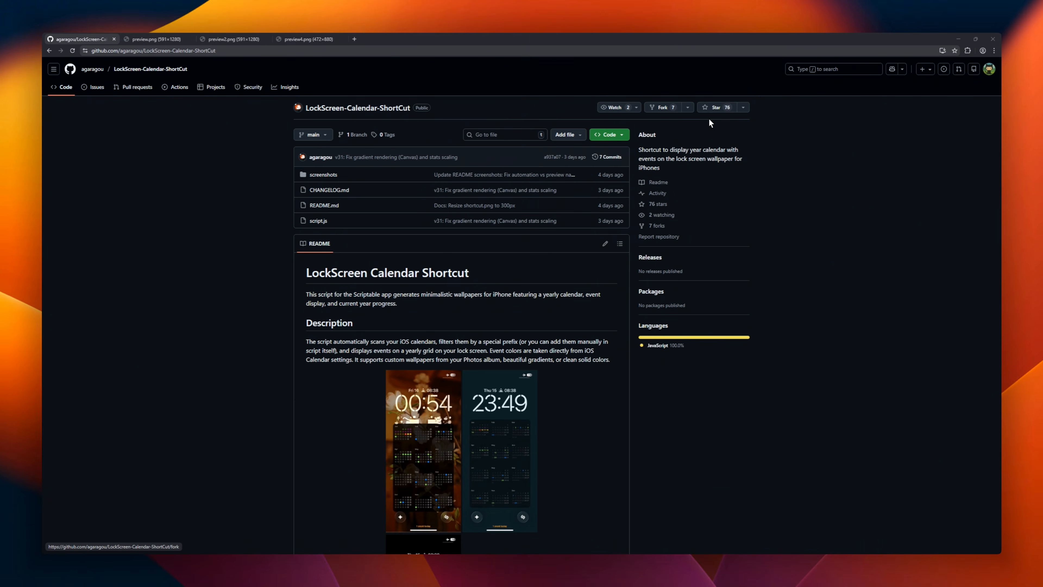
# Read the README through Features, Installation and Shortcuts Workflow Setup, then view the full-size preview.png screenshot.
pyautogui.scroll(-3)
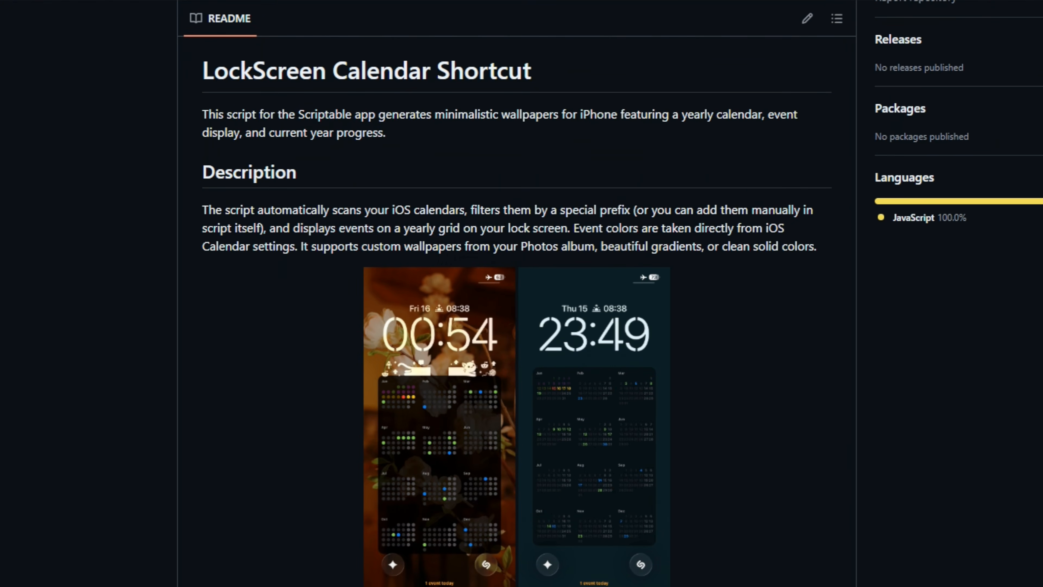
pyautogui.scroll(-3)
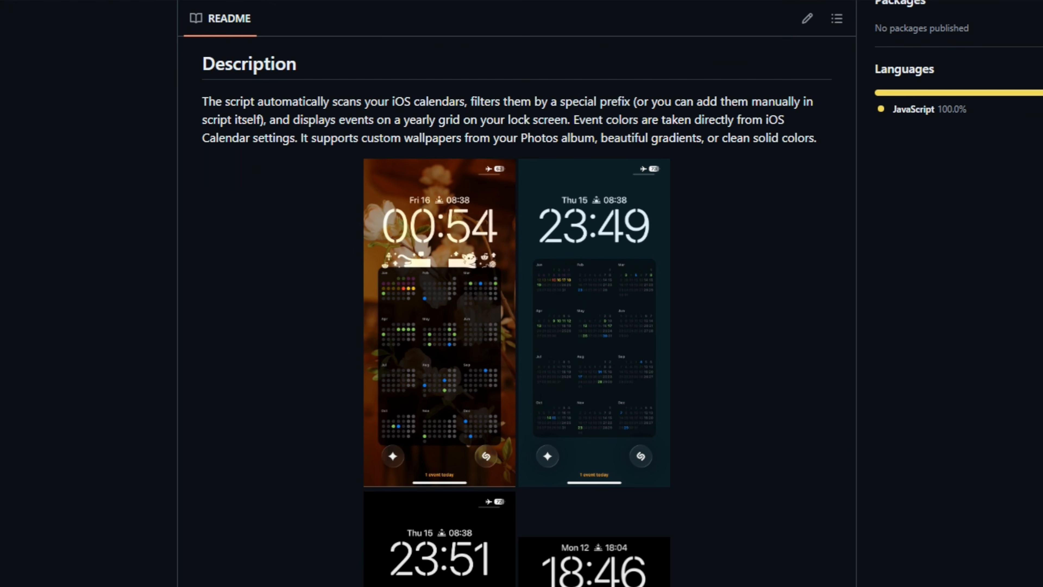
pyautogui.scroll(-3)
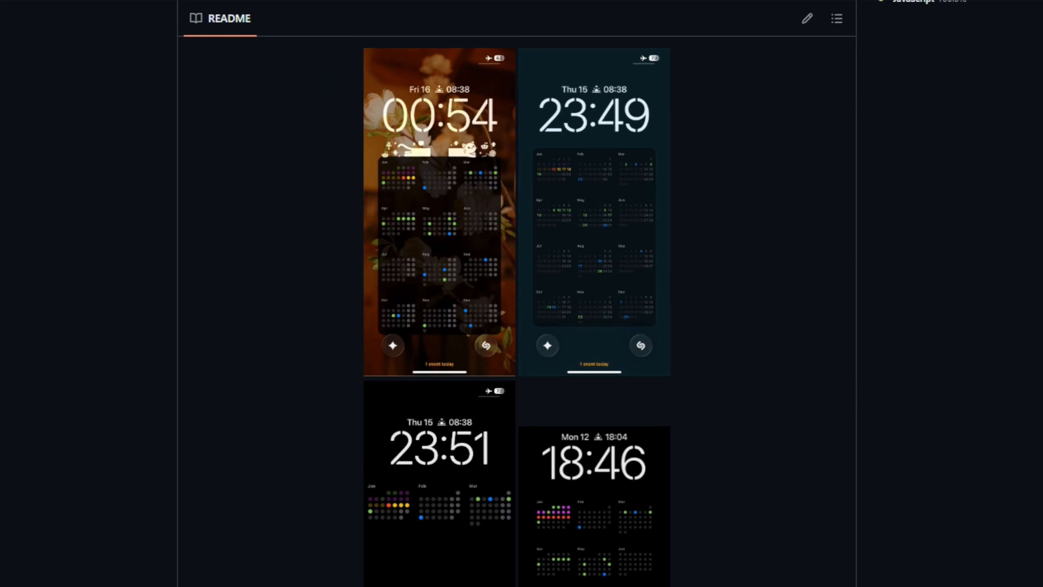
pyautogui.scroll(-3)
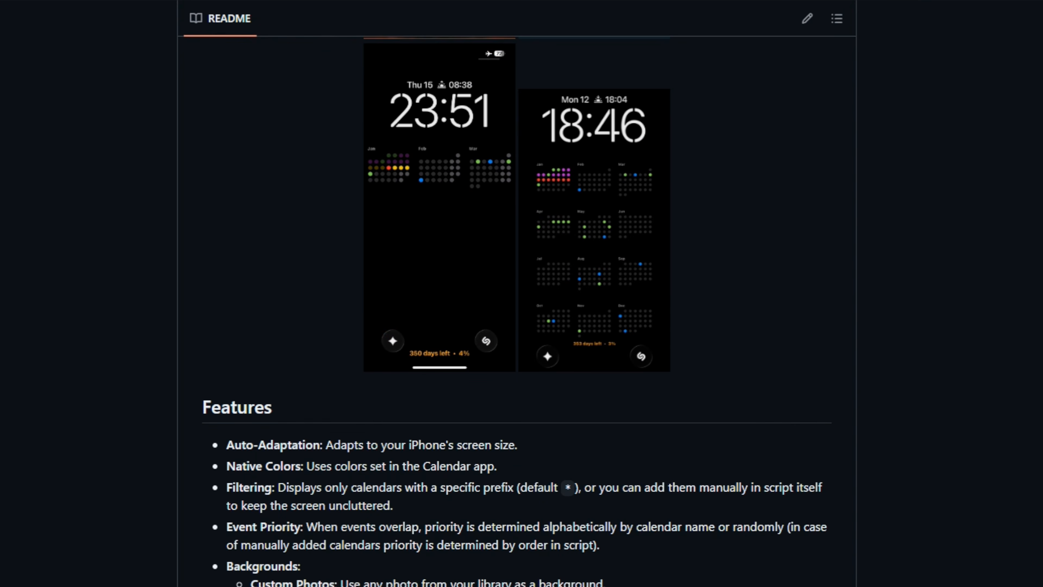
pyautogui.scroll(-3)
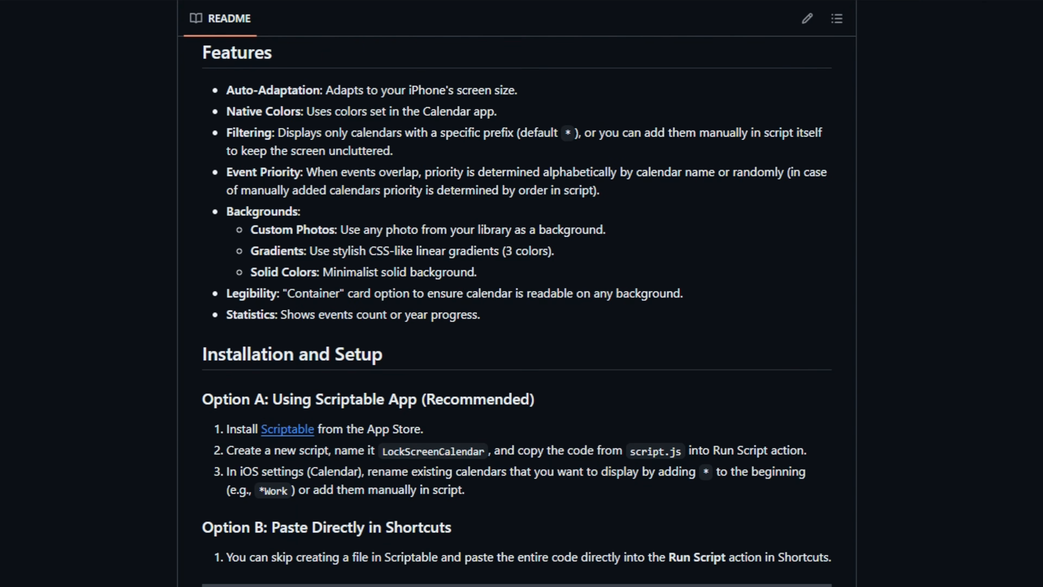
pyautogui.scroll(-3)
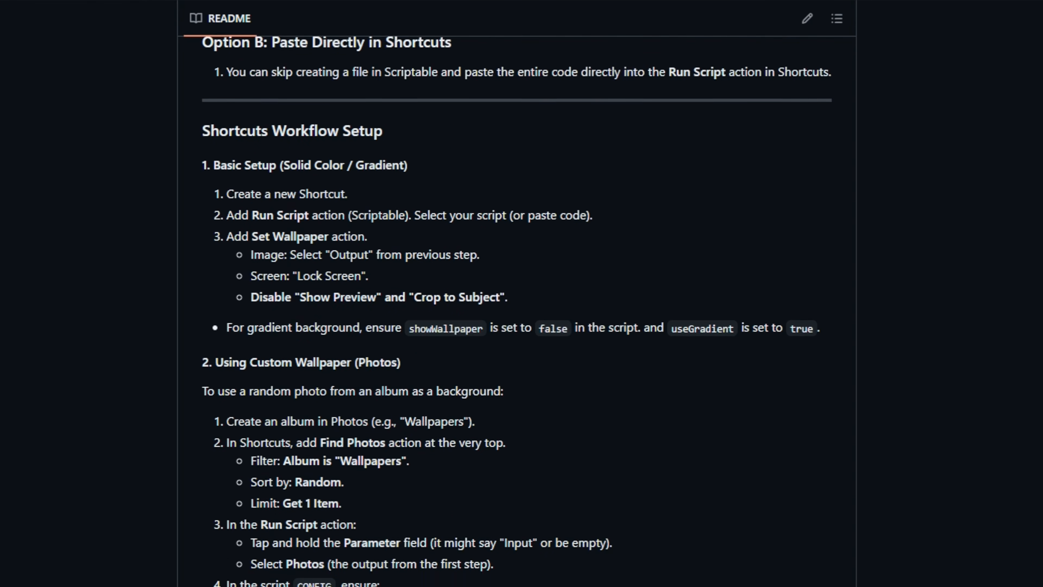
pyautogui.scroll(-3)
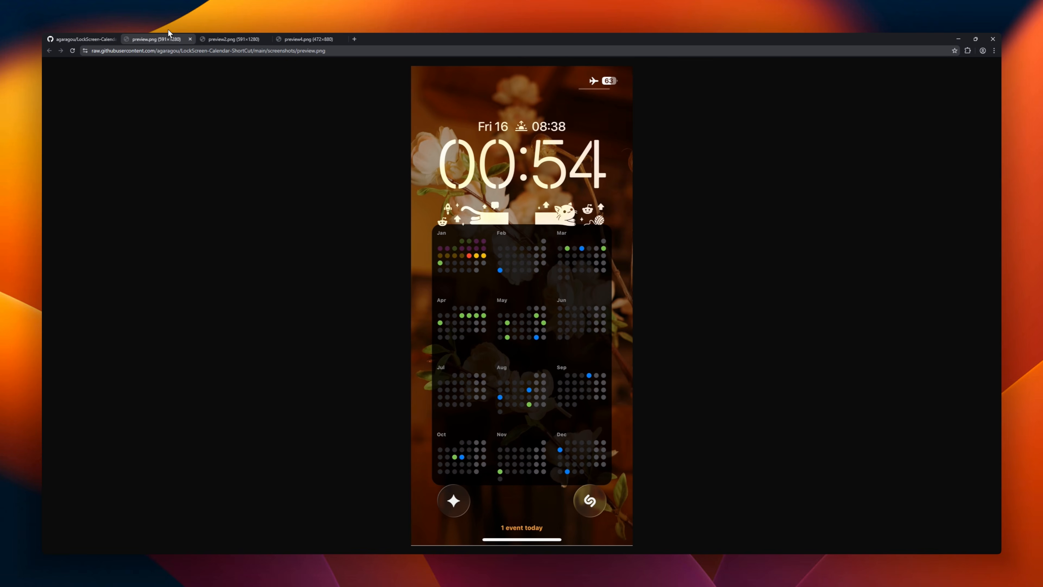
pyautogui.click(232, 38)
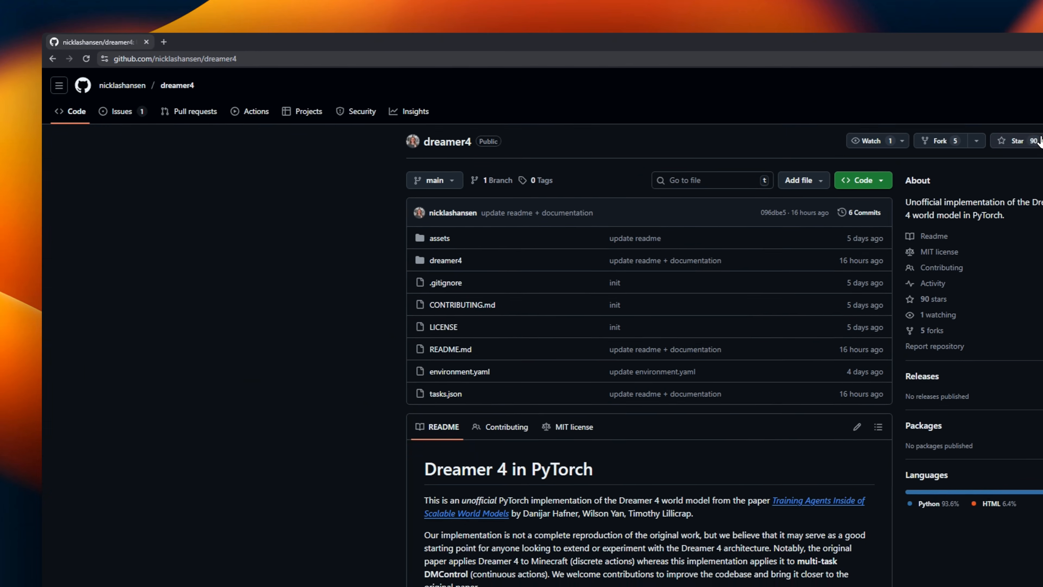
# Read dreamer4's README through the demo, Architecture, Dataset, Installation, Data preprocessing and Training the Tokenizer.
pyautogui.scroll(-3)
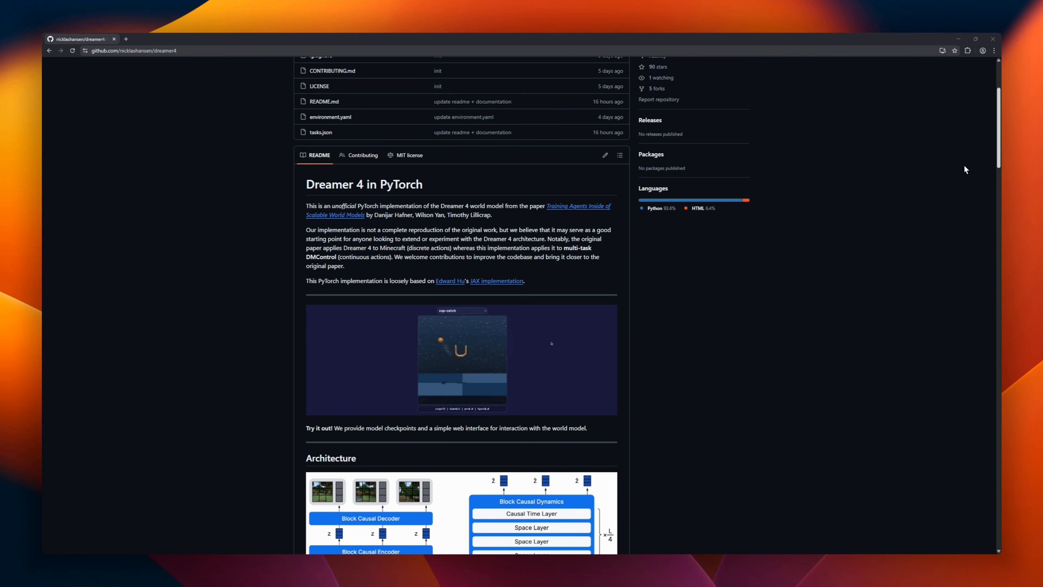
pyautogui.scroll(-3)
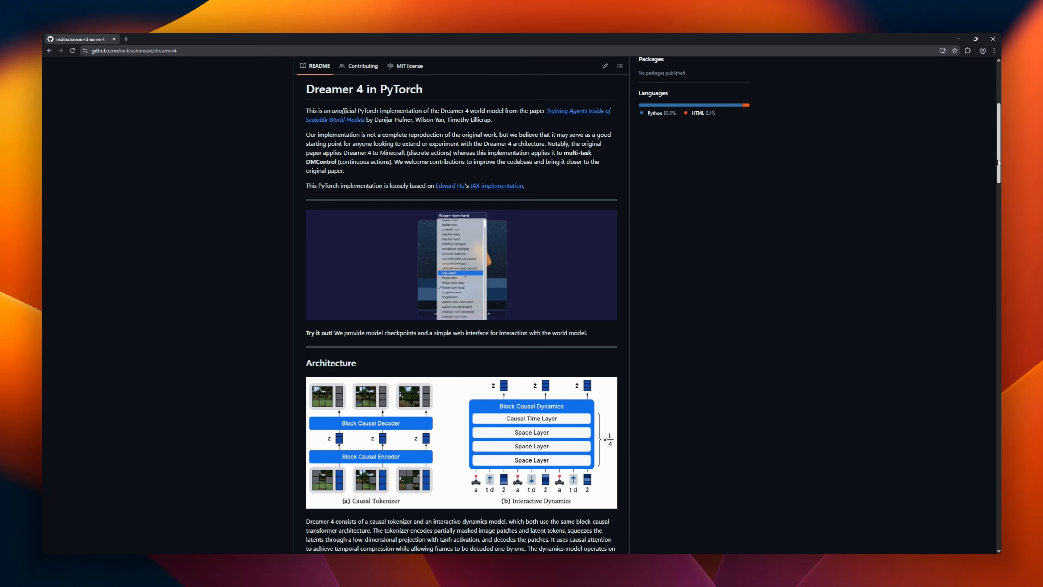
pyautogui.scroll(-3)
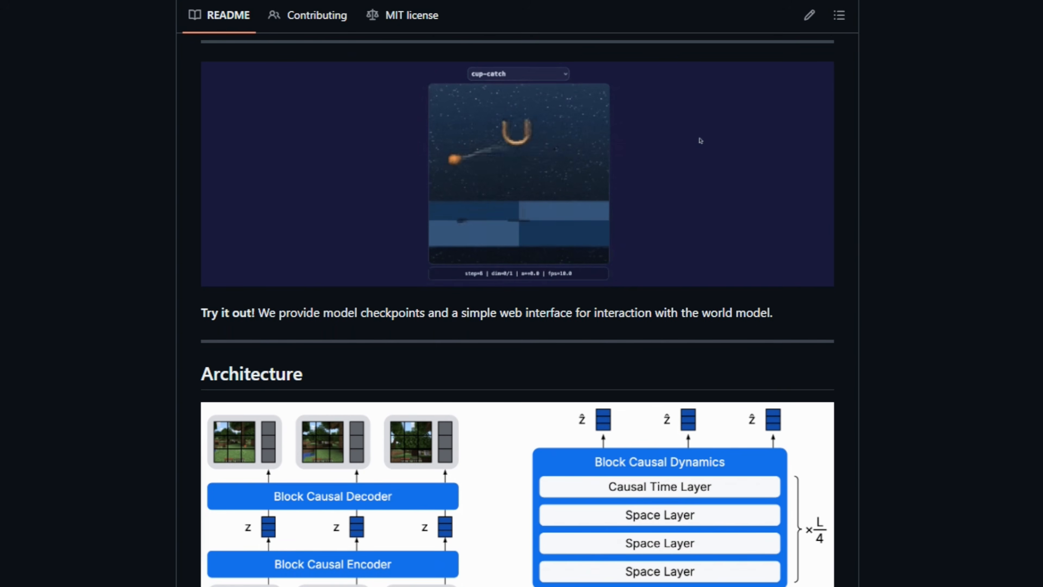
pyautogui.scroll(-3)
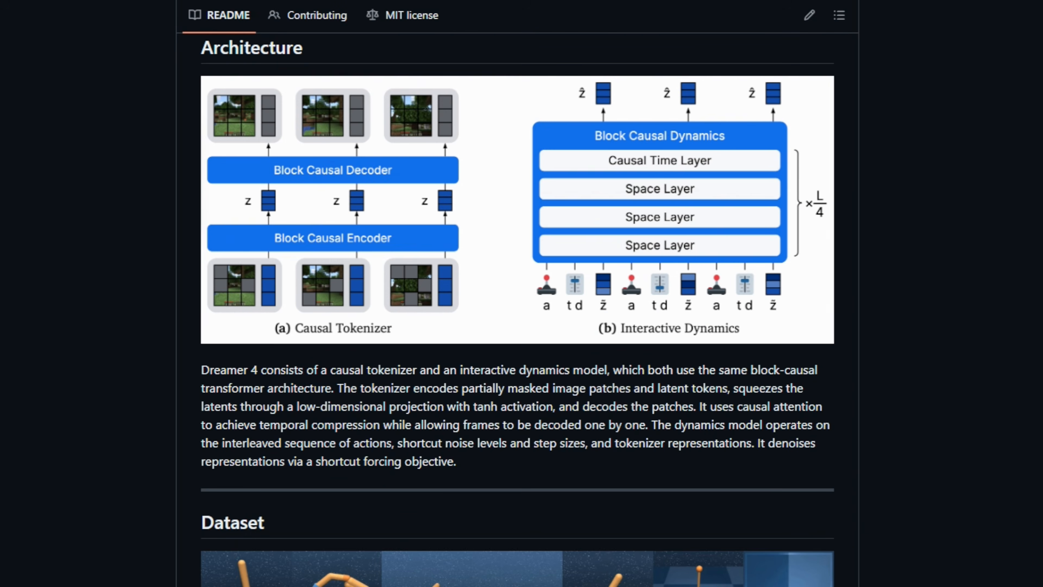
pyautogui.scroll(-3)
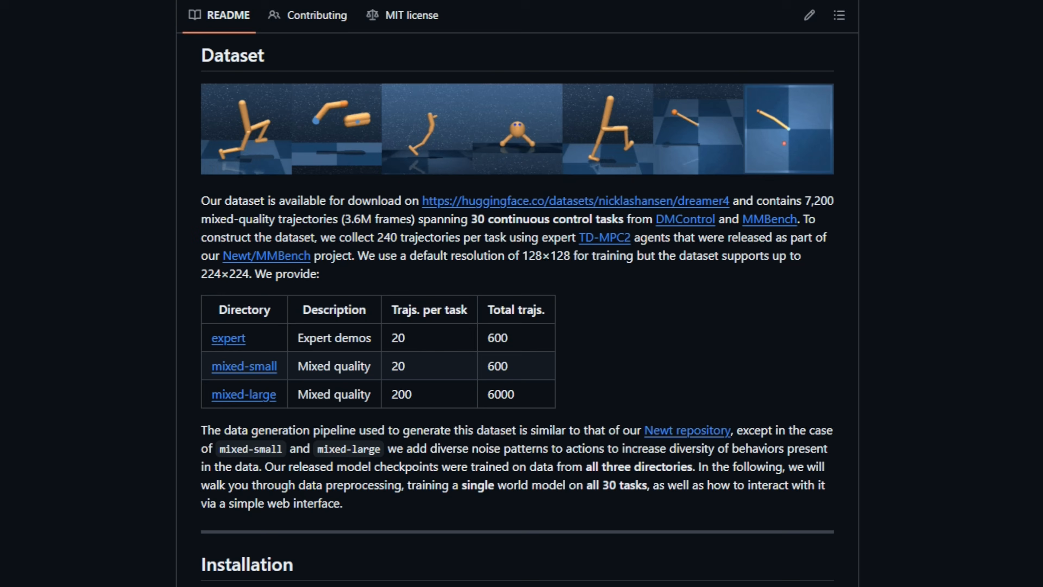
pyautogui.scroll(-3)
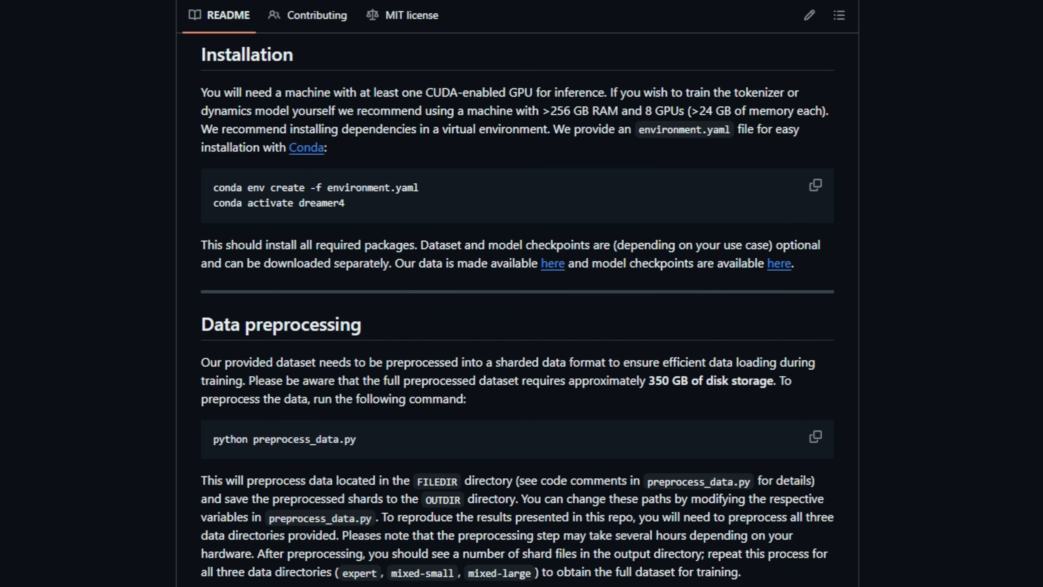
pyautogui.scroll(-3)
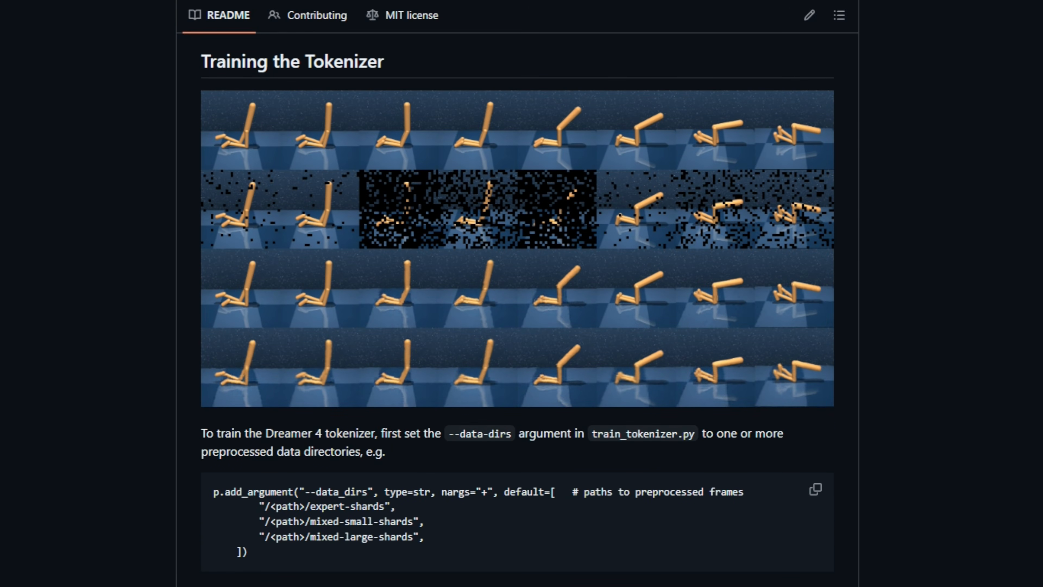
pyautogui.scroll(-3)
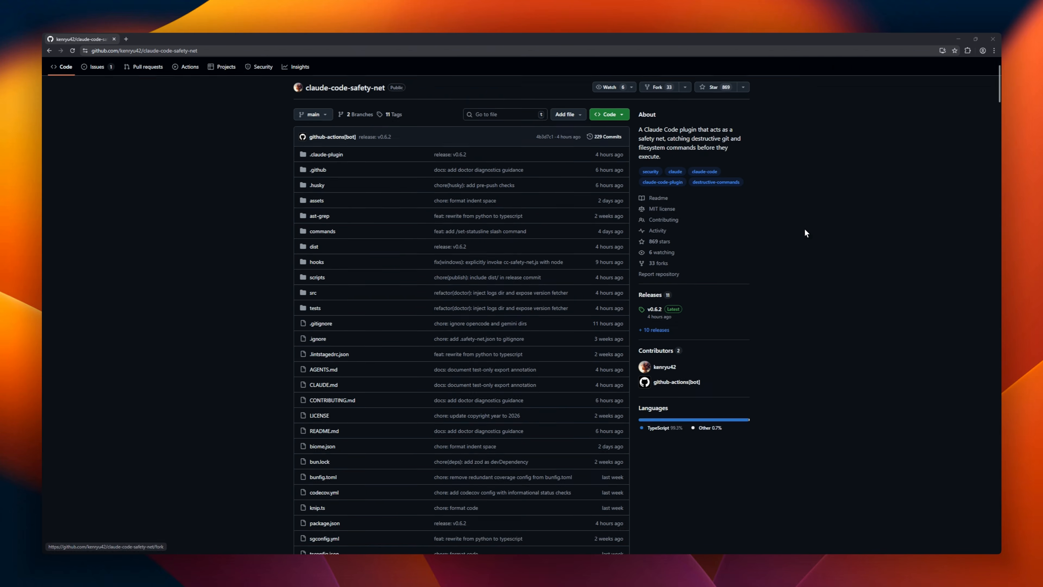
# Read the README through Why This Exists, the Permission Deny Rules comparison tables and What About Sandboxing?
pyautogui.scroll(-3)
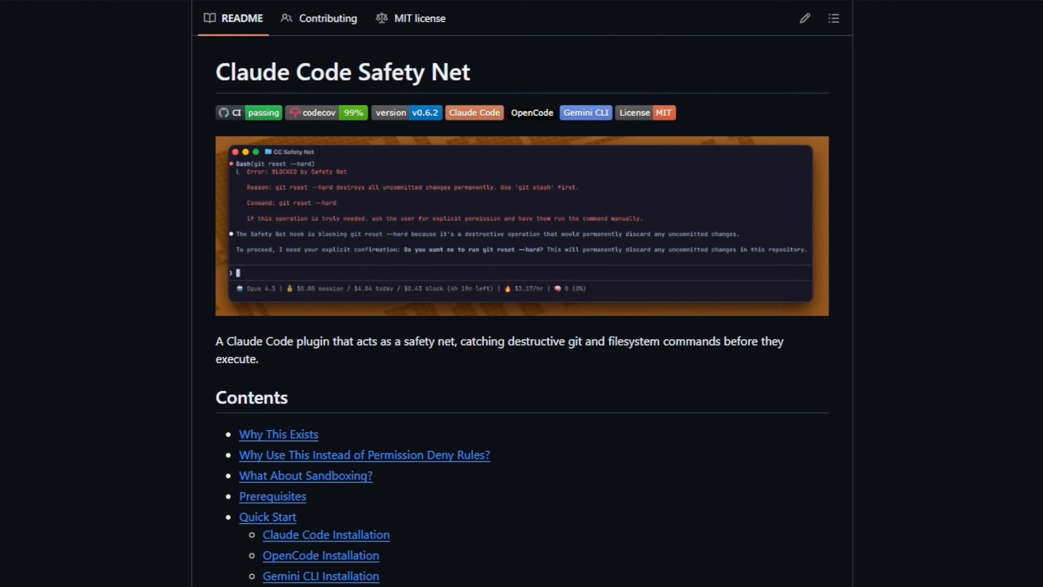
pyautogui.scroll(-3)
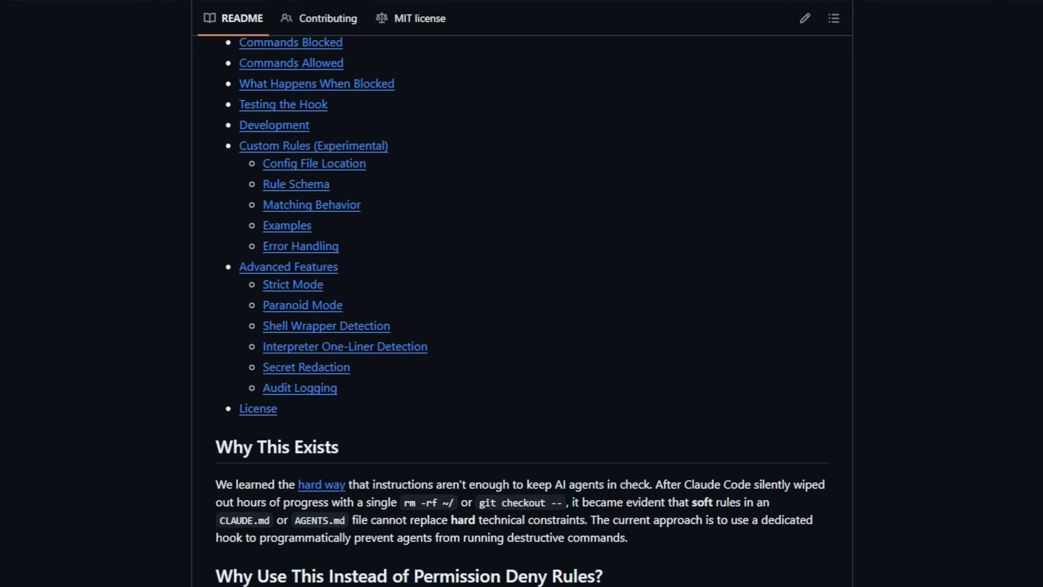
pyautogui.scroll(-3)
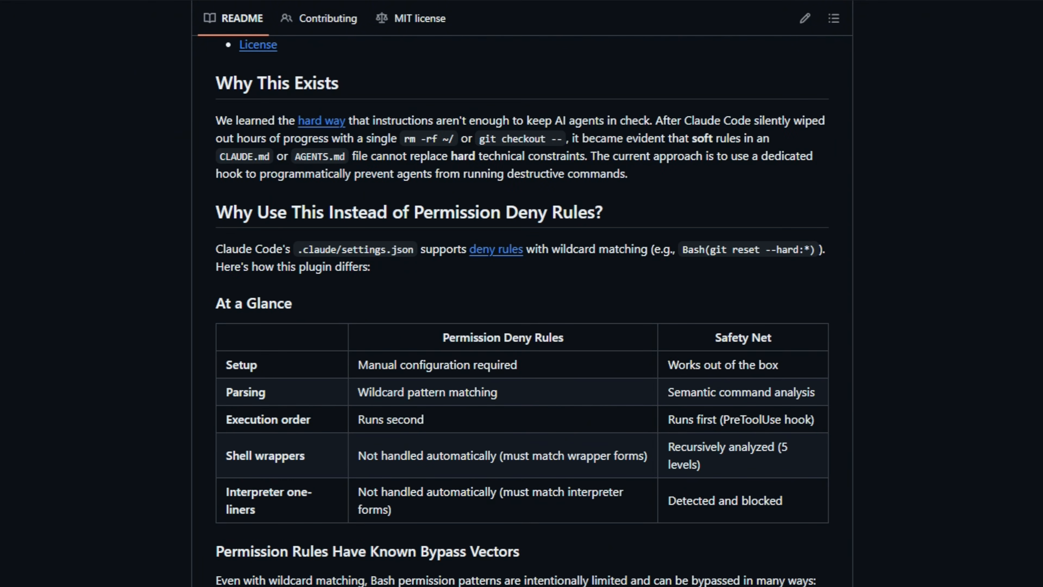
pyautogui.scroll(-3)
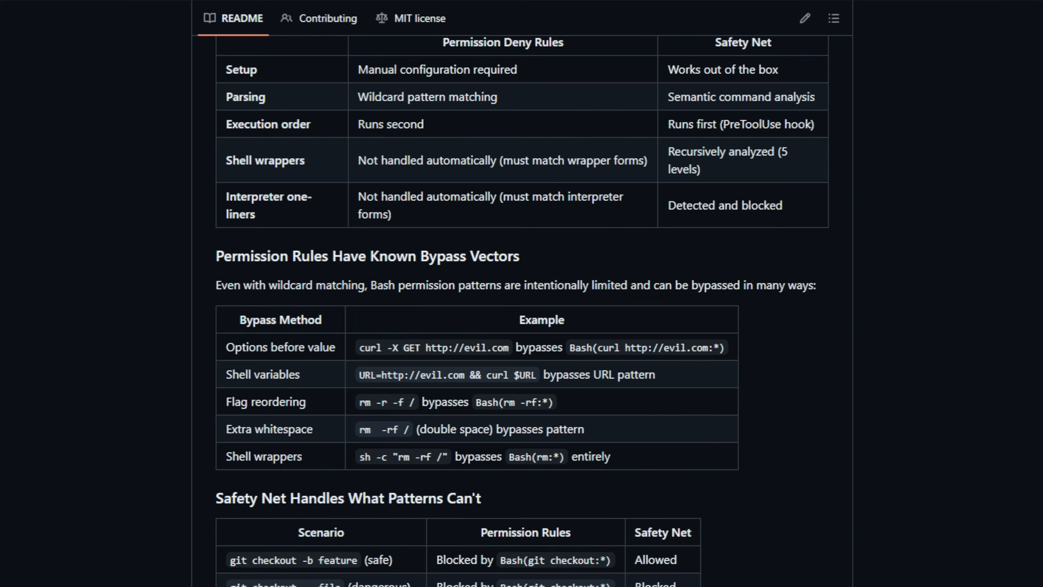
pyautogui.scroll(-3)
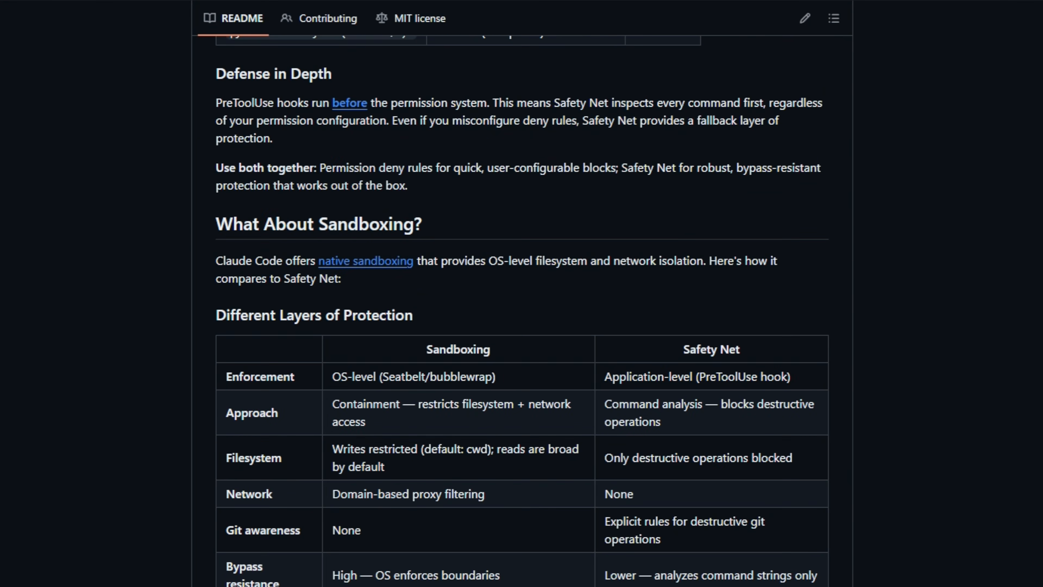
pyautogui.scroll(-3)
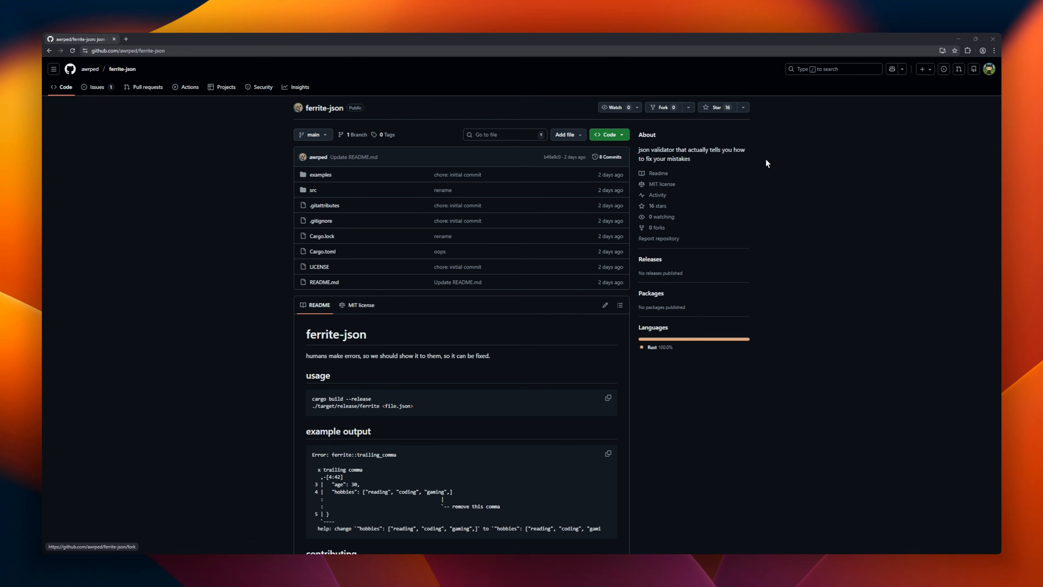
# Scroll ferrite-json's README to its usage, example output and contributing notes.
pyautogui.scroll(-3)
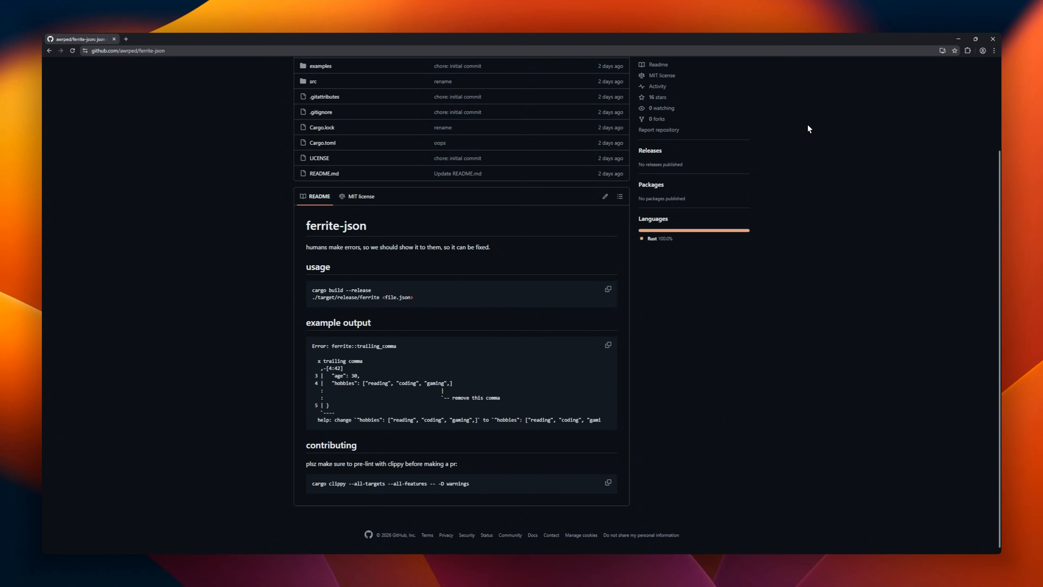